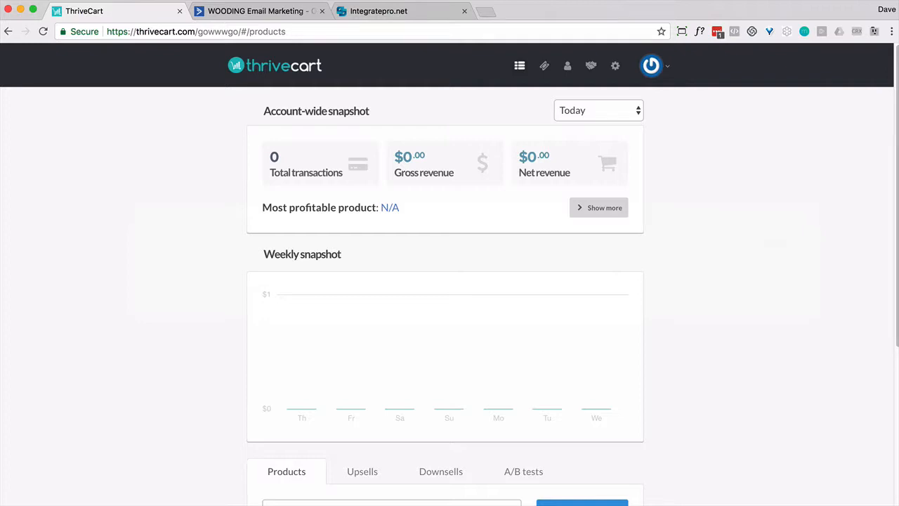
# Step: Create an enabled funnel on Main with Main Upsell as Upsell #1 and success URL example.com, and save it
pyautogui.scroll(-3)
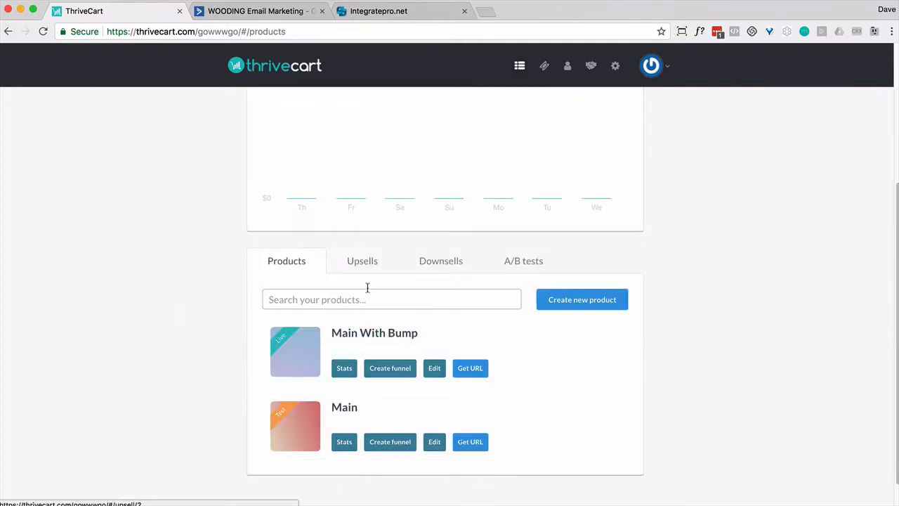
pyautogui.click(363, 260)
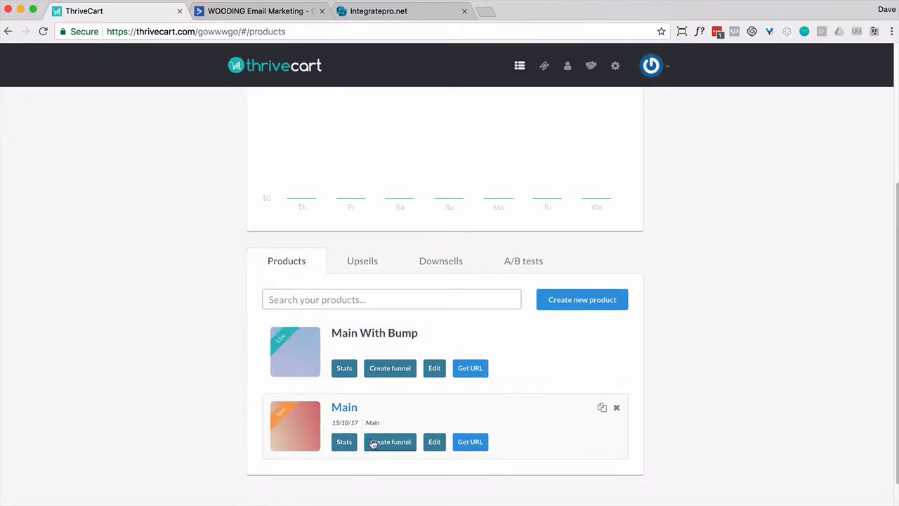
pyautogui.click(390, 441)
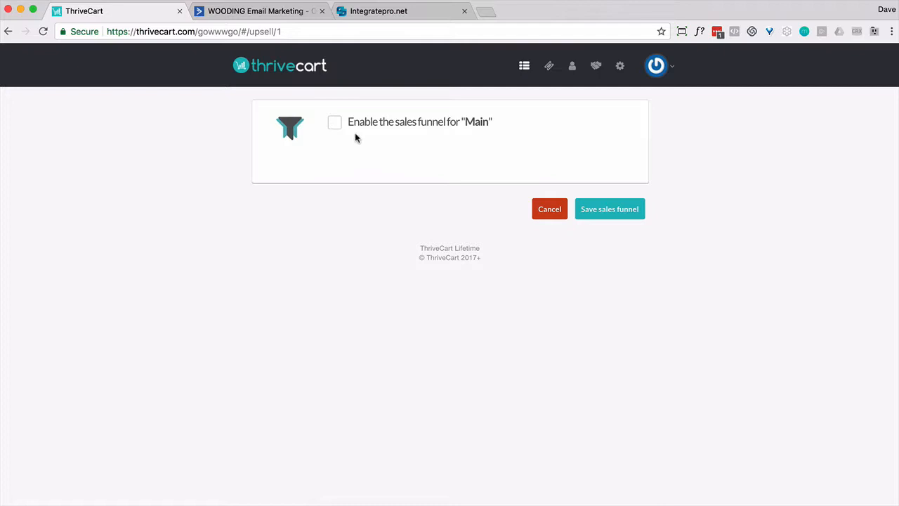
pyautogui.click(334, 121)
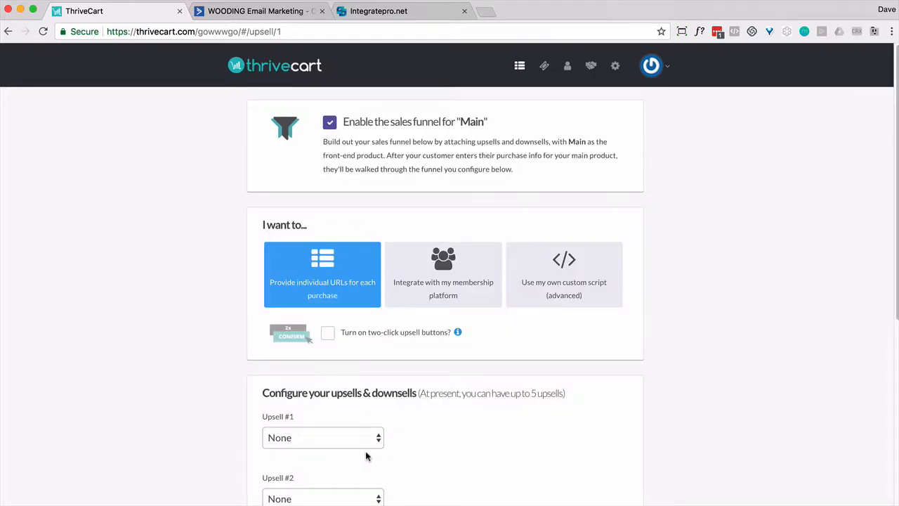
pyautogui.click(323, 436)
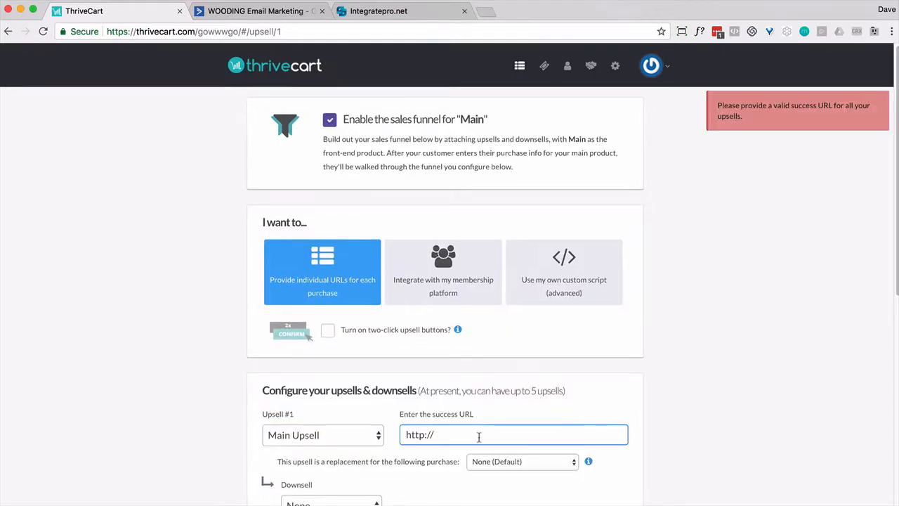
pyautogui.write('example.com')
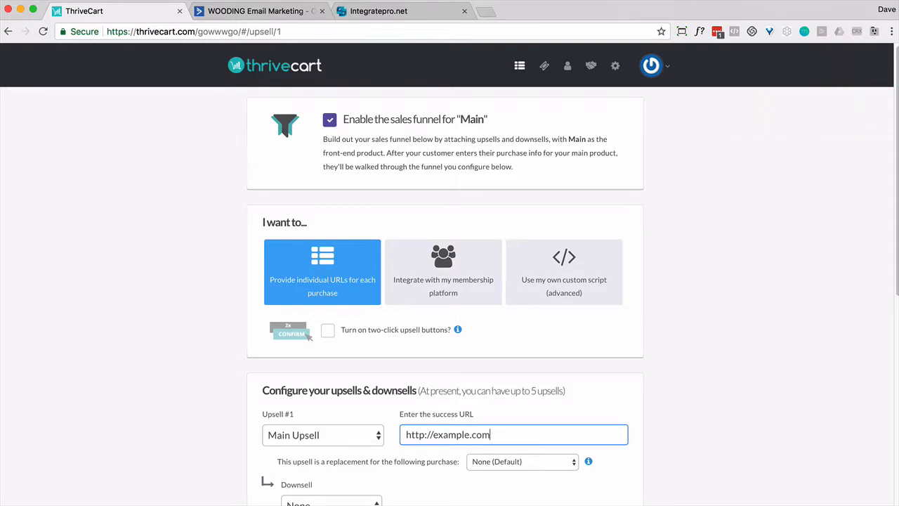
pyautogui.scroll(-3)
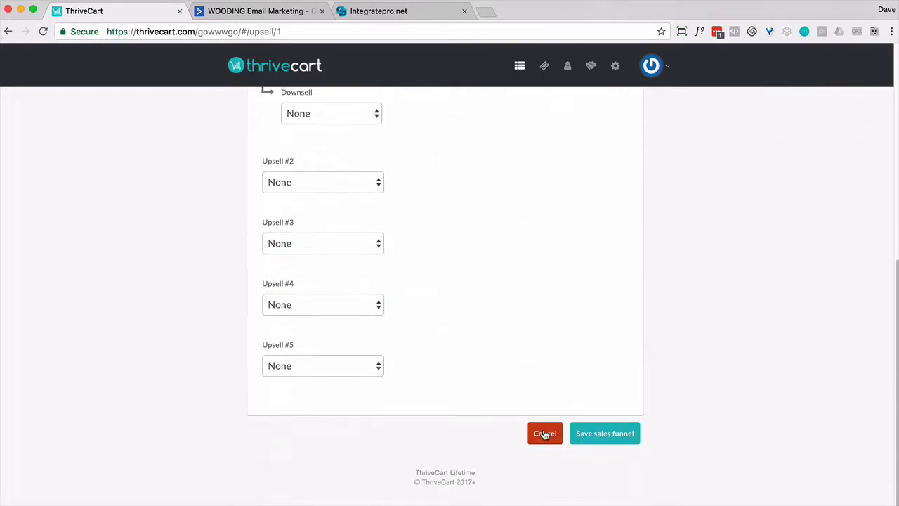
pyautogui.click(603, 433)
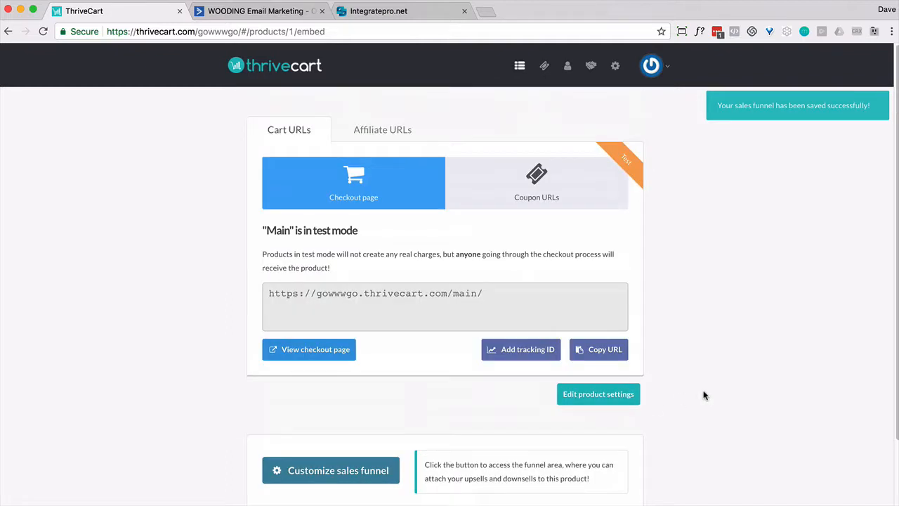
# Step: From the Upsells list, open Main Upsell's settings showing its one-time 999.00 price
pyautogui.click(330, 469)
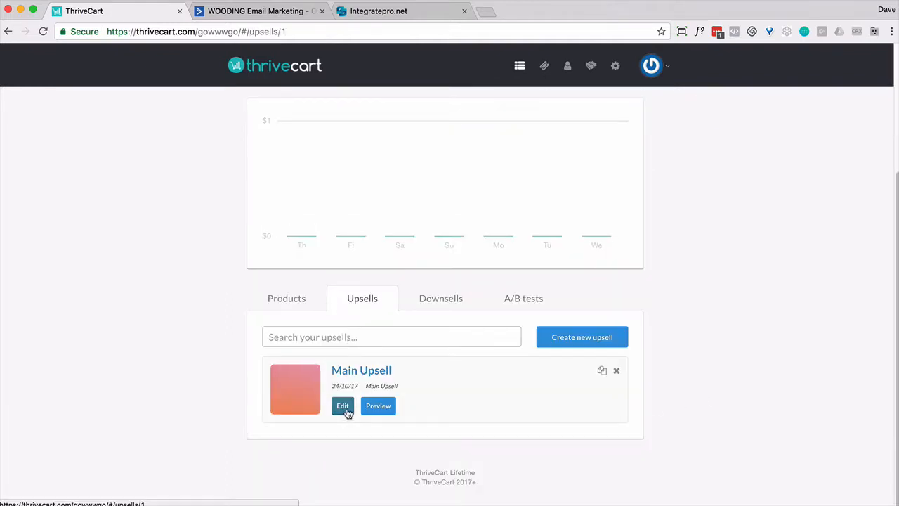
pyautogui.click(343, 404)
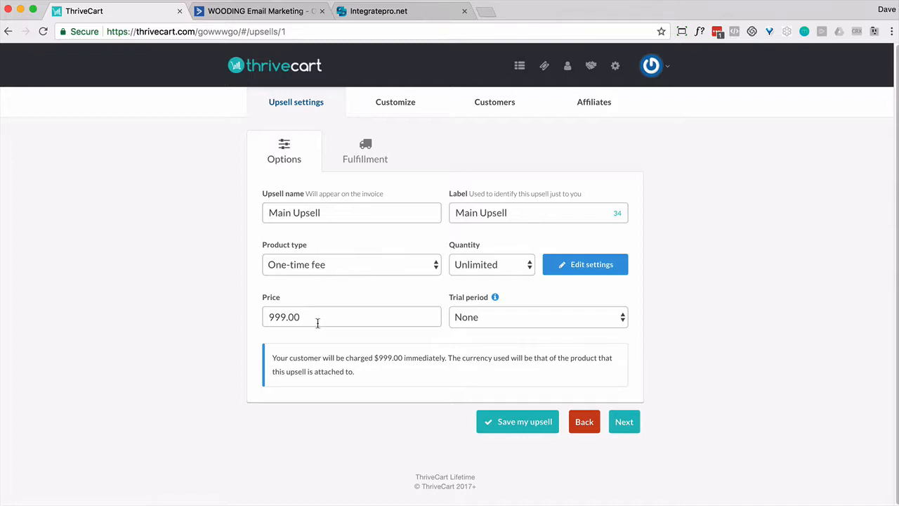
pyautogui.moveTo(508, 139)
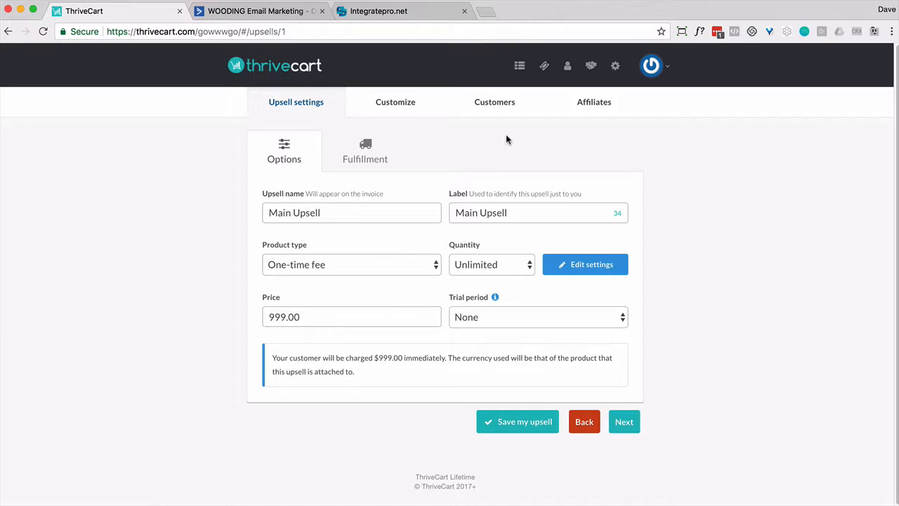
pyautogui.moveTo(494, 107)
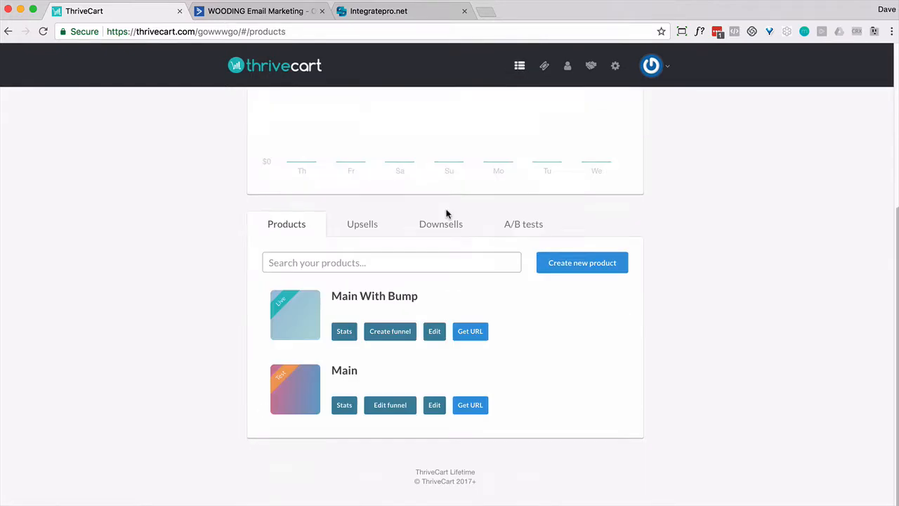
# Step: Clone the Main product and check the copy's Payment settings show a 999.00 one-time price
pyautogui.scroll(3)
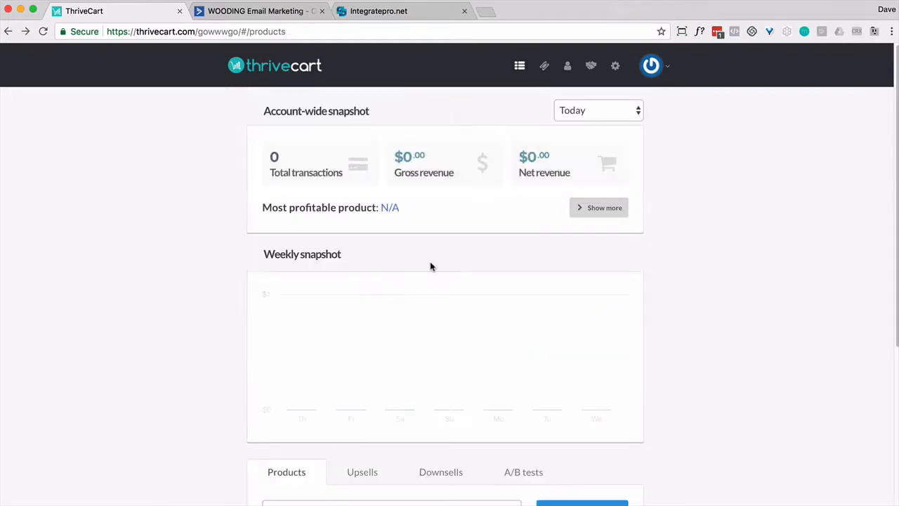
pyautogui.scroll(-3)
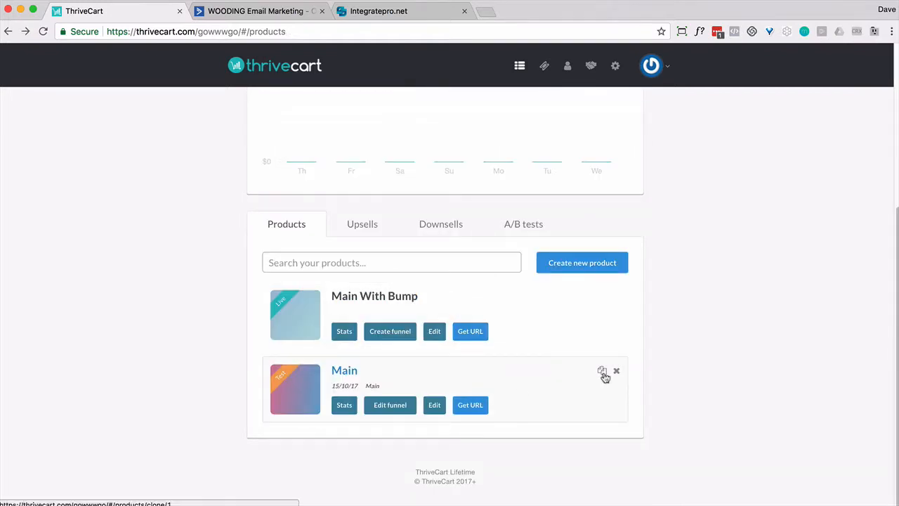
pyautogui.click(601, 372)
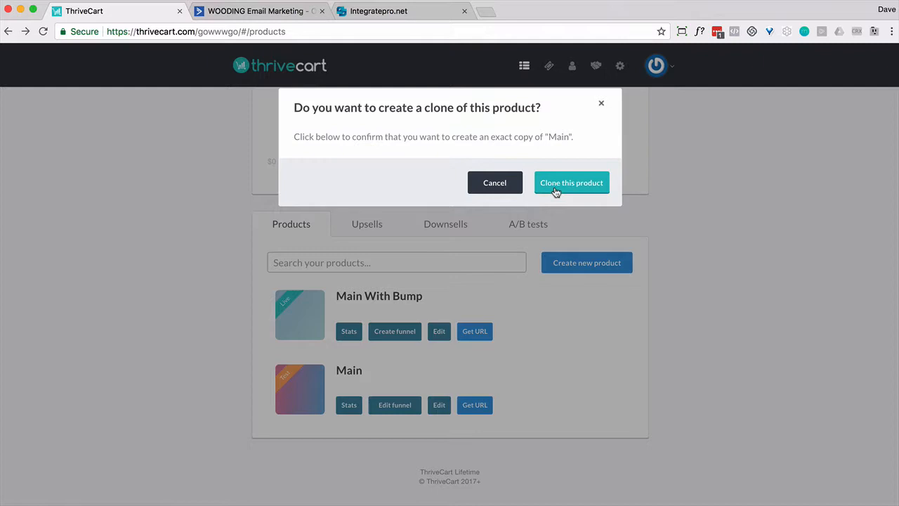
pyautogui.click(570, 183)
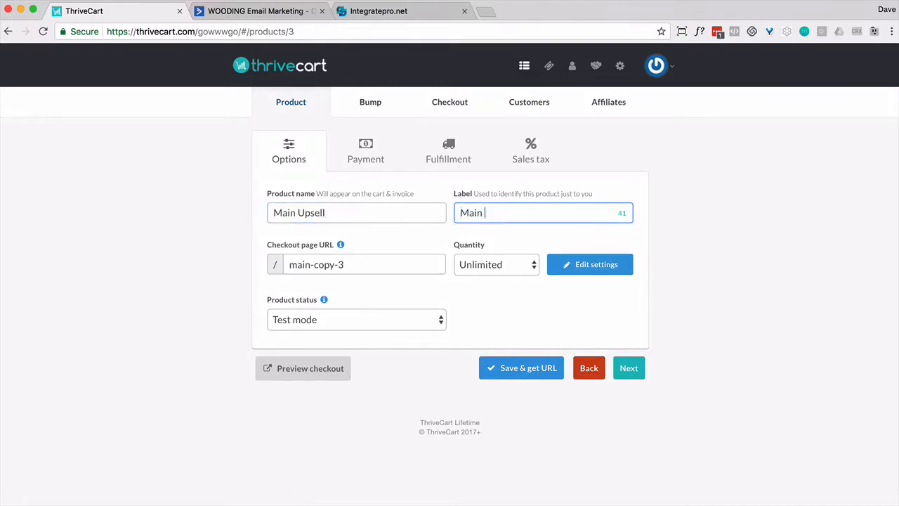
pyautogui.click(361, 151)
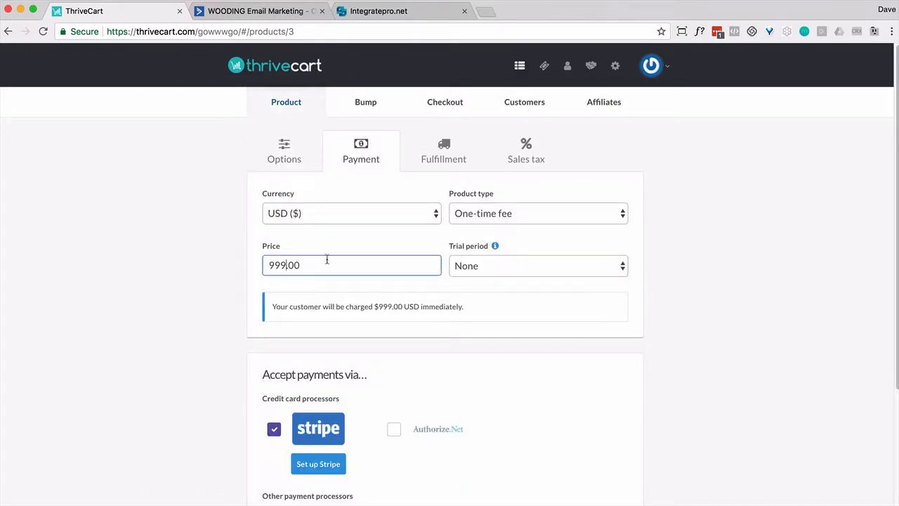
pyautogui.scroll(-3)
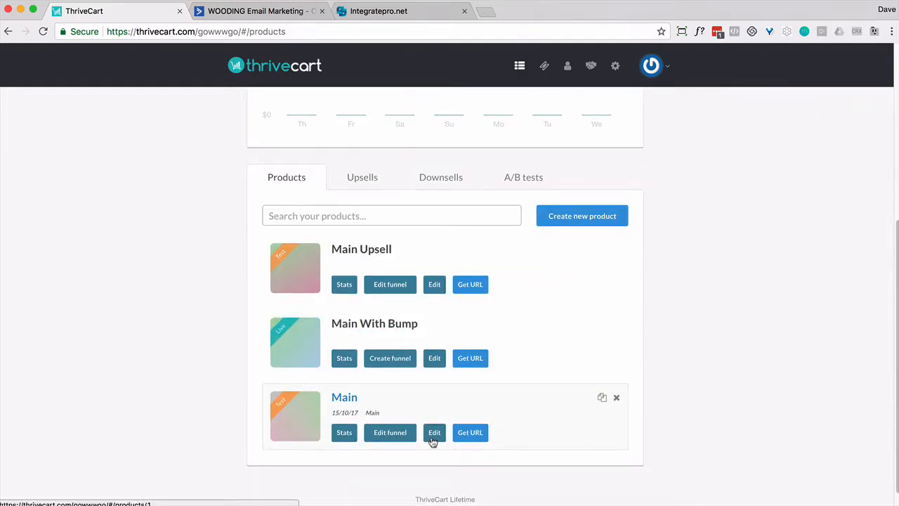
# Step: View Main's Customers rules showing the ActiveCampaign purchaser rule, then switch to ActiveCampaign
pyautogui.click(434, 432)
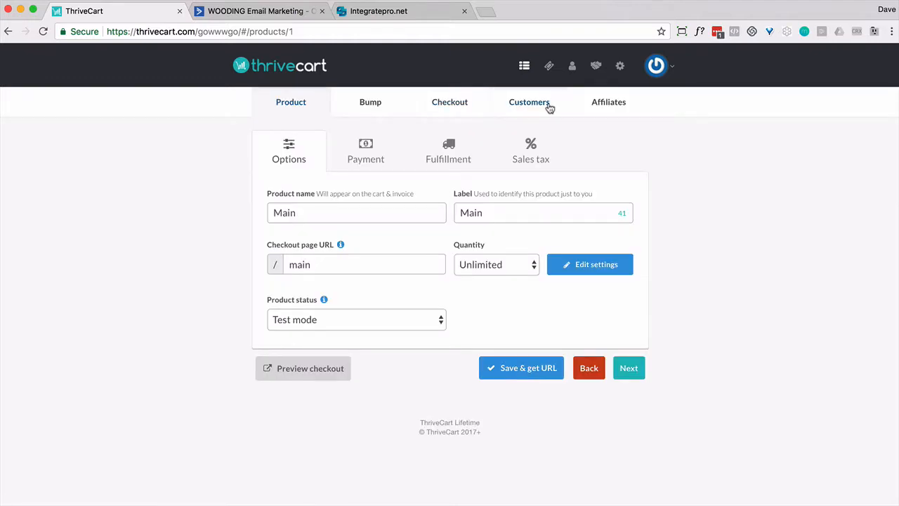
pyautogui.click(528, 101)
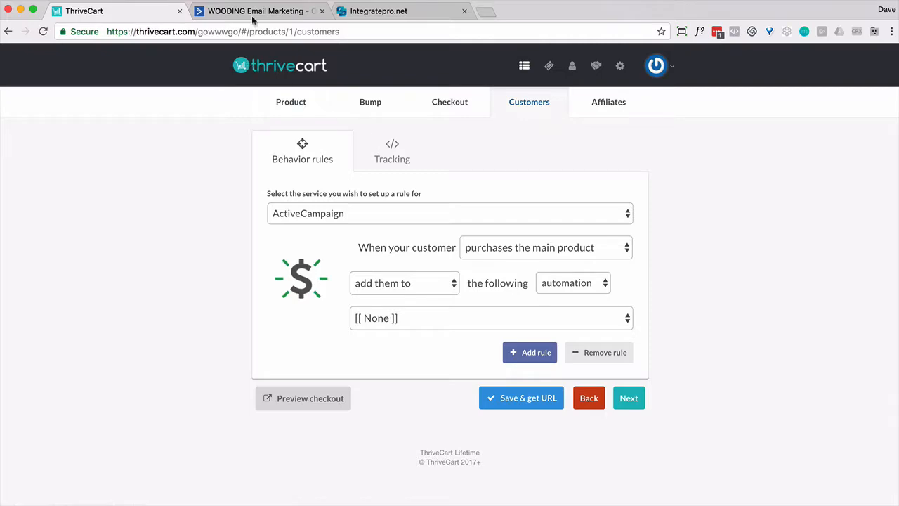
pyautogui.click(256, 11)
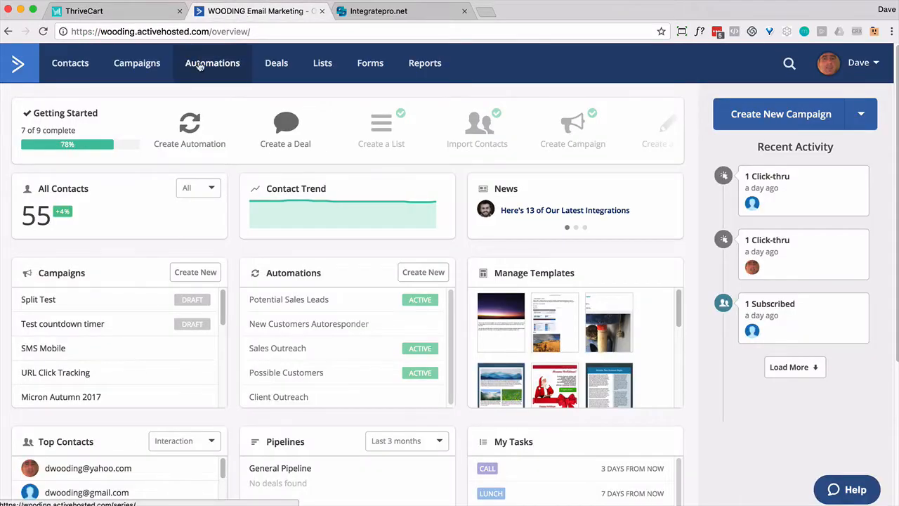
# Step: Start a new automation from scratch and show the Conditions and Workflow actions
pyautogui.click(212, 61)
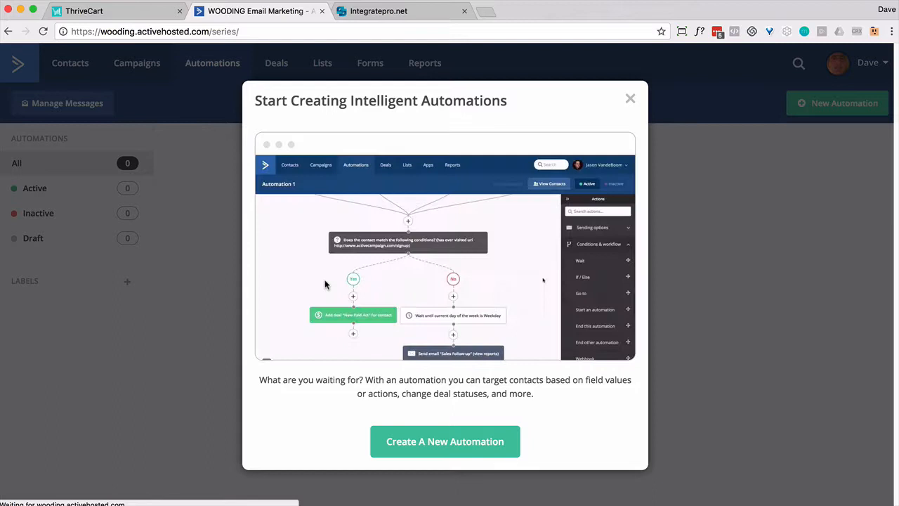
pyautogui.click(443, 441)
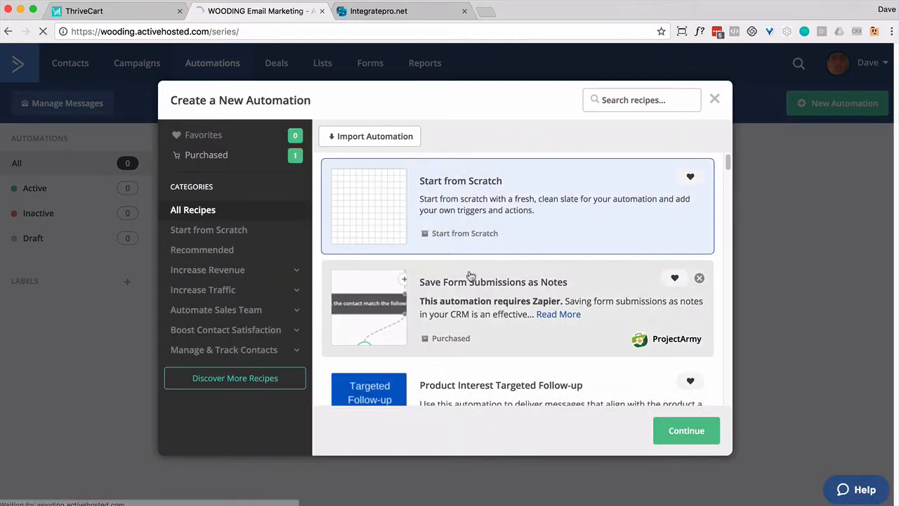
pyautogui.click(464, 233)
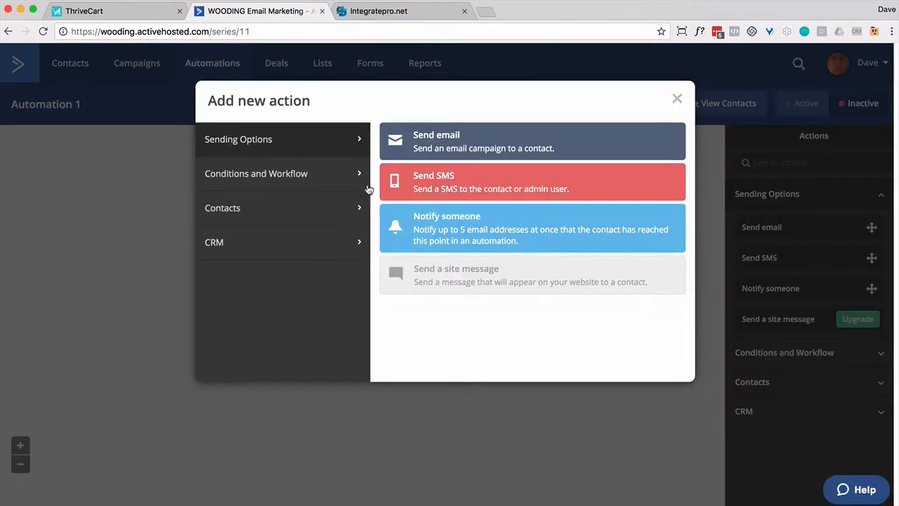
pyautogui.click(256, 174)
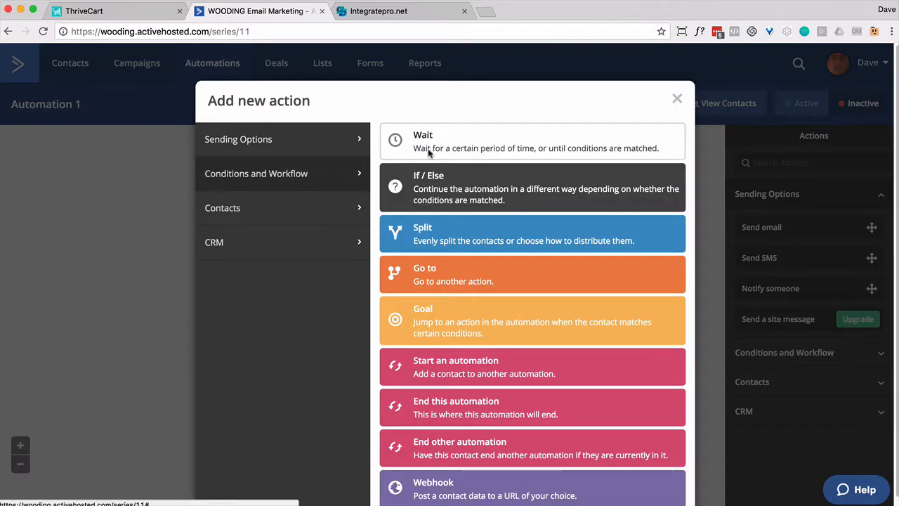
# Step: Add a Wait step of 15 minutes, save it, and begin adding the next action
pyautogui.click(532, 140)
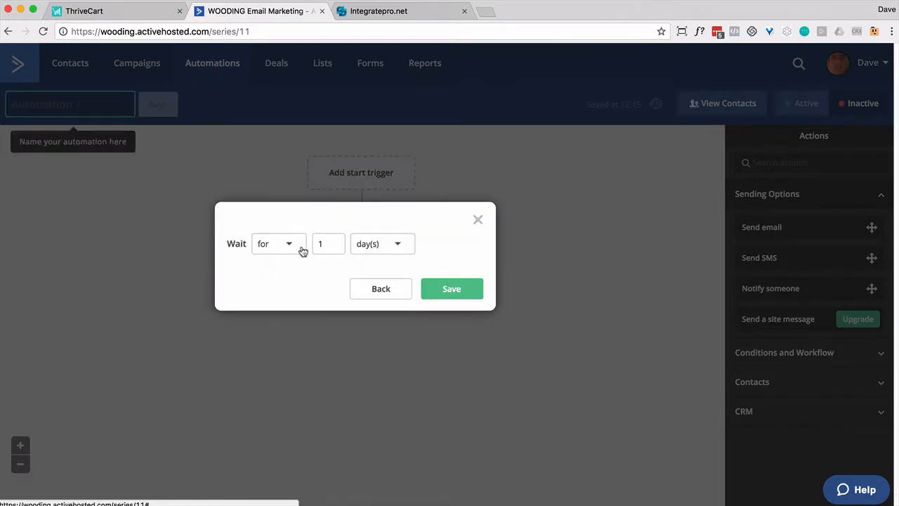
pyautogui.click(329, 244)
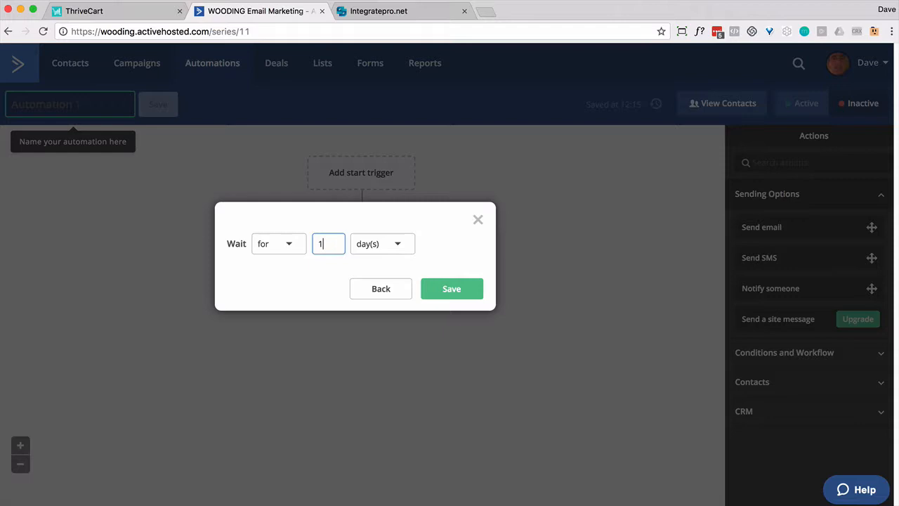
pyautogui.click(451, 288)
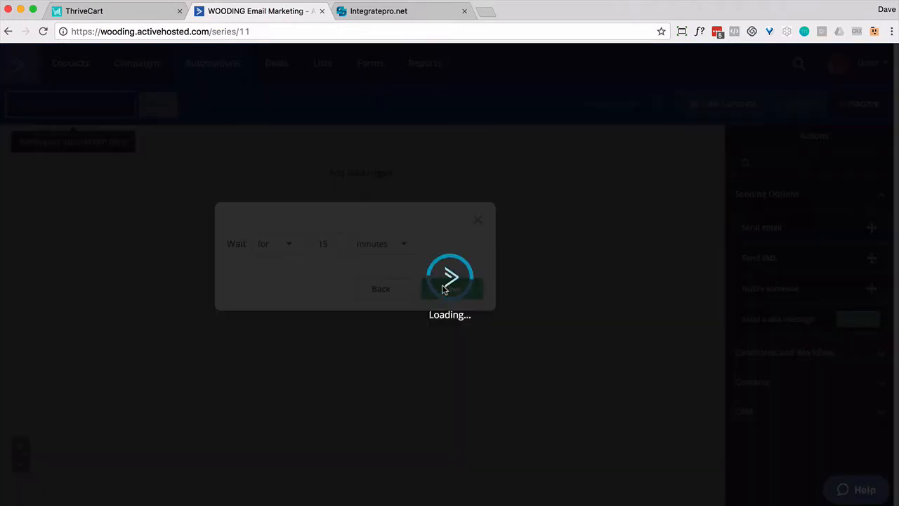
pyautogui.click(450, 275)
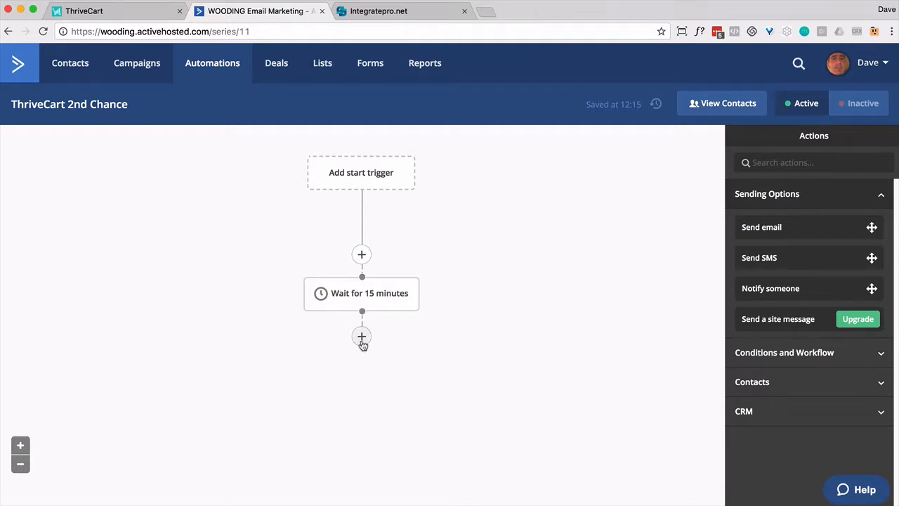
pyautogui.click(362, 335)
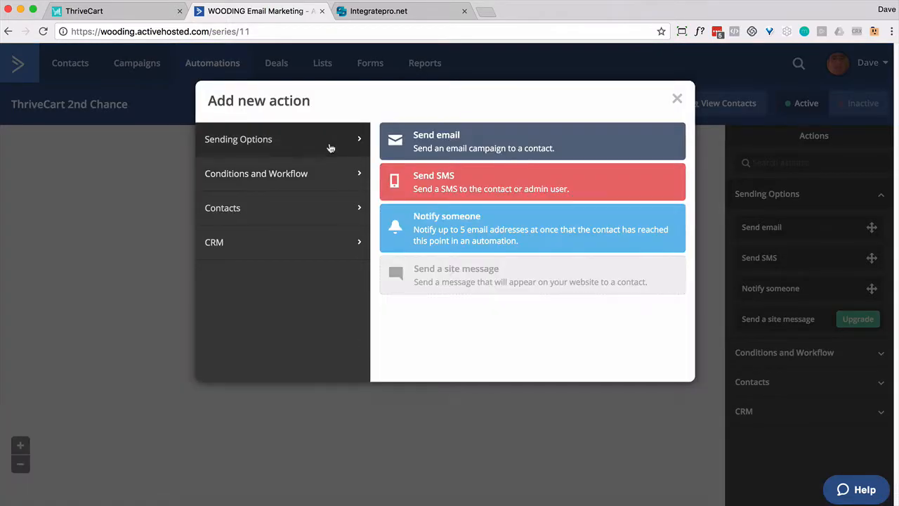
# Step: Add a Send email action and create a new email named 2nd Chance
pyautogui.click(531, 141)
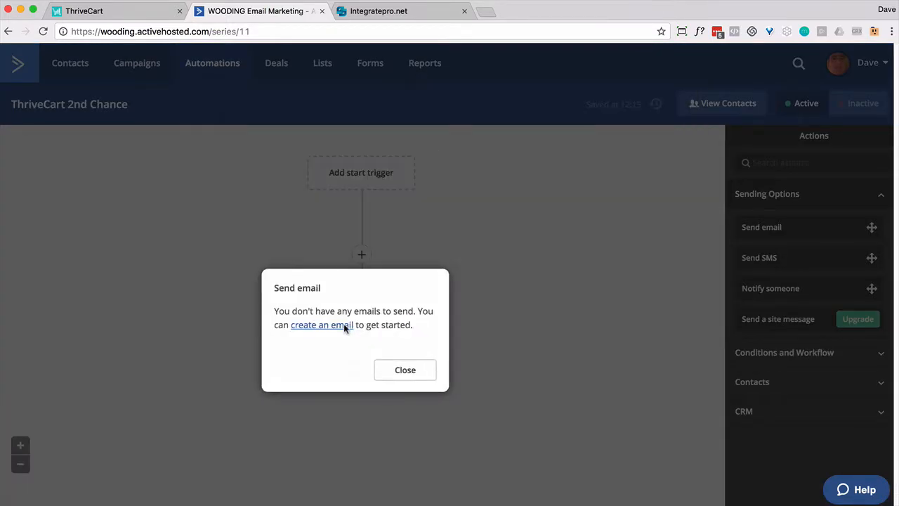
pyautogui.click(322, 324)
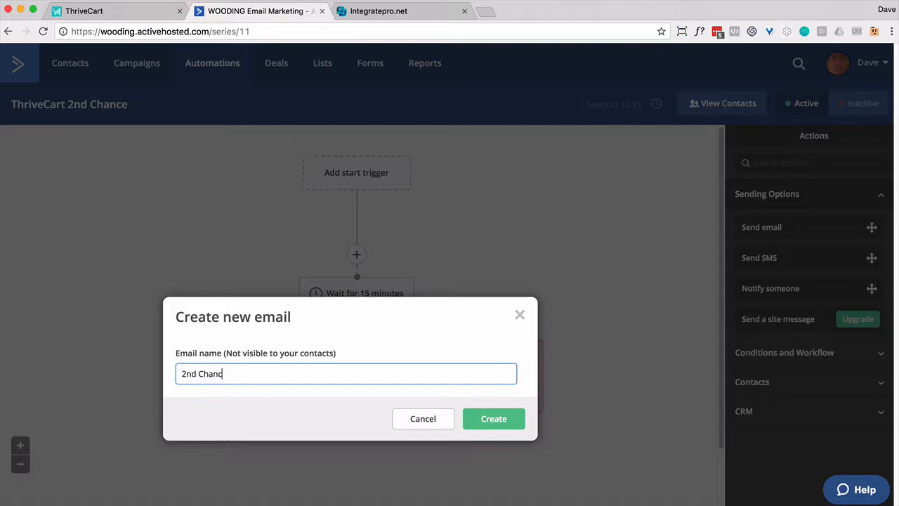
pyautogui.click(493, 418)
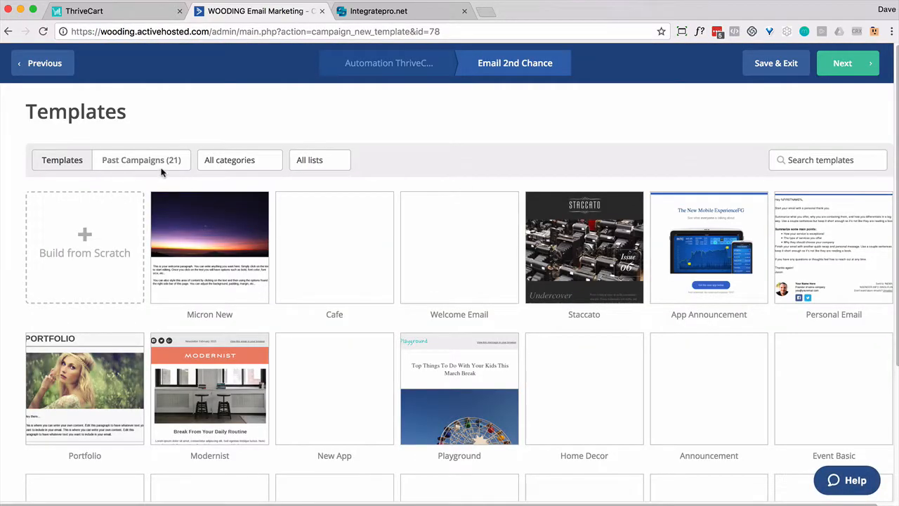
# Step: Use a Past Campaigns design with subject 'Did you want to take the upsell' and continue to the designer
pyautogui.click(141, 160)
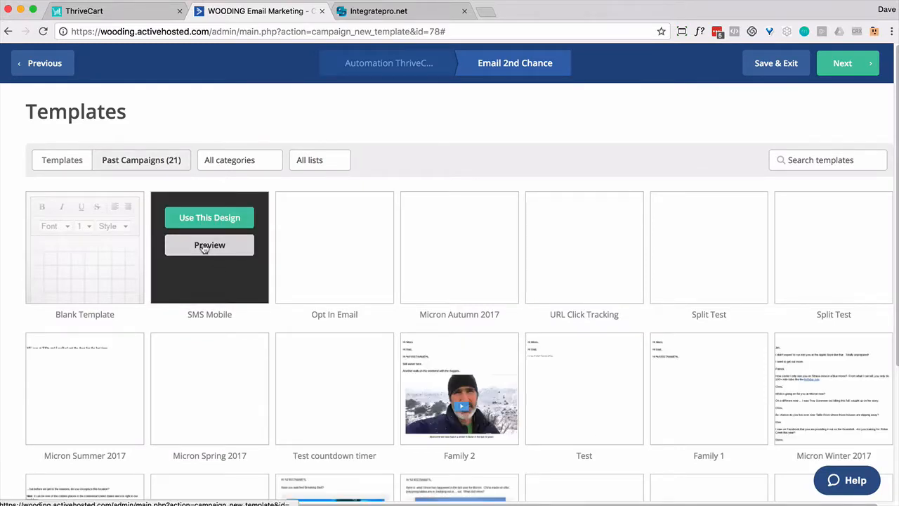
pyautogui.click(210, 217)
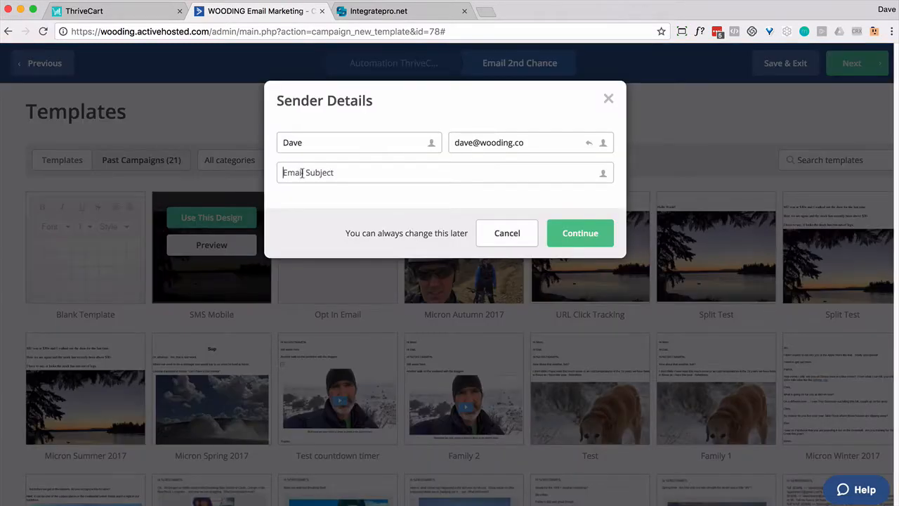
pyautogui.write('Did you want to take the upsell')
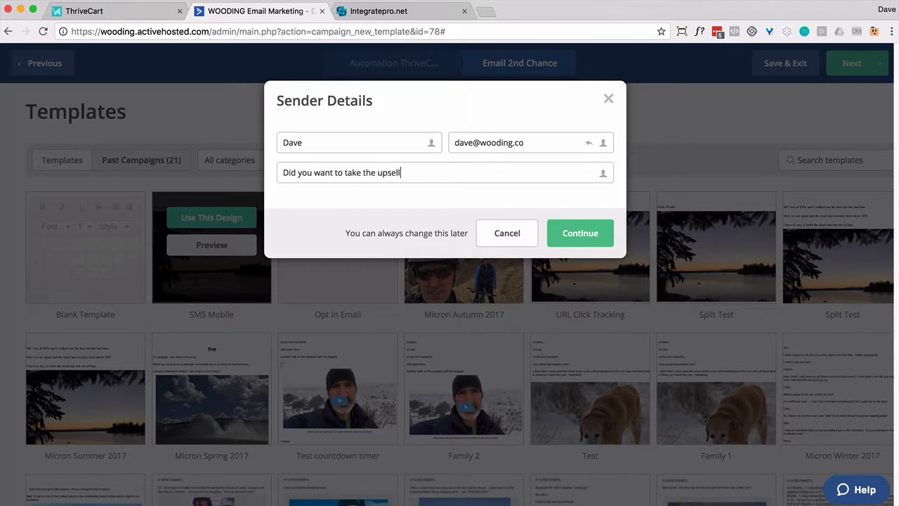
pyautogui.click(580, 233)
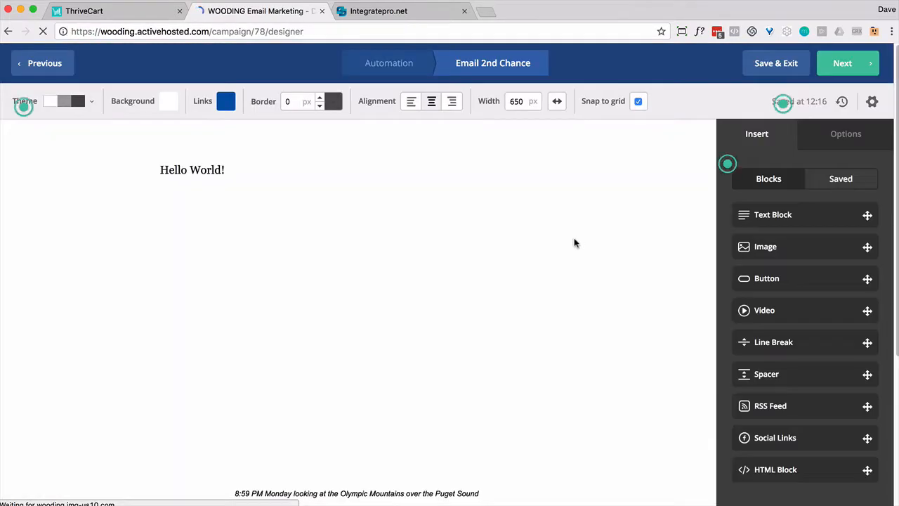
pyautogui.click(84, 11)
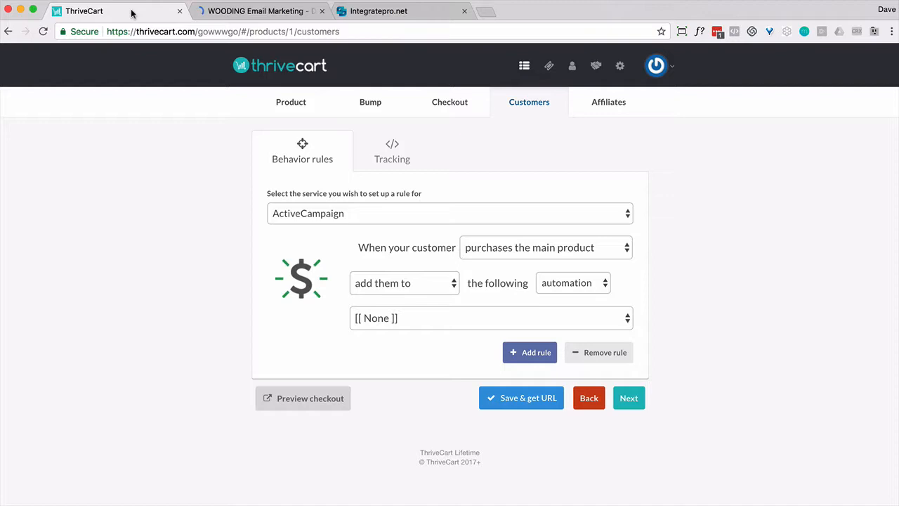
pyautogui.moveTo(263, 84)
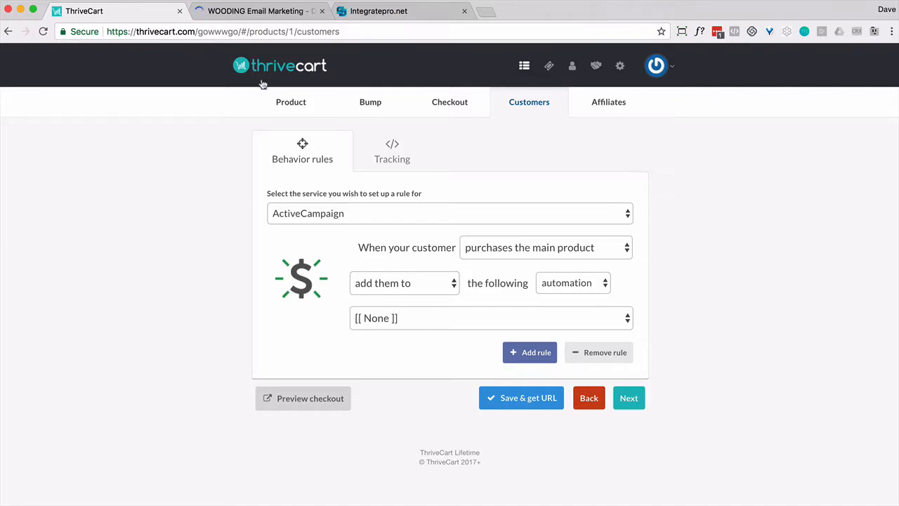
# Step: Copy Main Upsell's checkout URL from the Products dashboard and return to the email designer
pyautogui.click(520, 66)
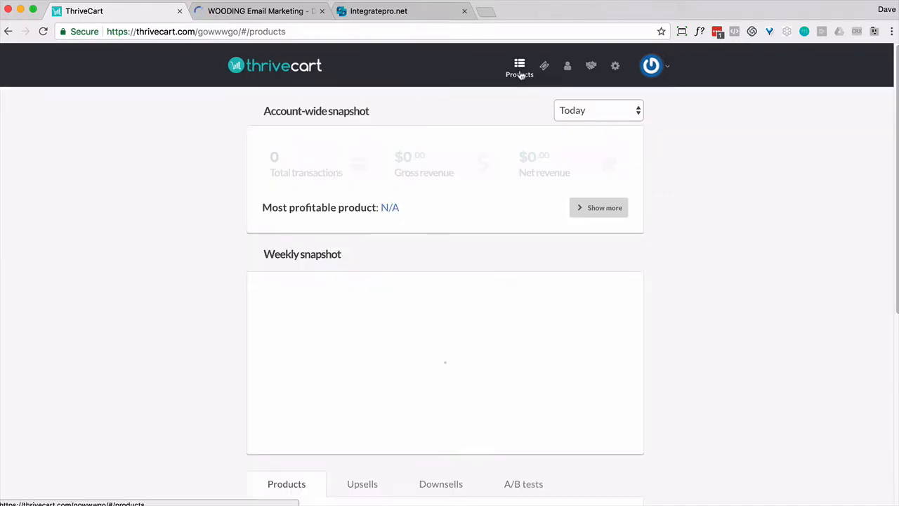
pyautogui.scroll(-3)
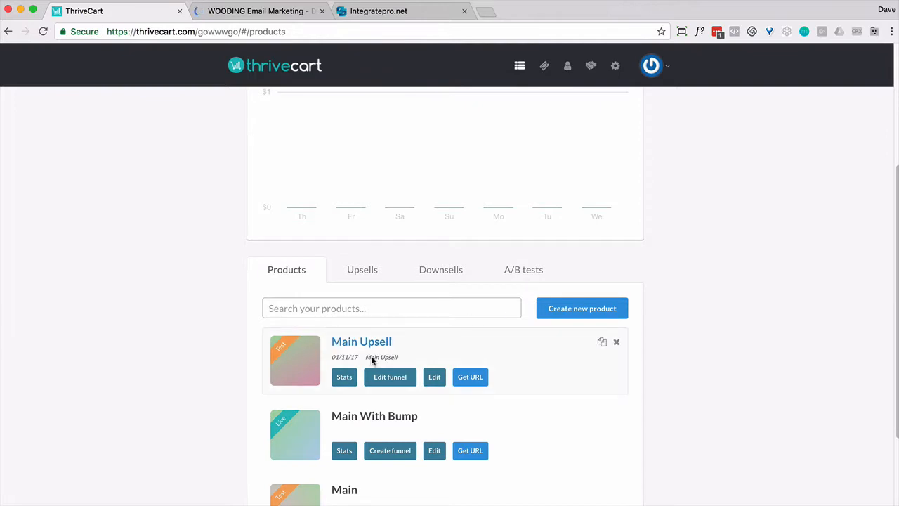
pyautogui.click(469, 376)
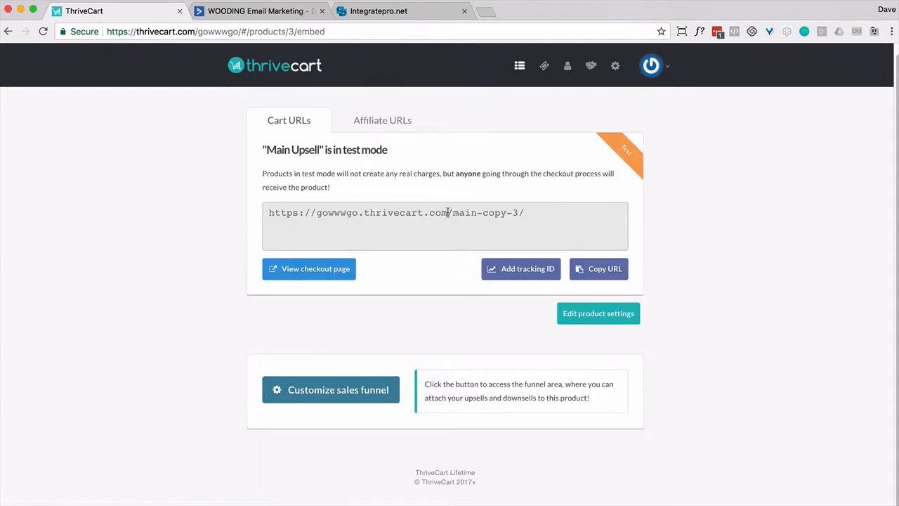
pyautogui.rightClick(447, 212)
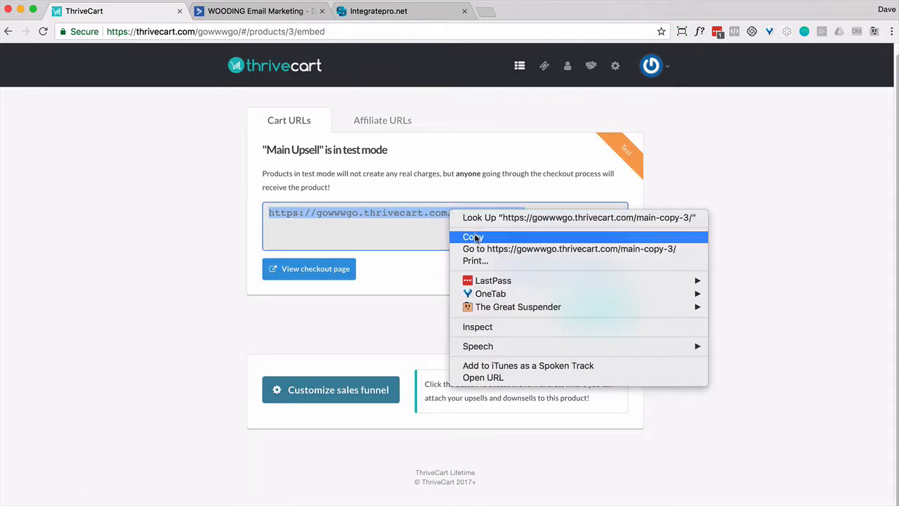
pyautogui.click(472, 236)
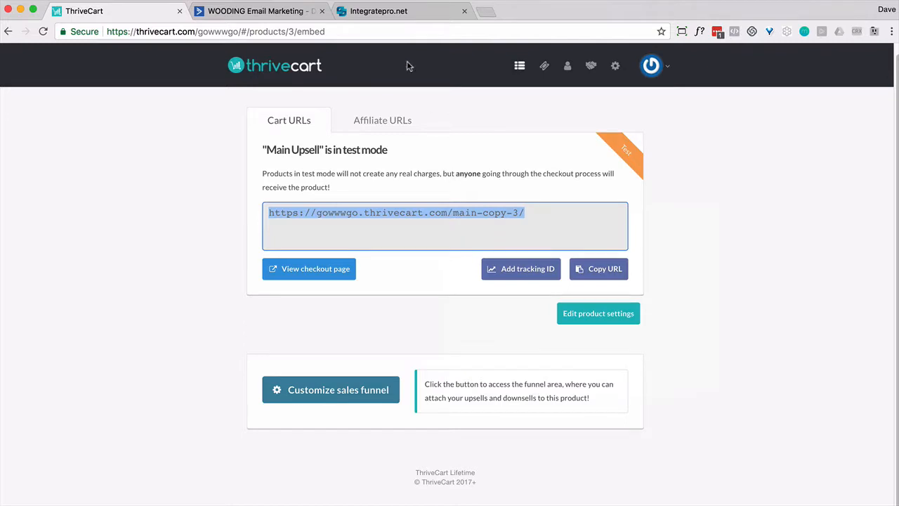
pyautogui.click(256, 12)
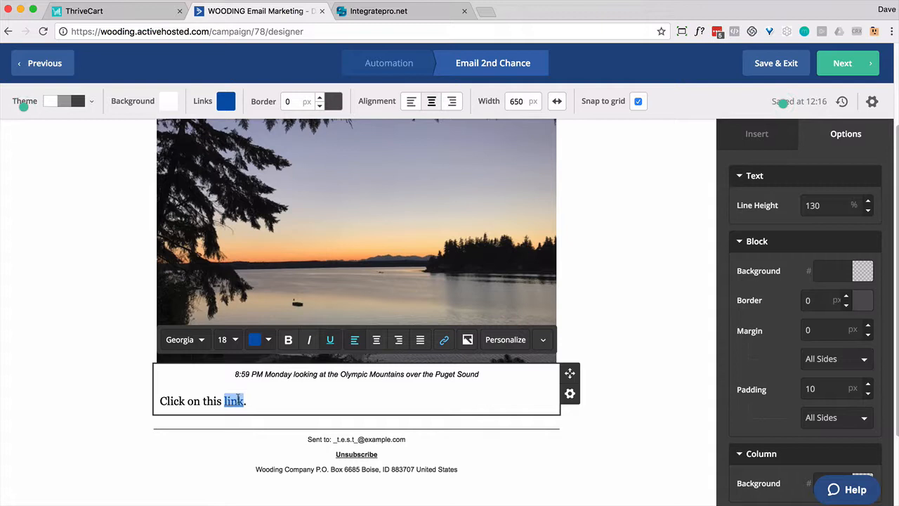
pyautogui.click(444, 338)
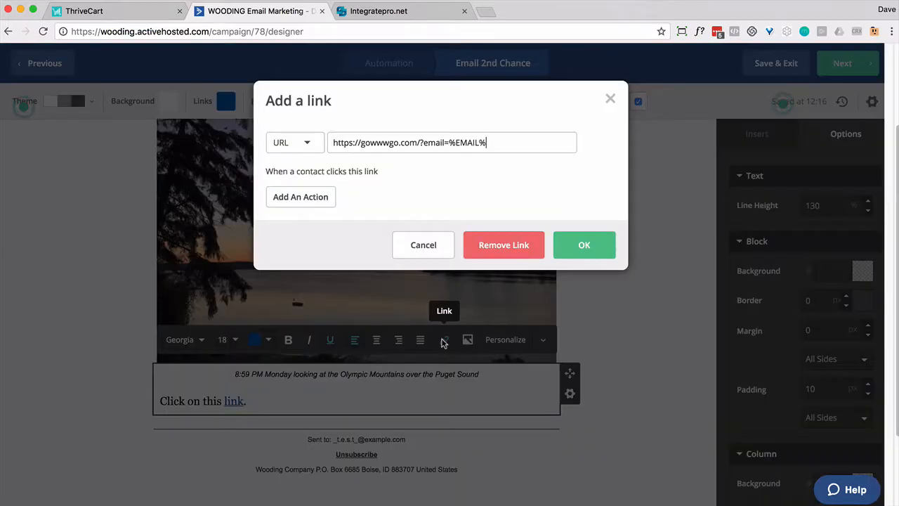
pyautogui.tripleClick(452, 142)
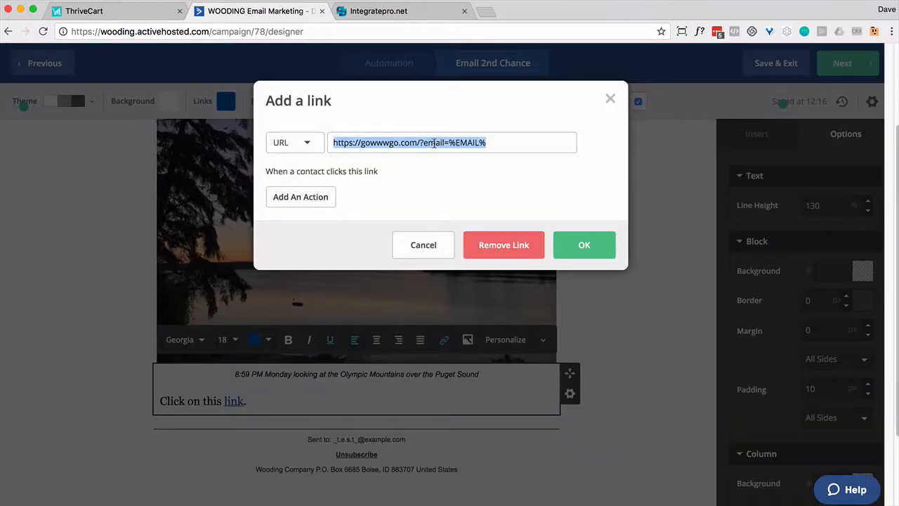
pyautogui.write('https://gowwwgo.thrivecart.com/main-copy-3/')
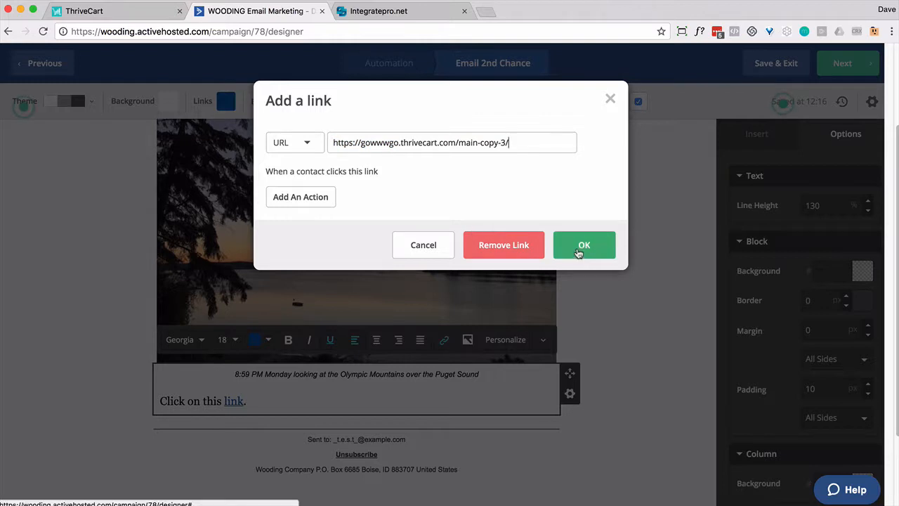
pyautogui.click(584, 244)
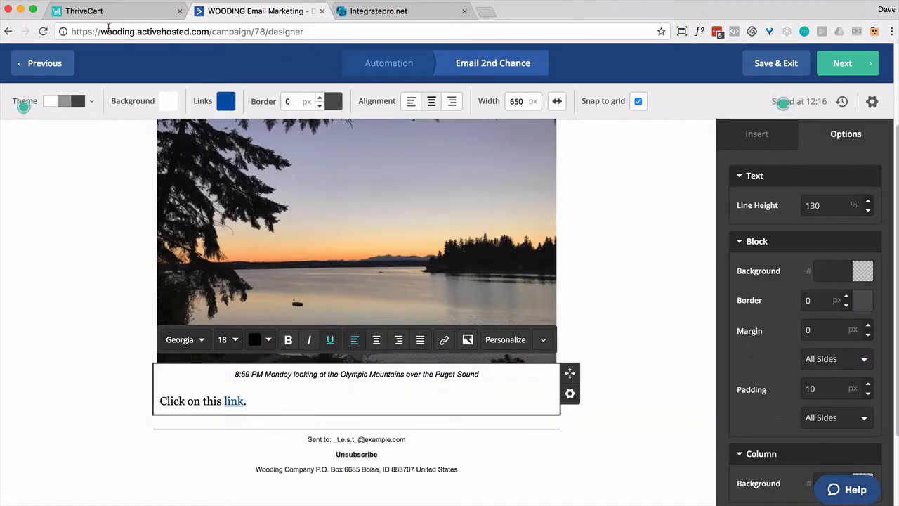
pyautogui.click(84, 11)
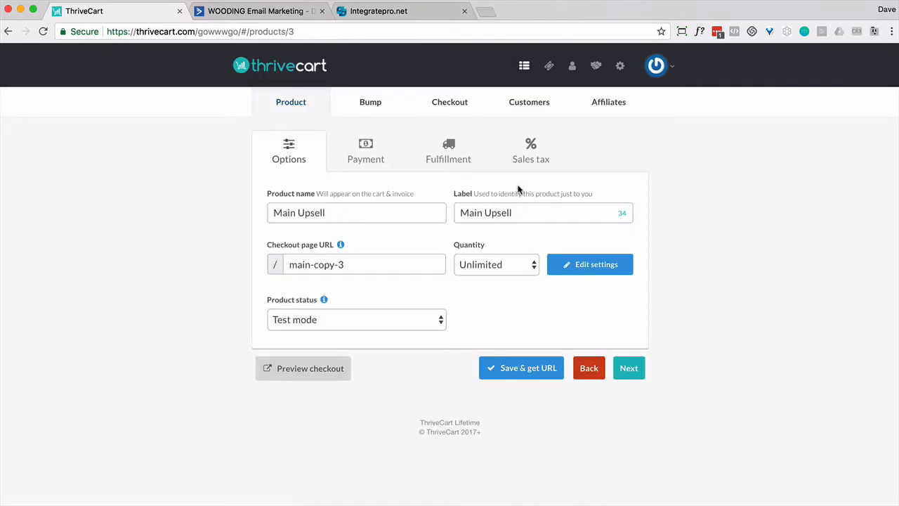
# Step: Go through Main Upsell's Customers and Checkout settings to the checkout page Customize screen
pyautogui.click(528, 101)
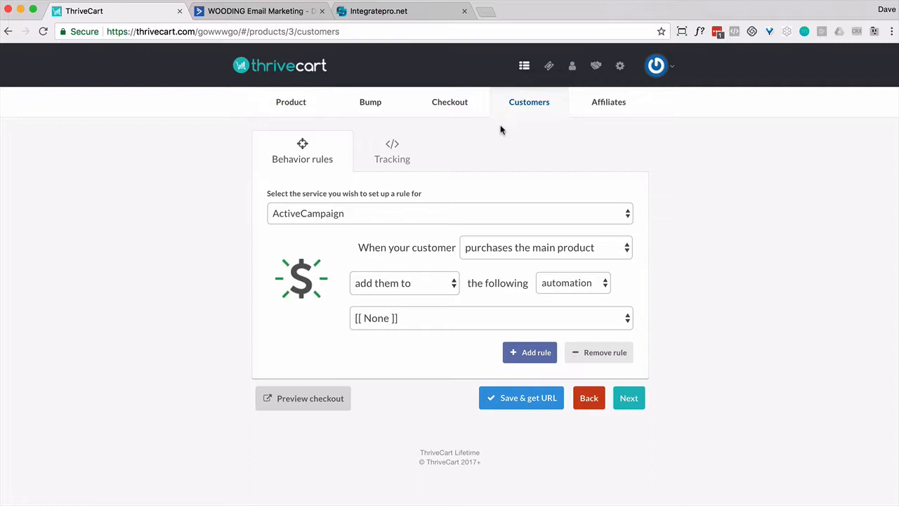
pyautogui.click(450, 101)
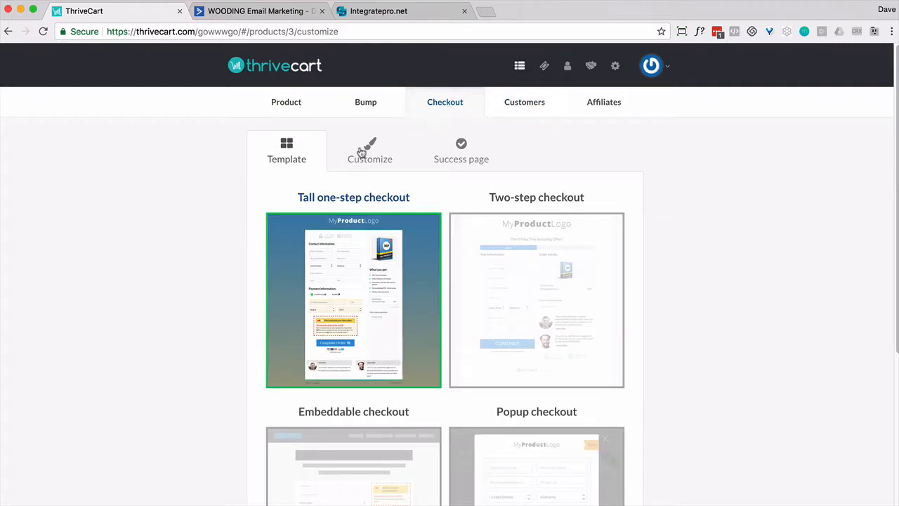
pyautogui.click(371, 152)
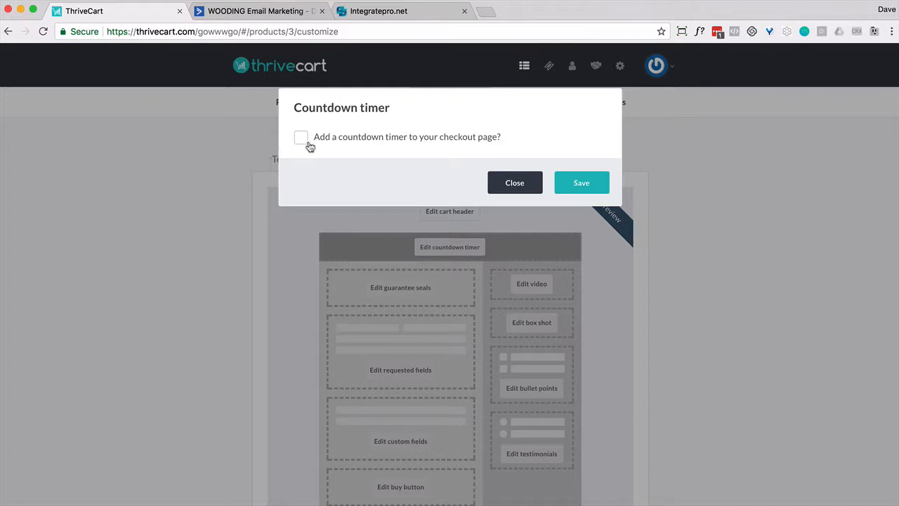
# Step: Enable a countdown timer running 0:0:14 after first visit on Main Upsell
pyautogui.click(300, 137)
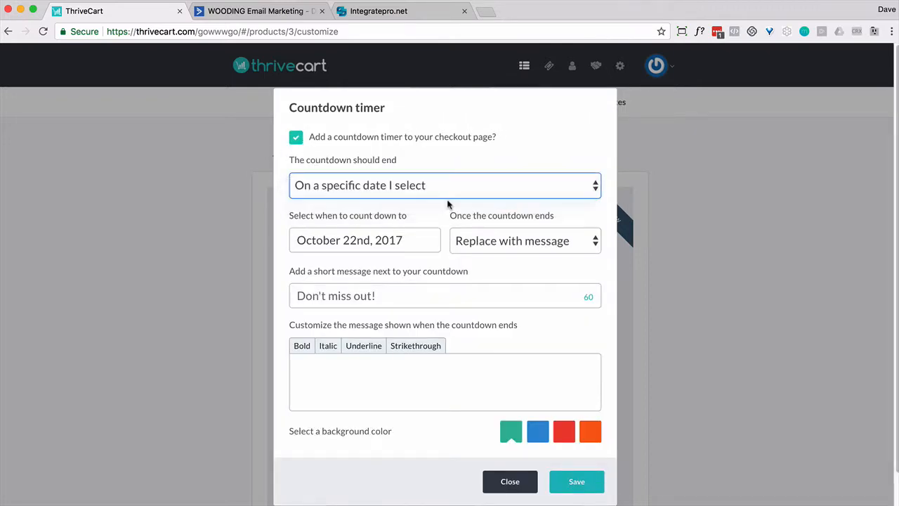
pyautogui.click(445, 185)
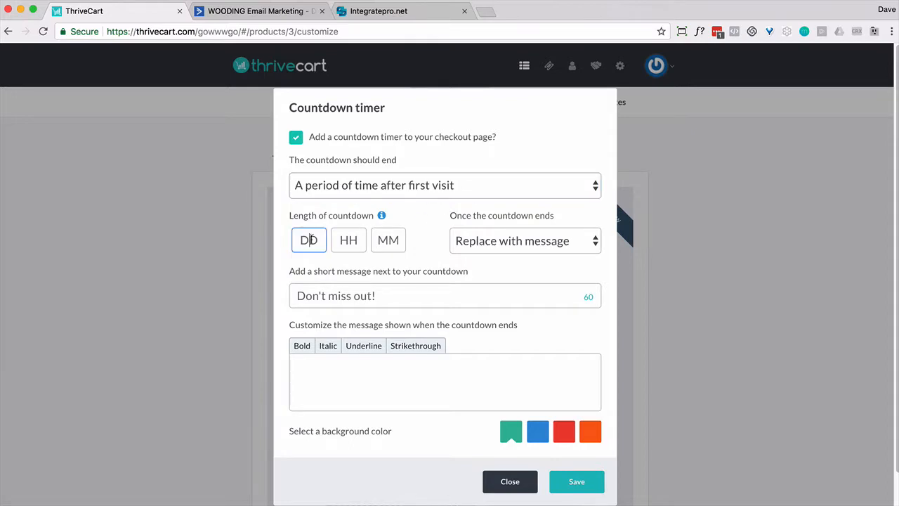
pyautogui.write('0')
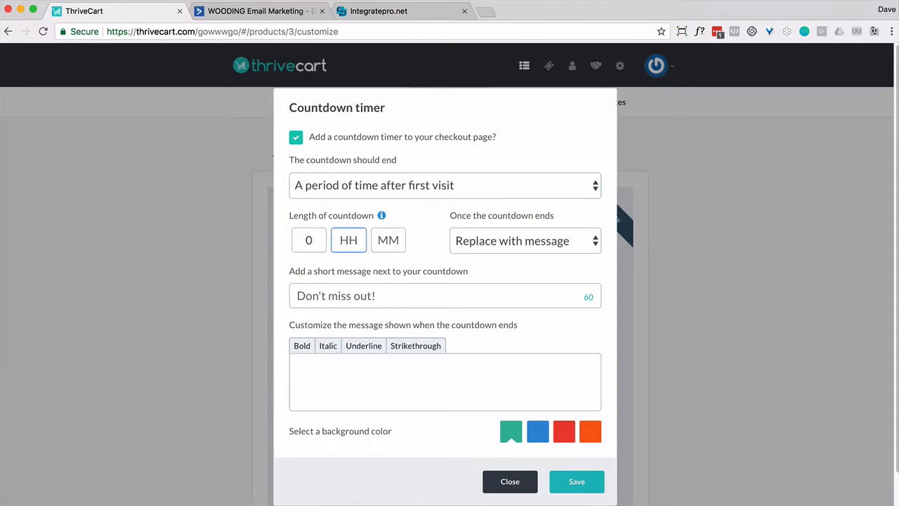
pyautogui.write('0')
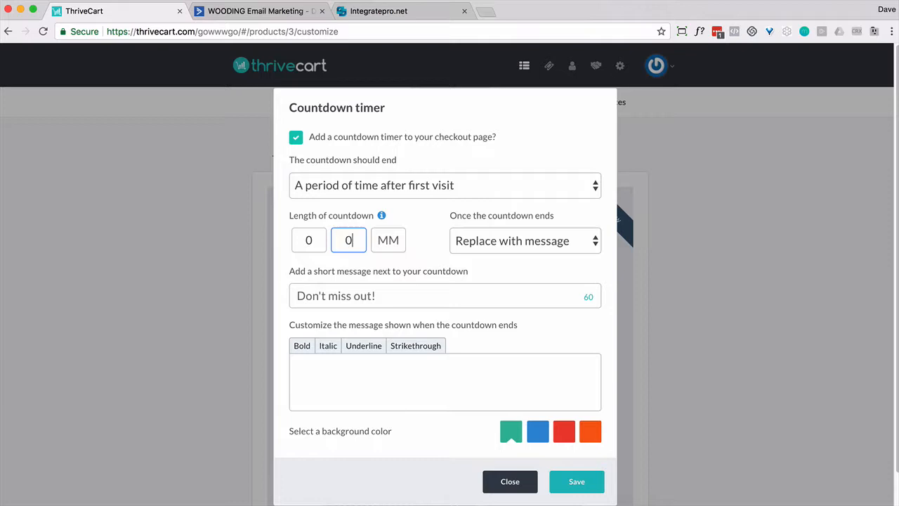
pyautogui.click(388, 239)
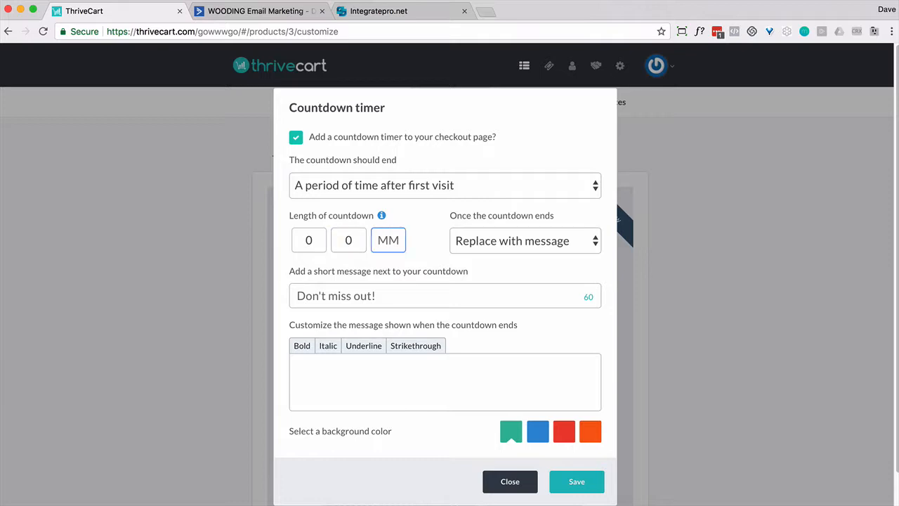
pyautogui.write('14')
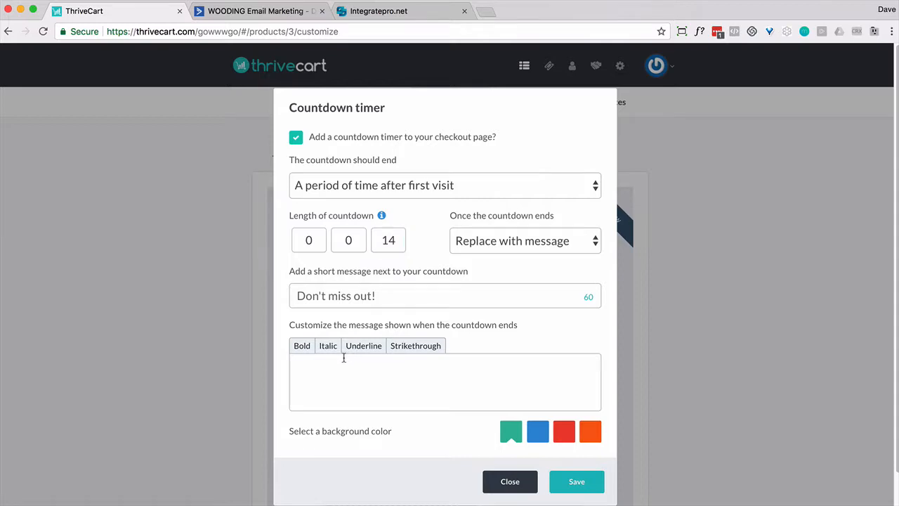
# Step: Enter 'Sorry' as the expiry message, close the timer unsaved, and go to IntegratePro
pyautogui.write('Sorry')
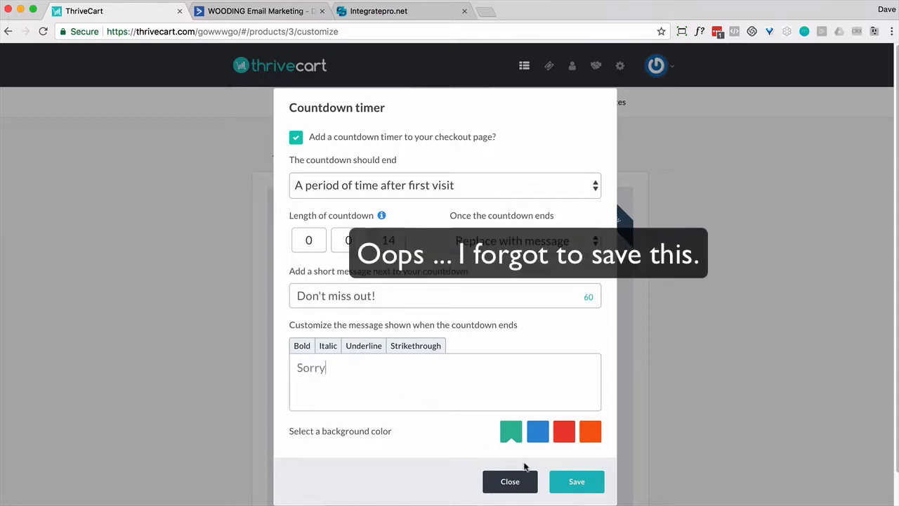
pyautogui.click(509, 480)
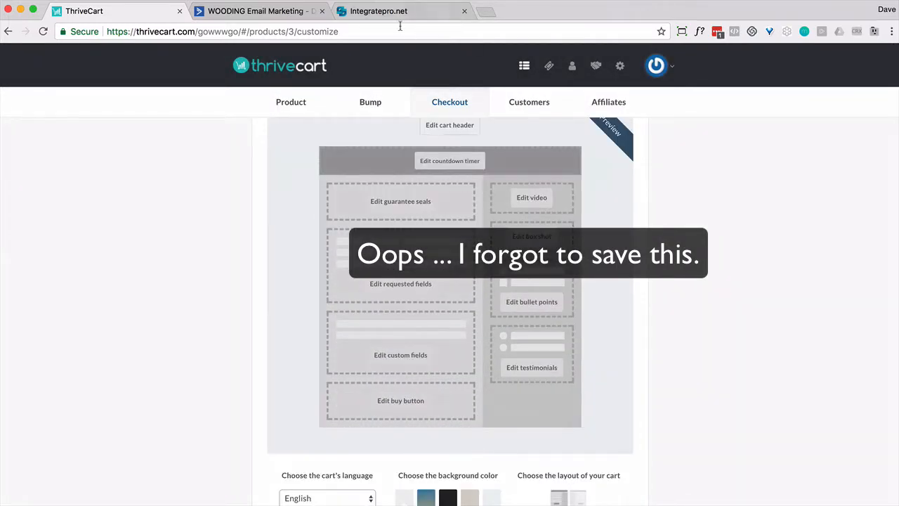
pyautogui.click(379, 11)
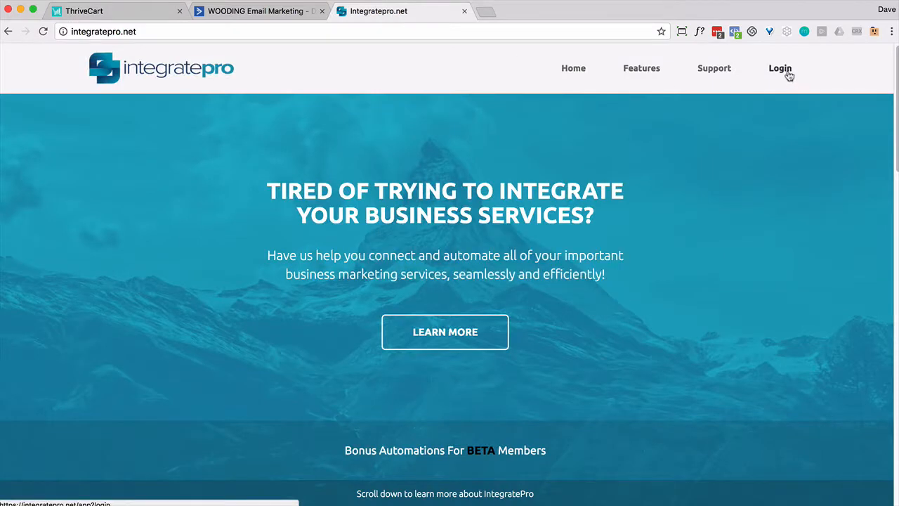
# Step: Sign in and start a countdown named ThriveCart 2nd Chance with relative time 00:00:14:09
pyautogui.click(779, 68)
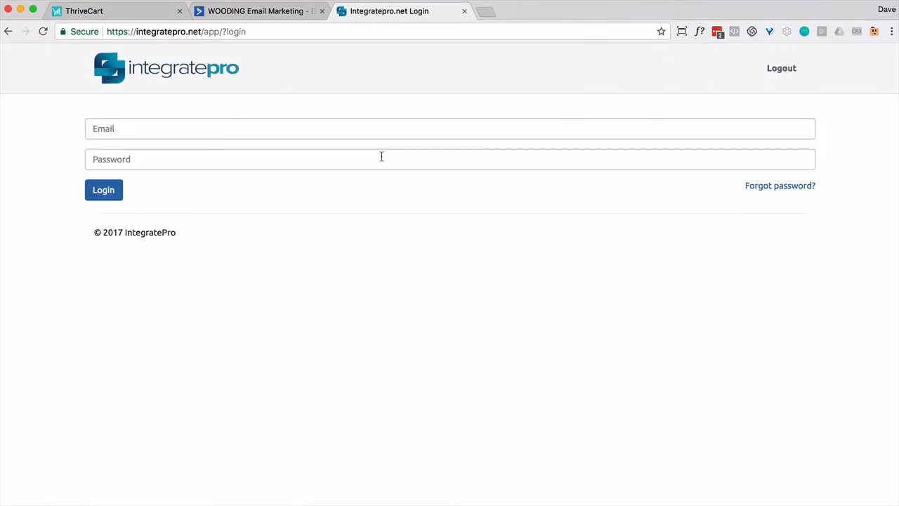
pyautogui.click(104, 189)
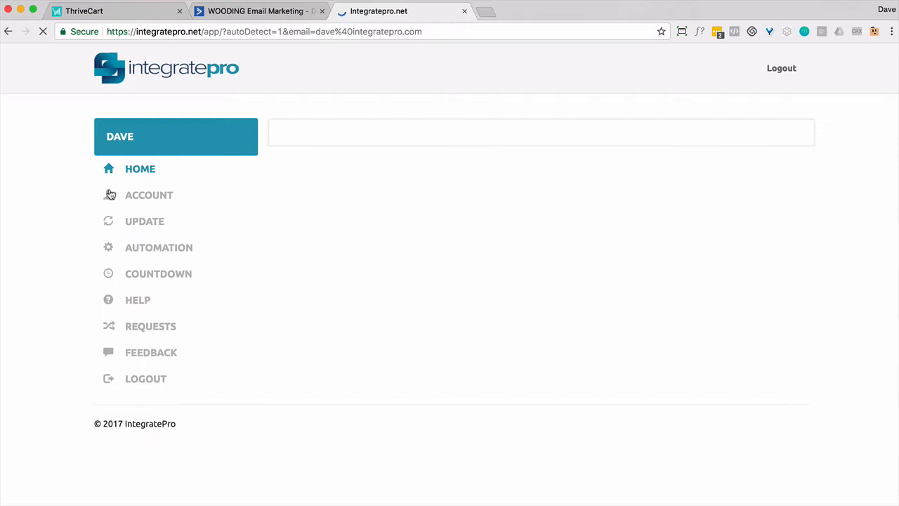
pyautogui.click(158, 273)
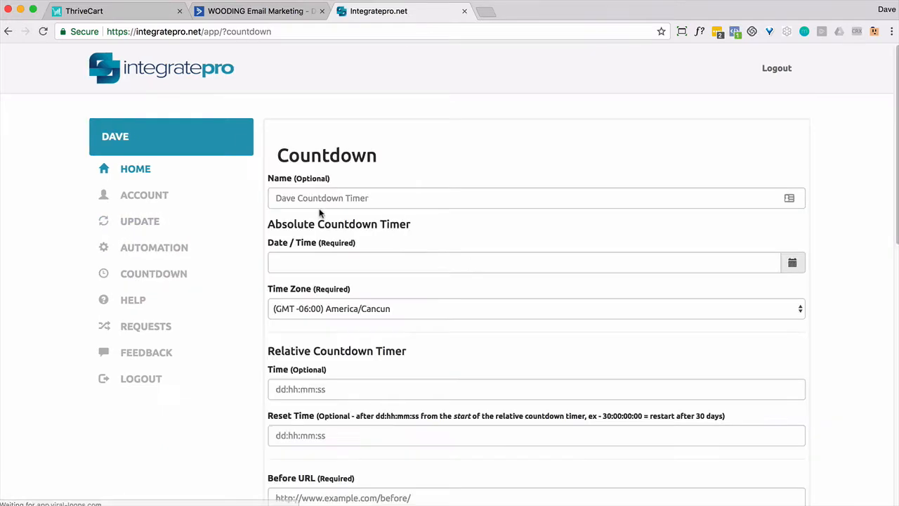
pyautogui.write('ThriveCart')
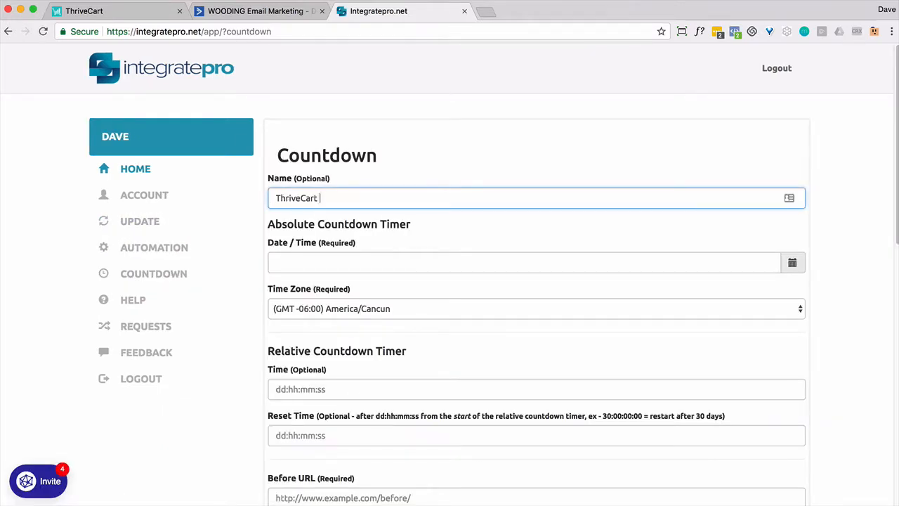
pyautogui.click(522, 263)
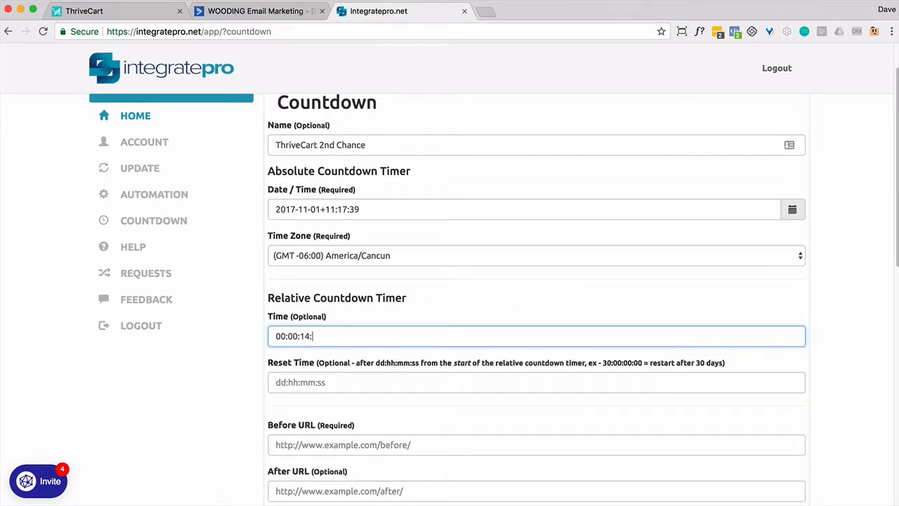
pyautogui.write('09')
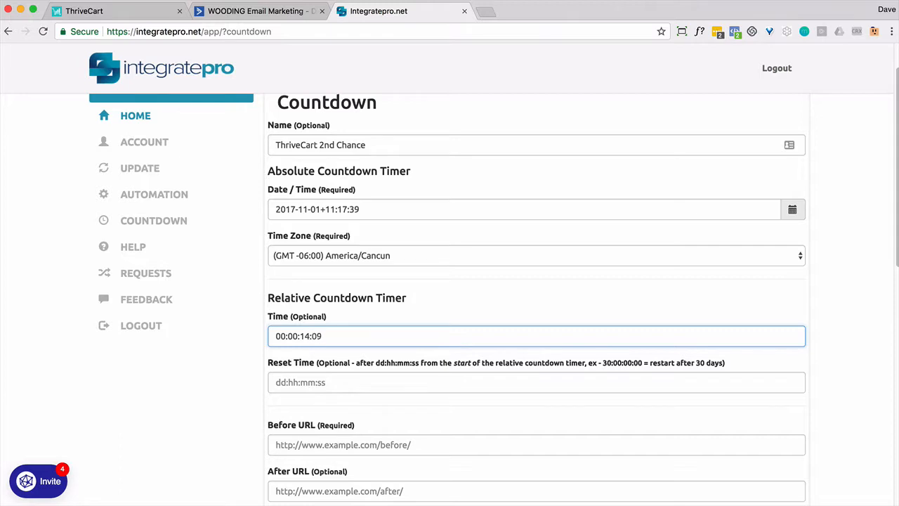
# Step: Check the product setup in ThriveCart's products list and return to the countdown form
pyautogui.scroll(-3)
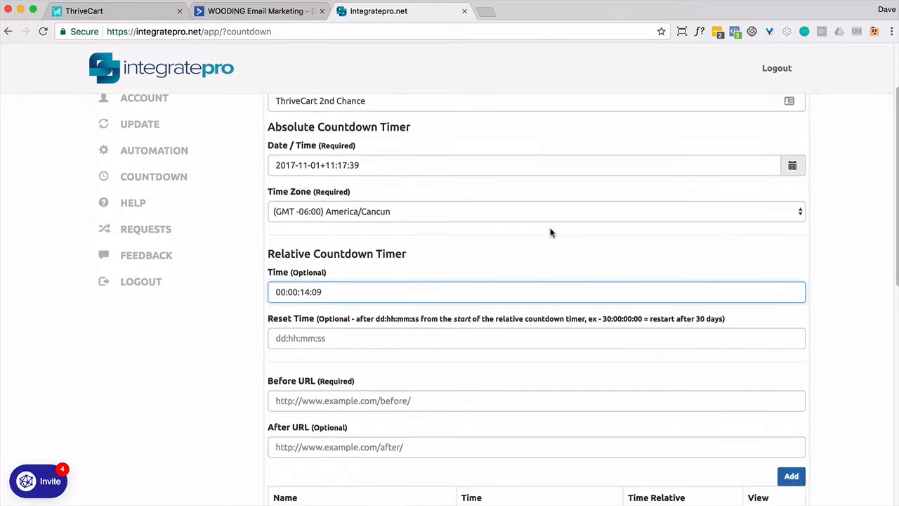
pyautogui.scroll(-3)
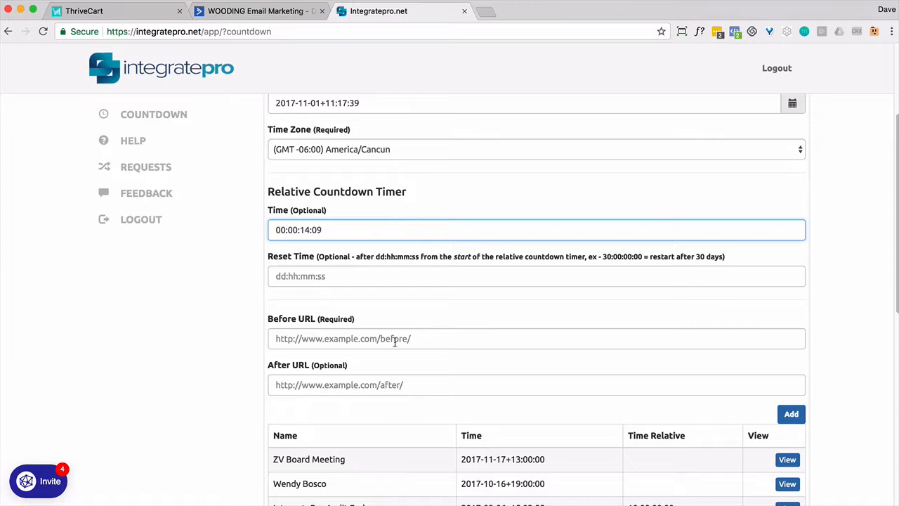
pyautogui.moveTo(253, 17)
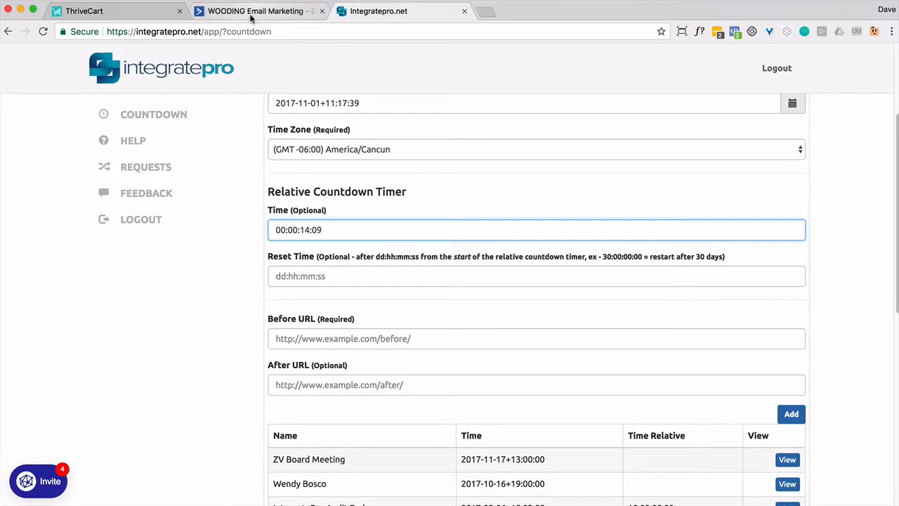
pyautogui.click(84, 12)
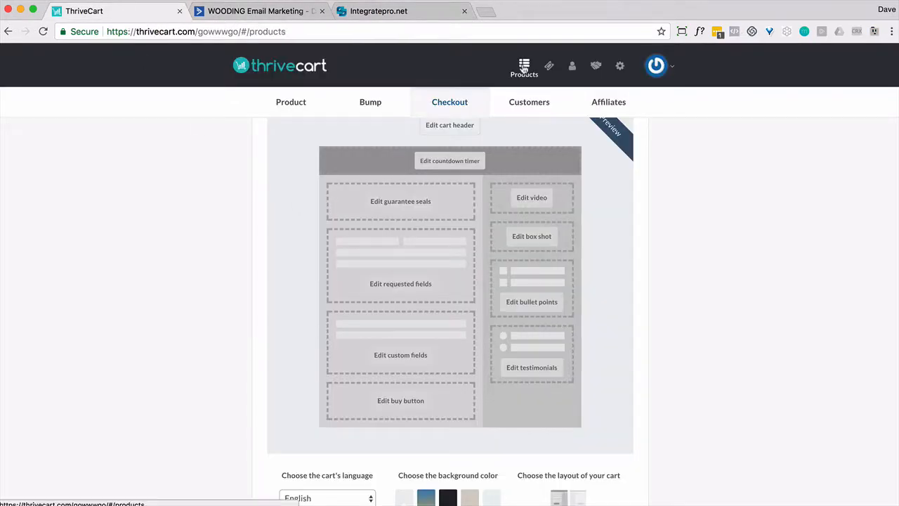
pyautogui.click(520, 66)
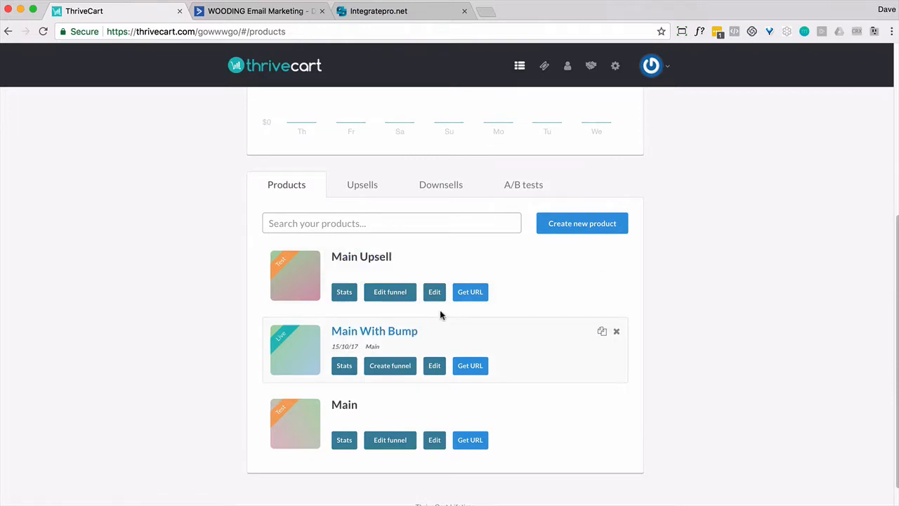
pyautogui.click(469, 290)
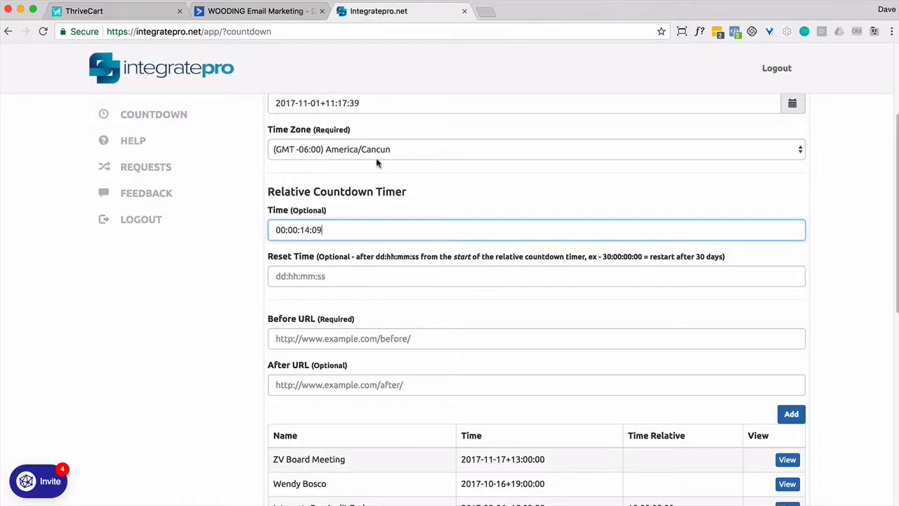
pyautogui.click(537, 338)
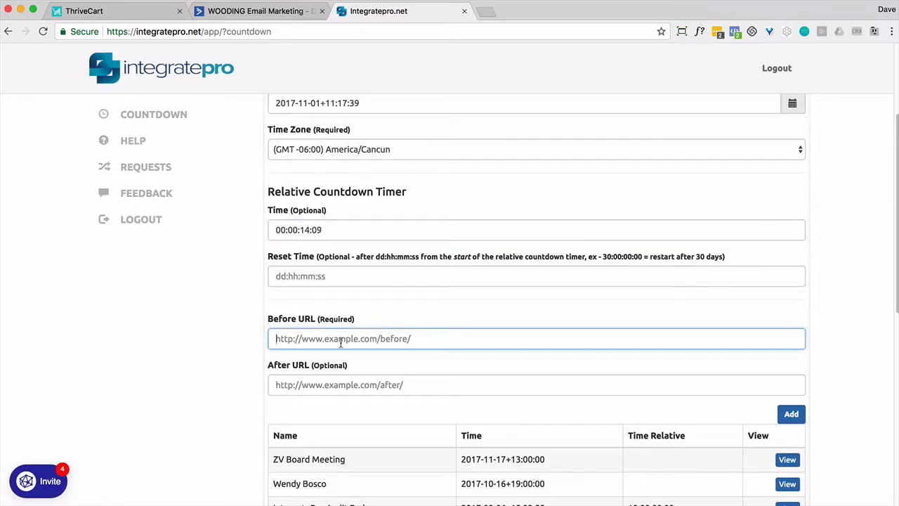
pyautogui.write('https://gowwwgo.thrivecart.com/main-copy-3/')
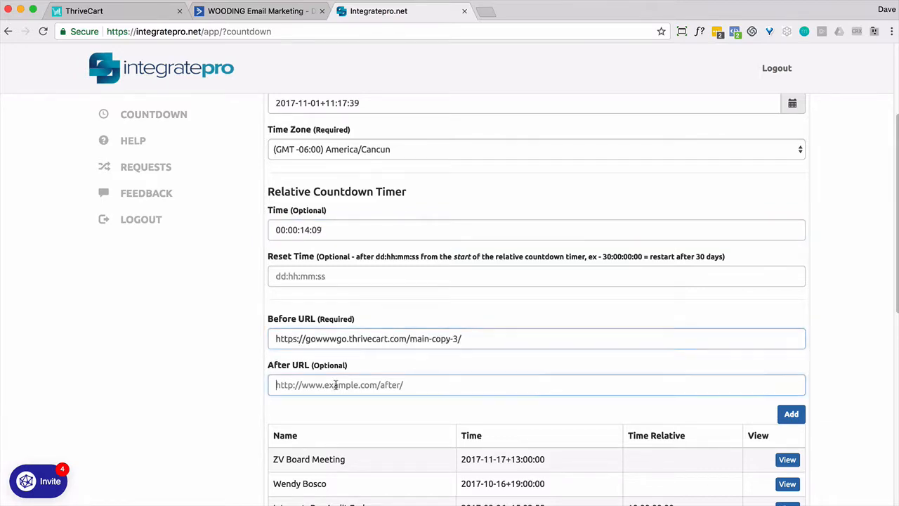
pyautogui.scroll(-3)
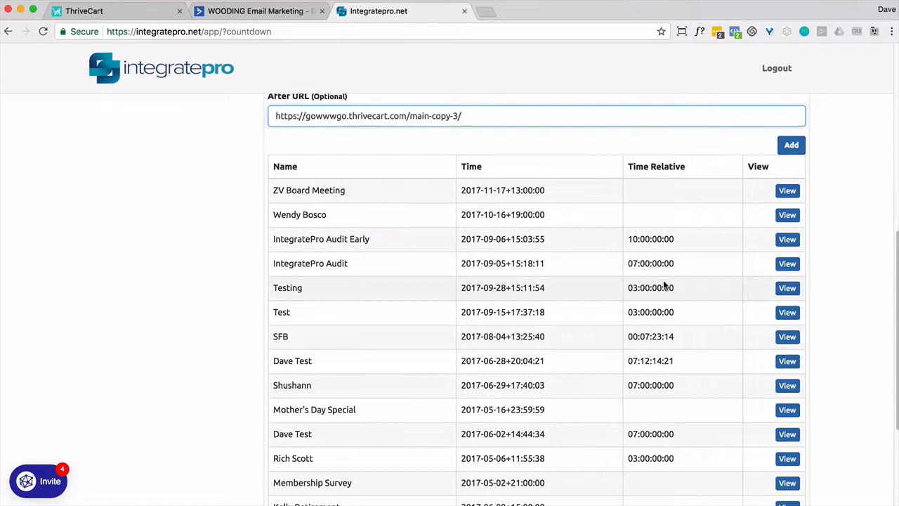
pyautogui.click(791, 145)
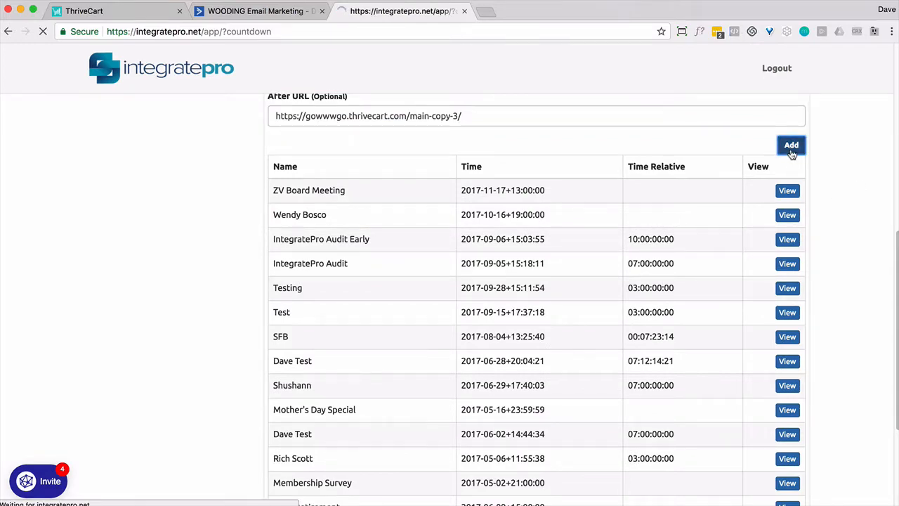
pyautogui.click(790, 145)
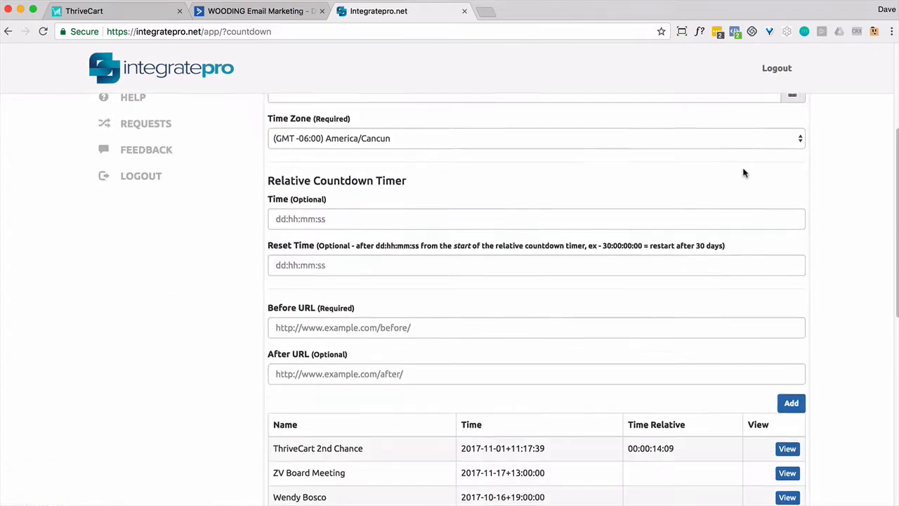
# Step: View the new timer's ActiveCampaign relative embed code and switch to the 2nd Chance email
pyautogui.scroll(-3)
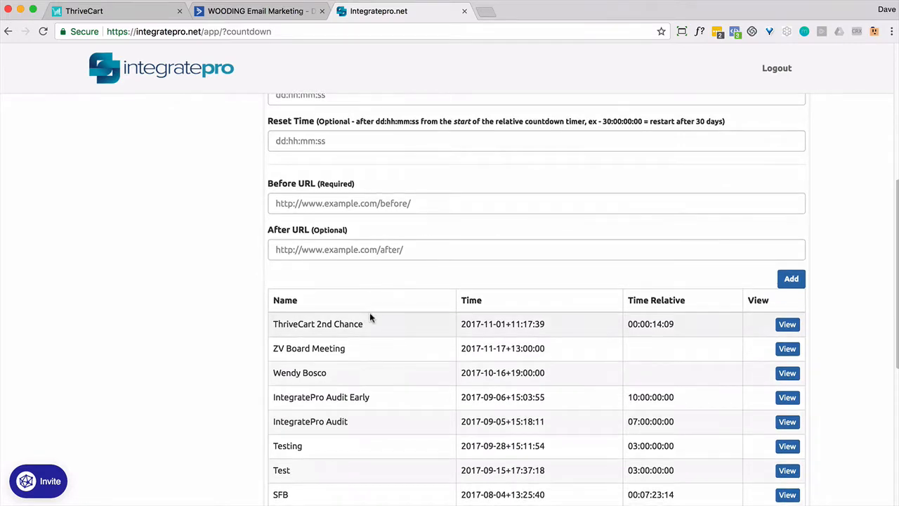
pyautogui.click(786, 323)
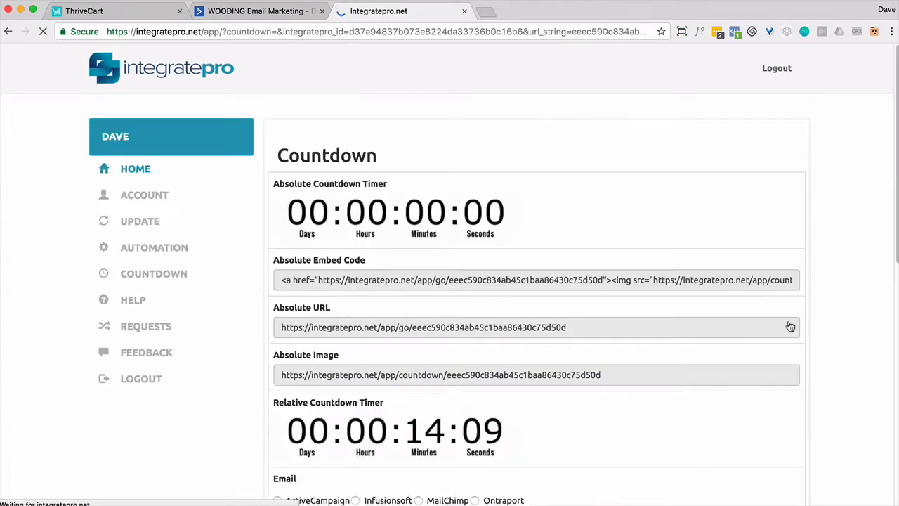
pyautogui.scroll(-3)
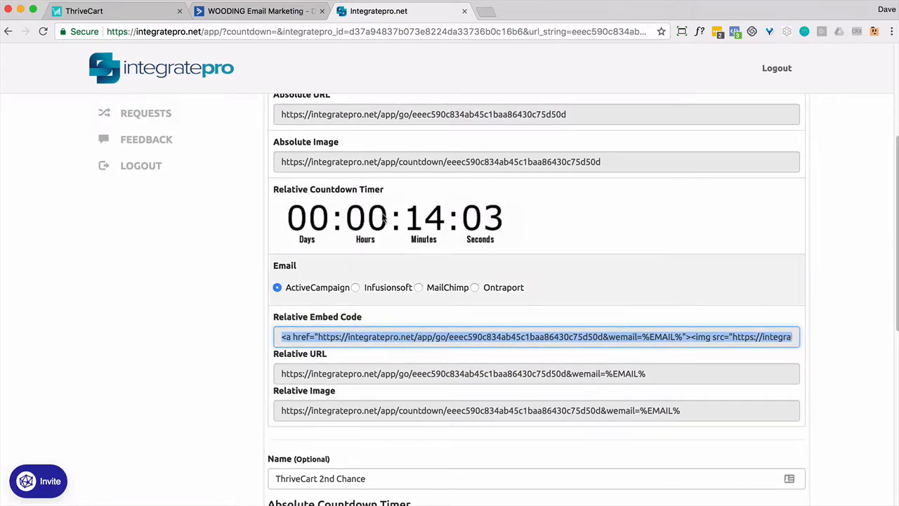
pyautogui.click(255, 11)
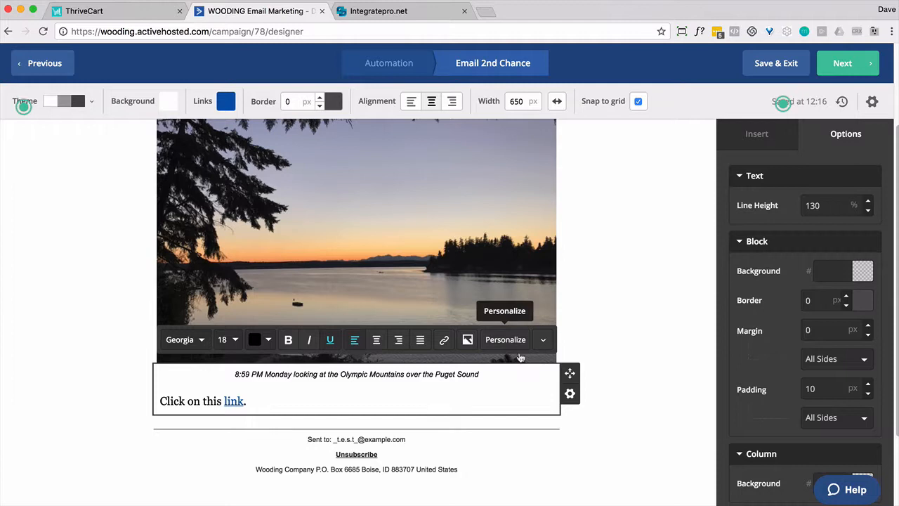
# Step: Review the email's Custom HTML block, then save and exit to the automation
pyautogui.click(755, 133)
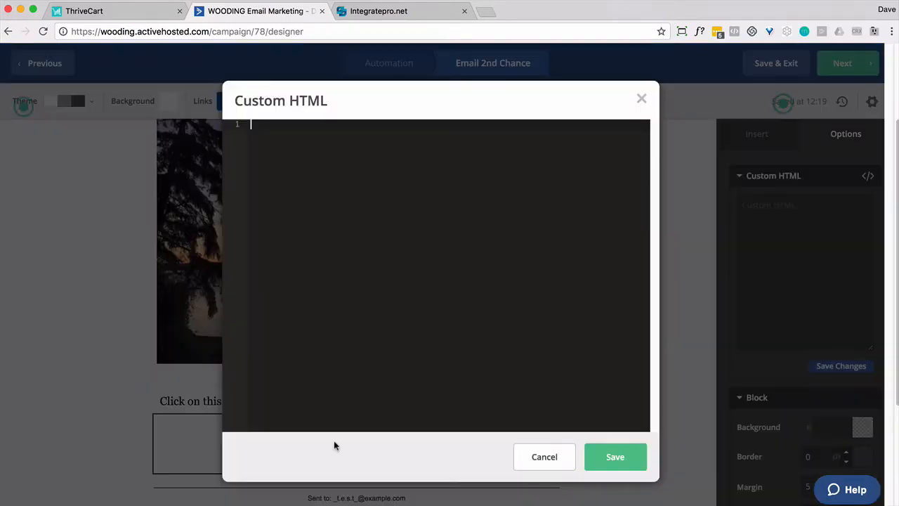
pyautogui.click(544, 456)
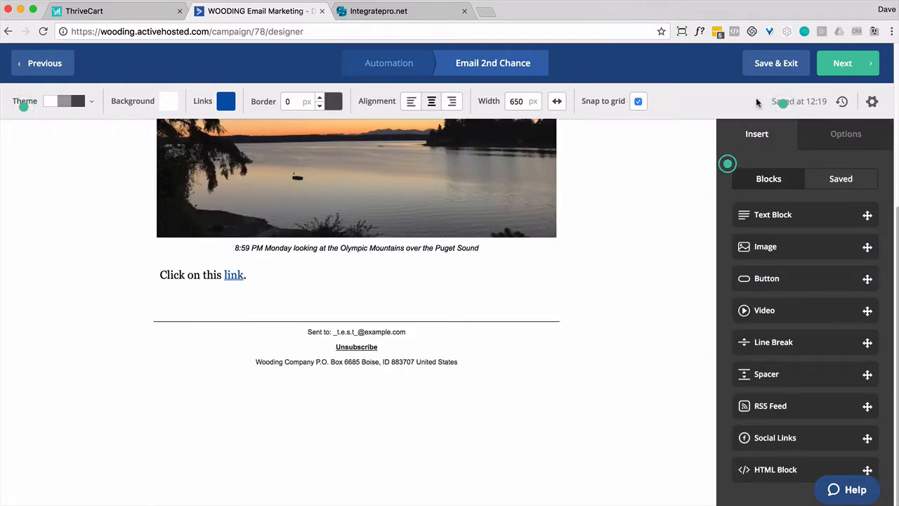
pyautogui.click(775, 62)
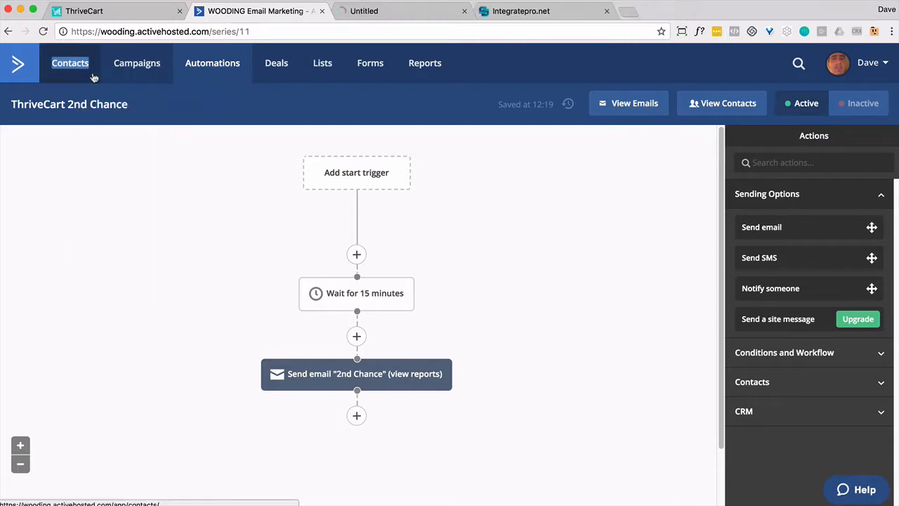
# Step: Add a goal step after the 2nd Chance email in the automation
pyautogui.click(71, 62)
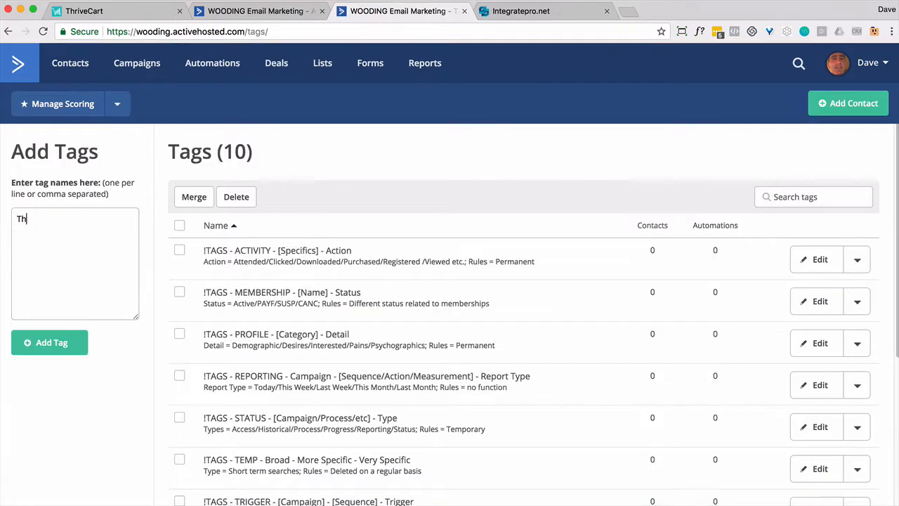
pyautogui.click(49, 342)
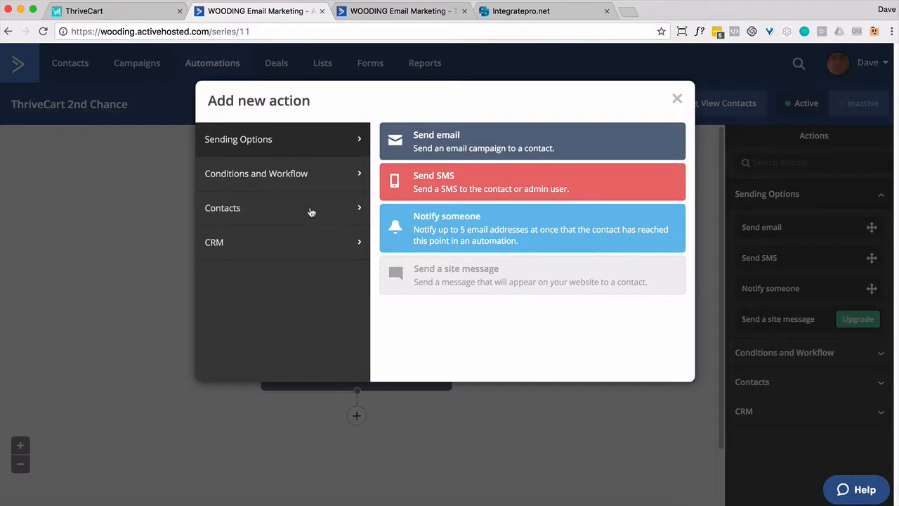
pyautogui.click(256, 174)
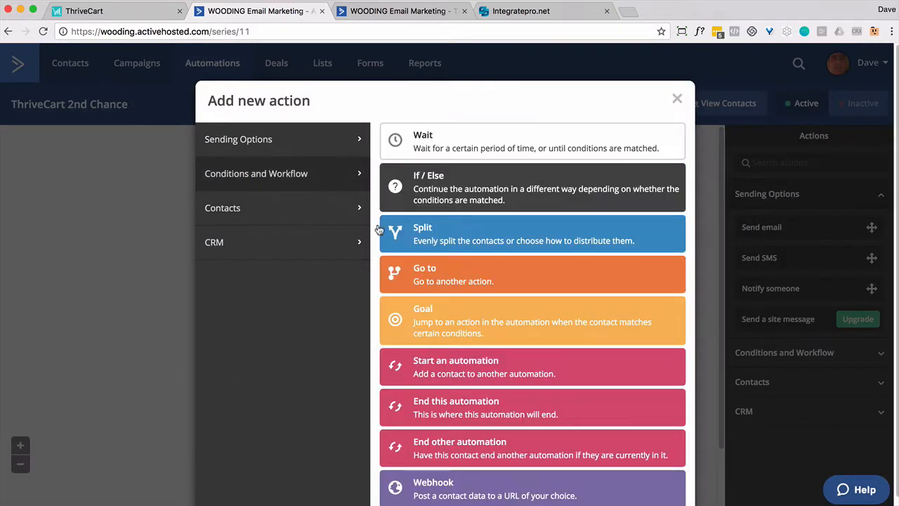
pyautogui.click(422, 320)
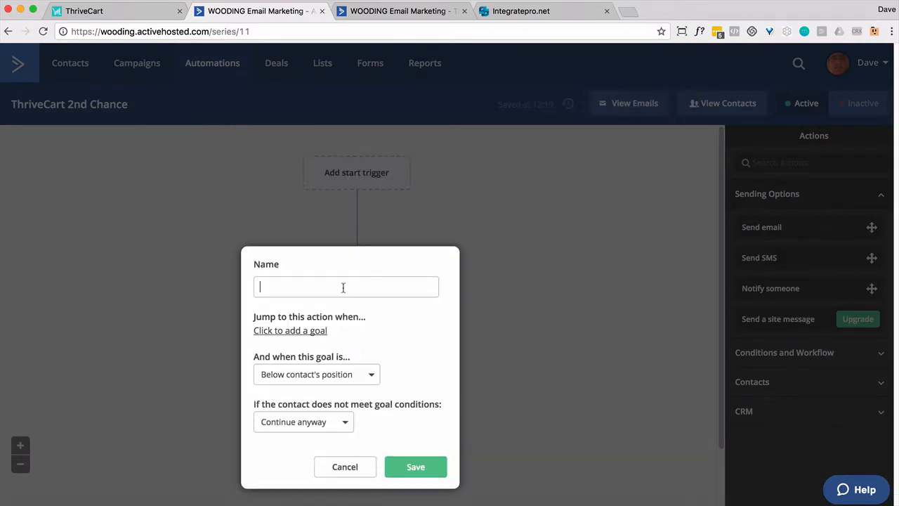
# Step: Name the goal 'ThriveCart 2nd Chance' and begin defining its condition
pyautogui.write('ThriveCart 2nd Chance')
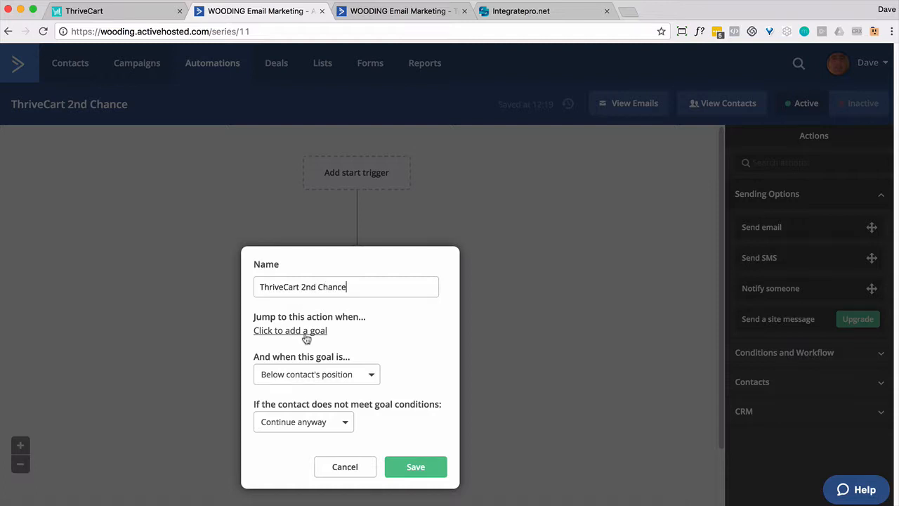
pyautogui.click(289, 330)
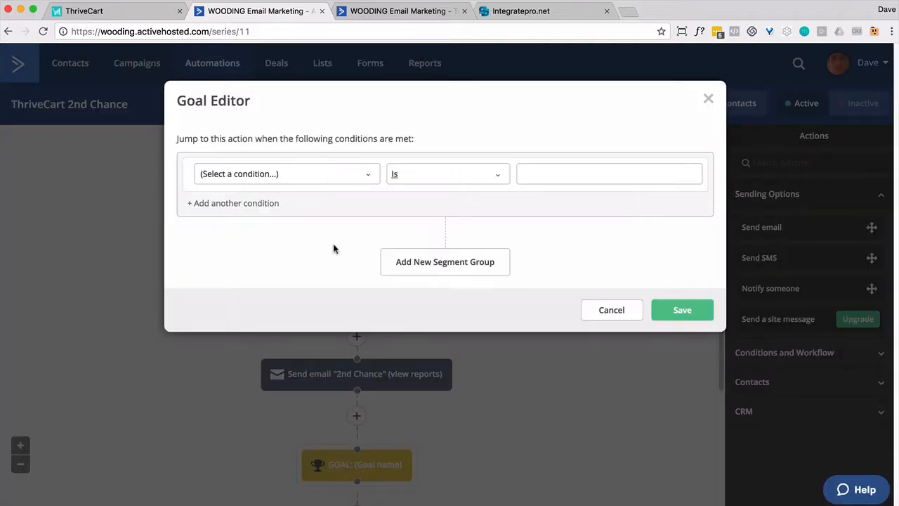
pyautogui.click(283, 174)
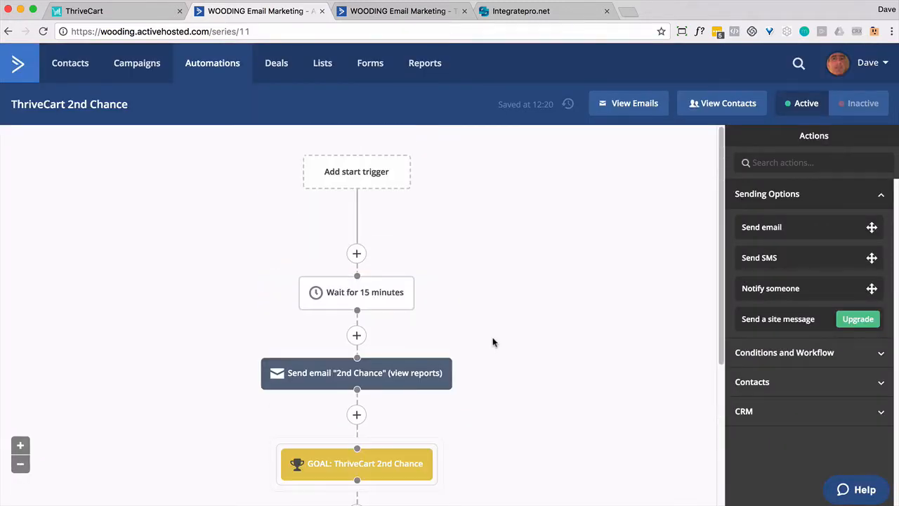
pyautogui.moveTo(360, 298)
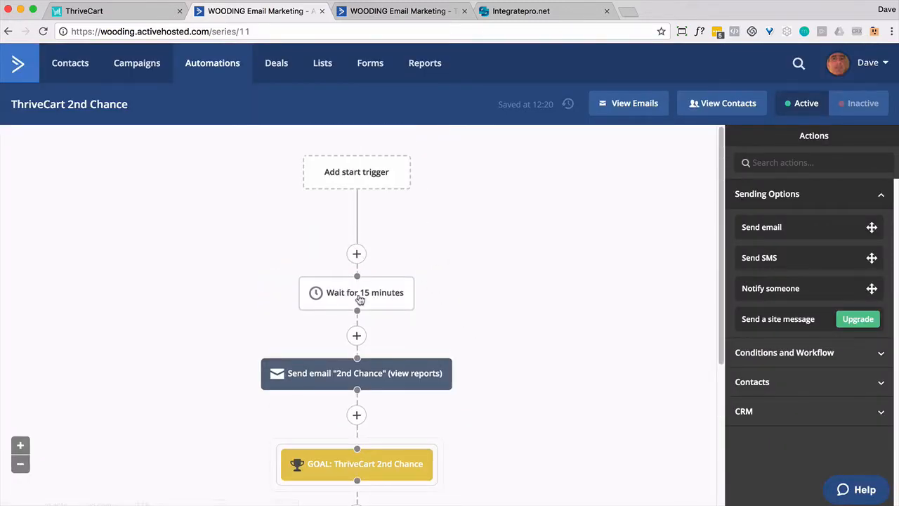
pyautogui.moveTo(358, 295)
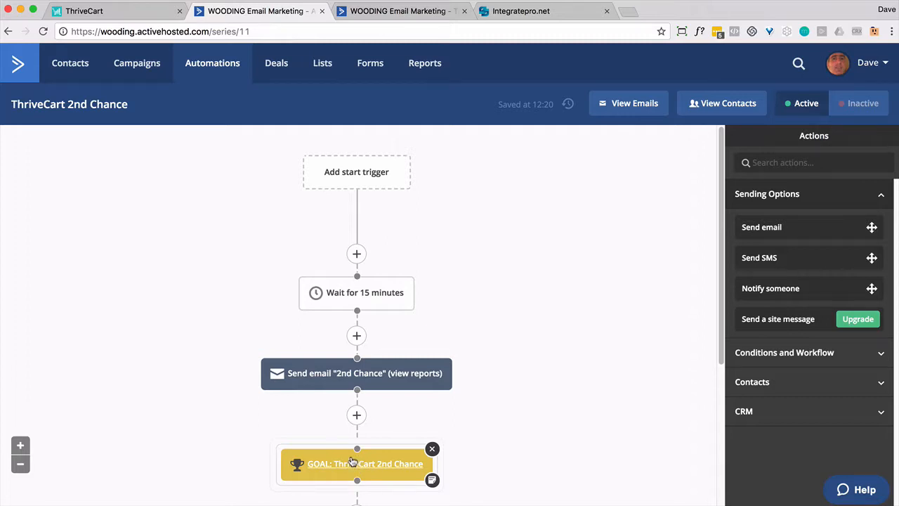
pyautogui.moveTo(356, 393)
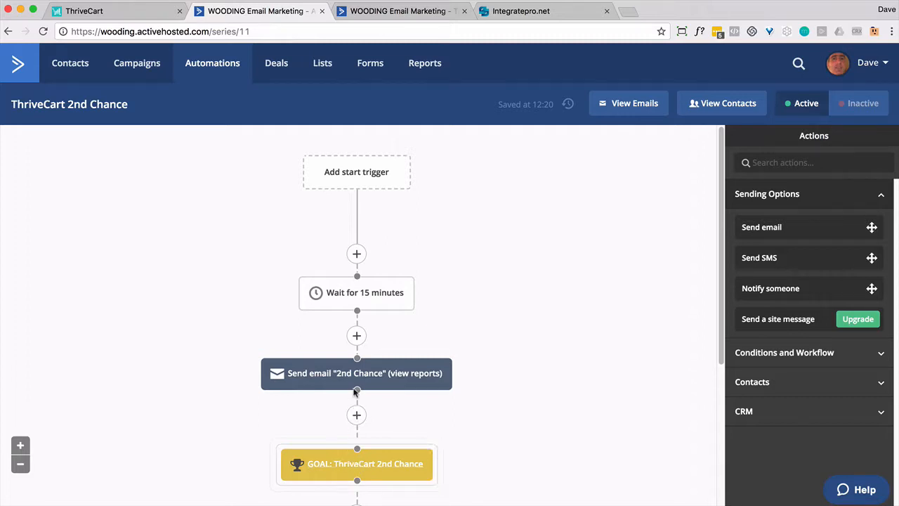
pyautogui.moveTo(357, 373)
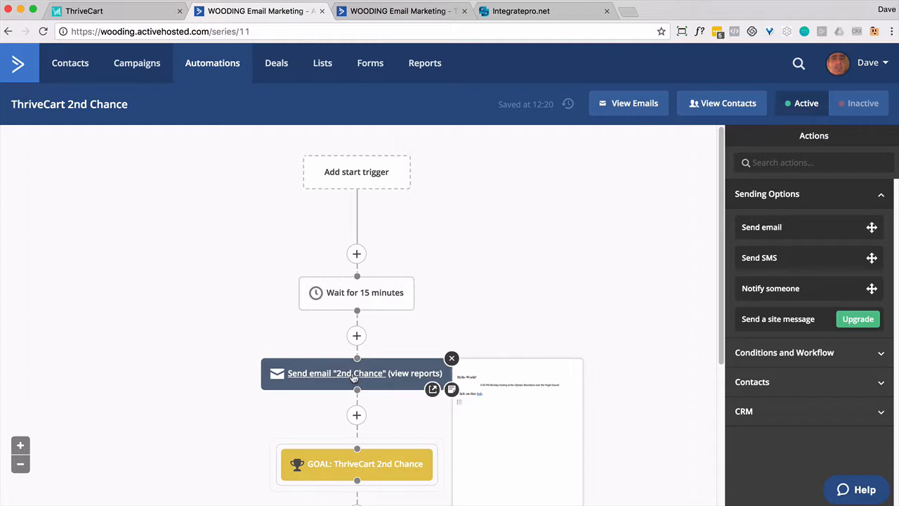
# Step: Open the 2nd Chance email from the send-email step, then switch back to ThriveCart
pyautogui.click(337, 374)
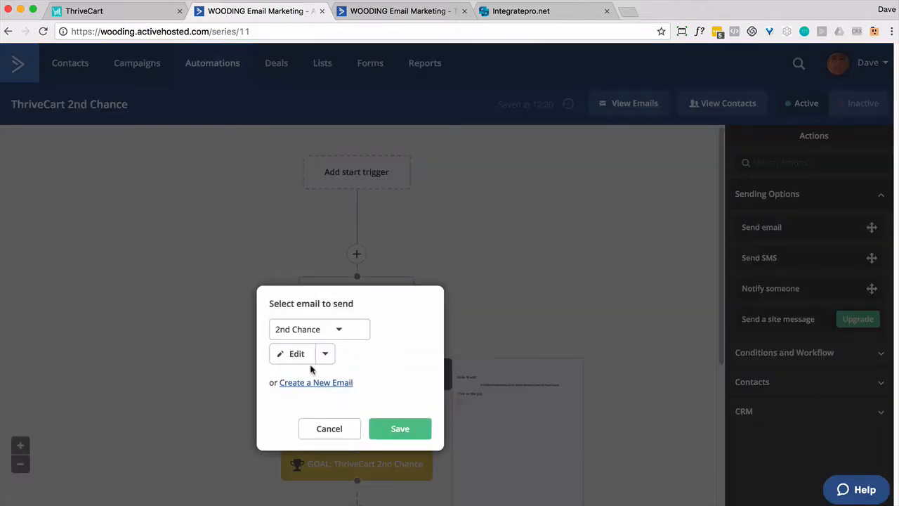
pyautogui.click(296, 354)
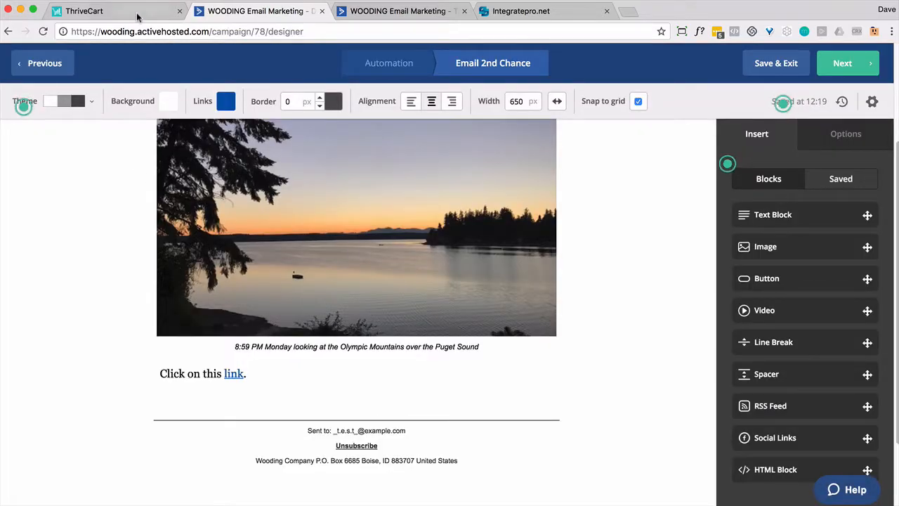
pyautogui.click(85, 12)
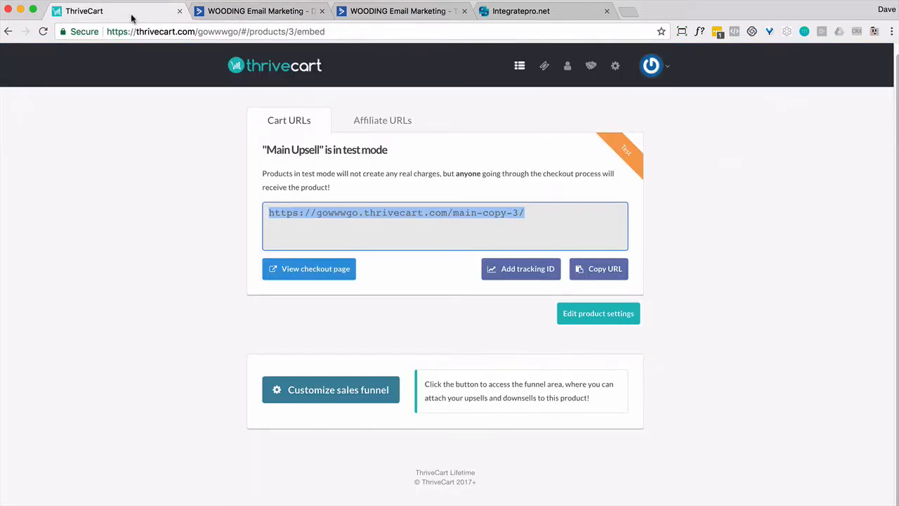
# Step: Review Main's ActiveCampaign customer rule and save the product to get its URL
pyautogui.click(520, 66)
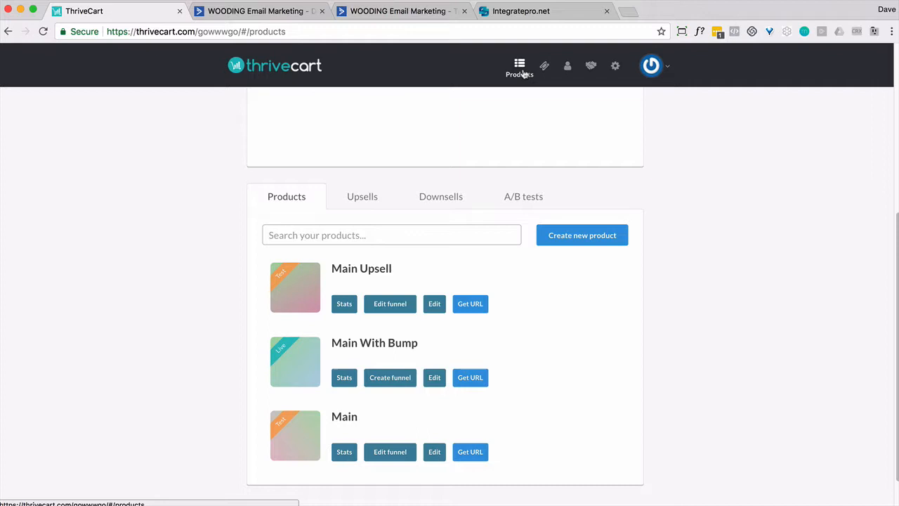
pyautogui.click(434, 452)
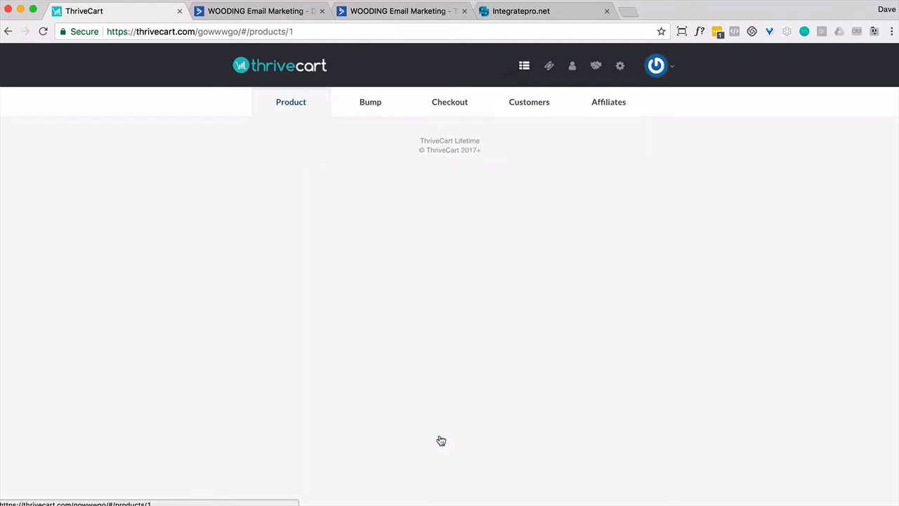
pyautogui.click(528, 101)
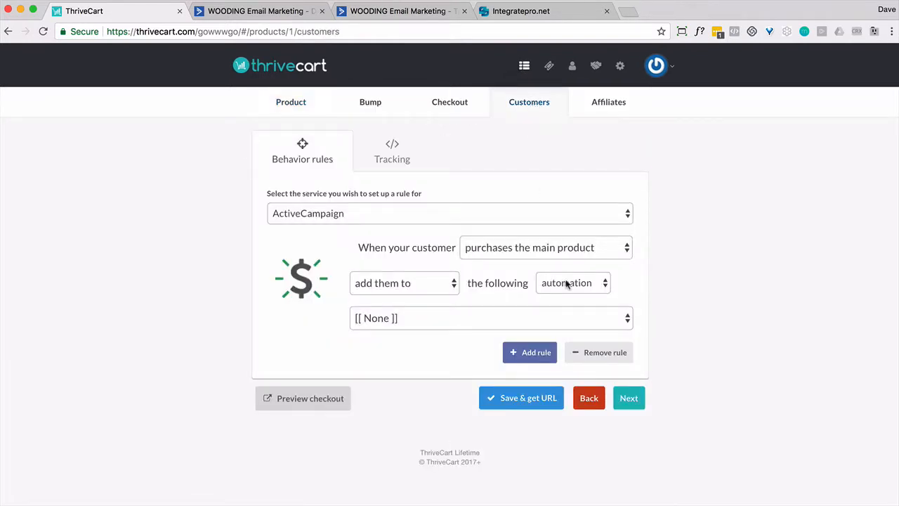
pyautogui.moveTo(570, 300)
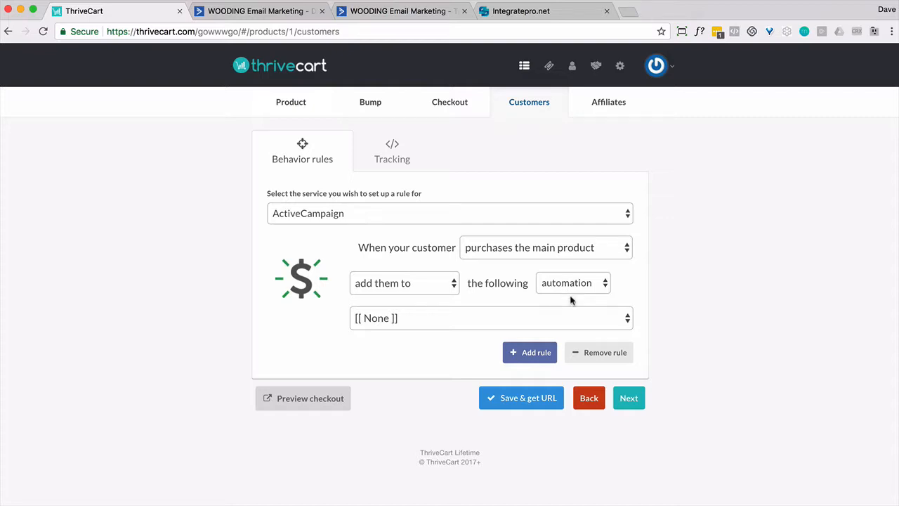
pyautogui.click(490, 318)
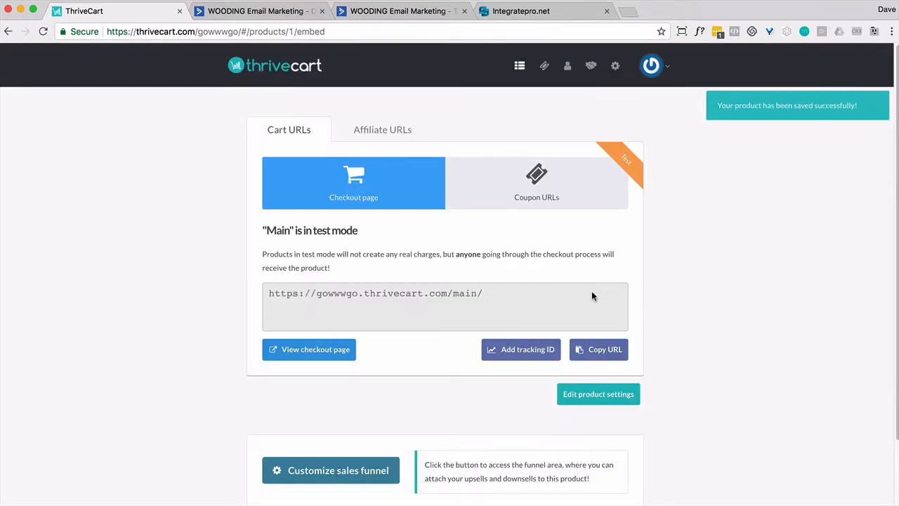
pyautogui.moveTo(519, 66)
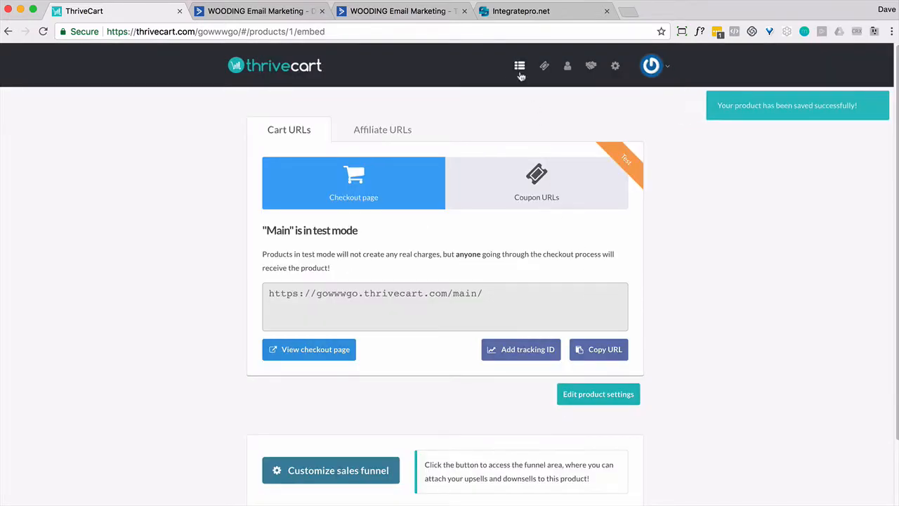
# Step: Add an ActiveCampaign rule tagging Main Upsell buyers with existing tag ThriveCart 2nd Chance
pyautogui.click(330, 469)
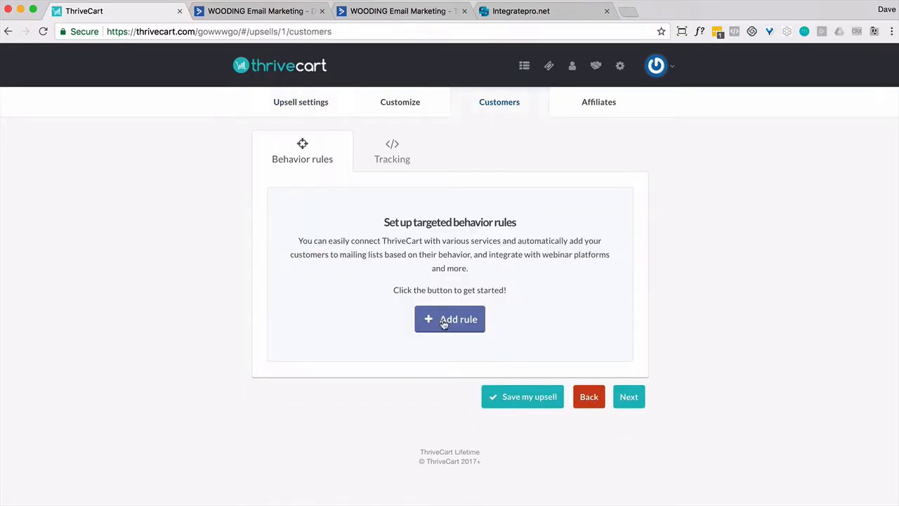
pyautogui.click(449, 319)
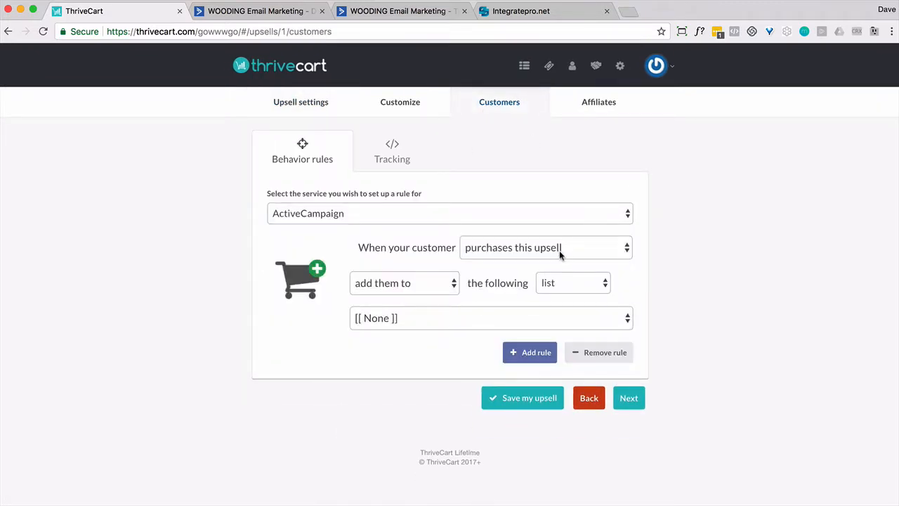
pyautogui.click(573, 282)
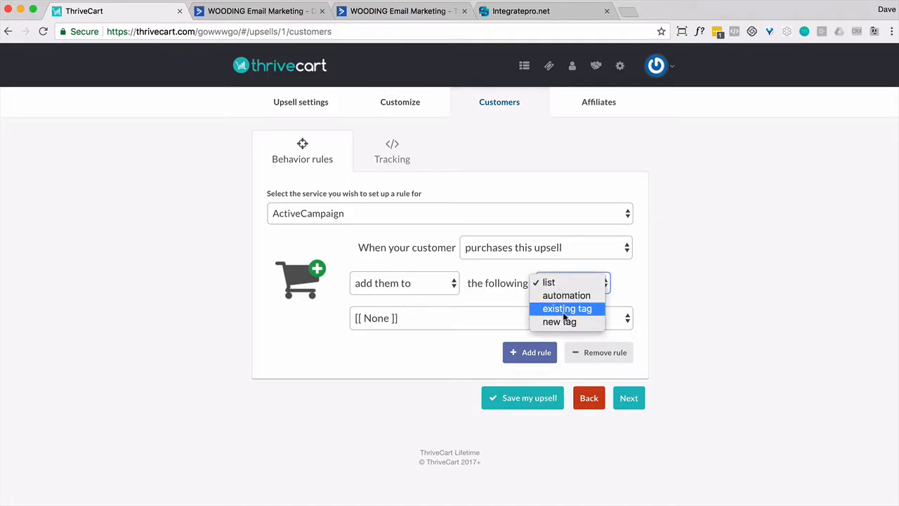
pyautogui.click(568, 309)
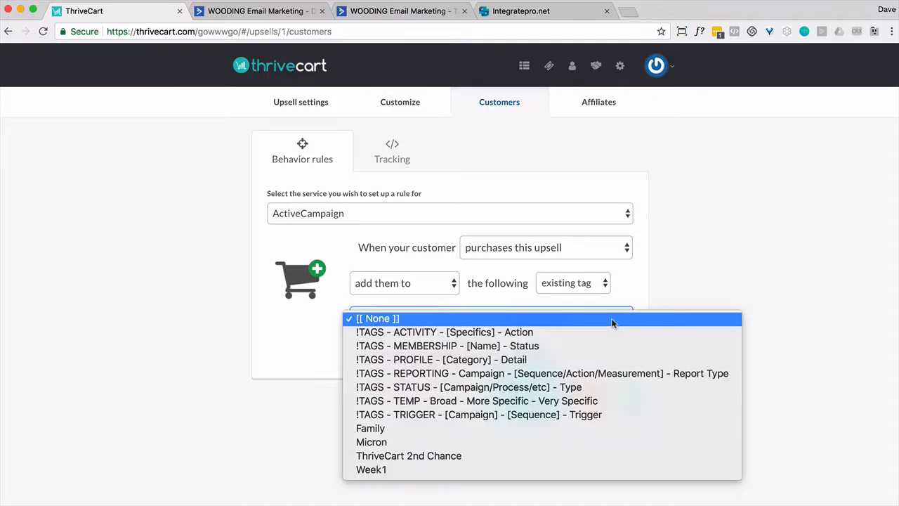
pyautogui.click(407, 455)
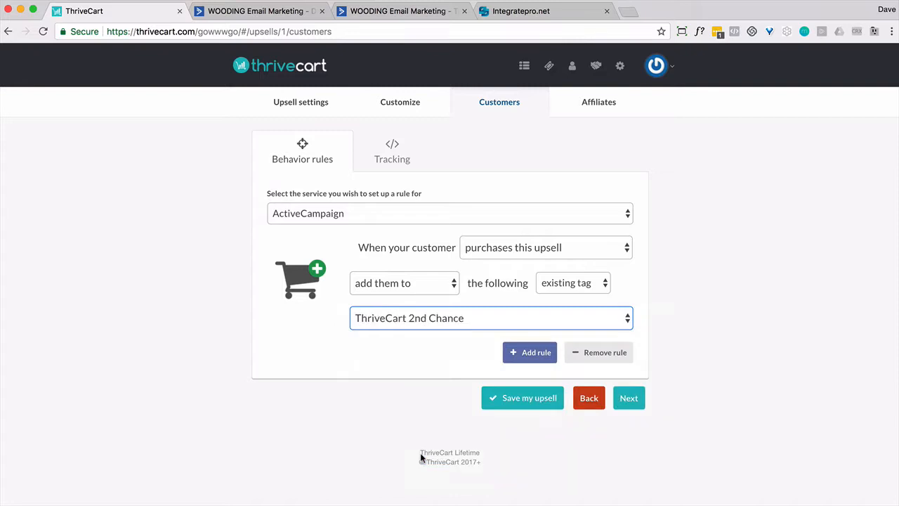
pyautogui.moveTo(443, 330)
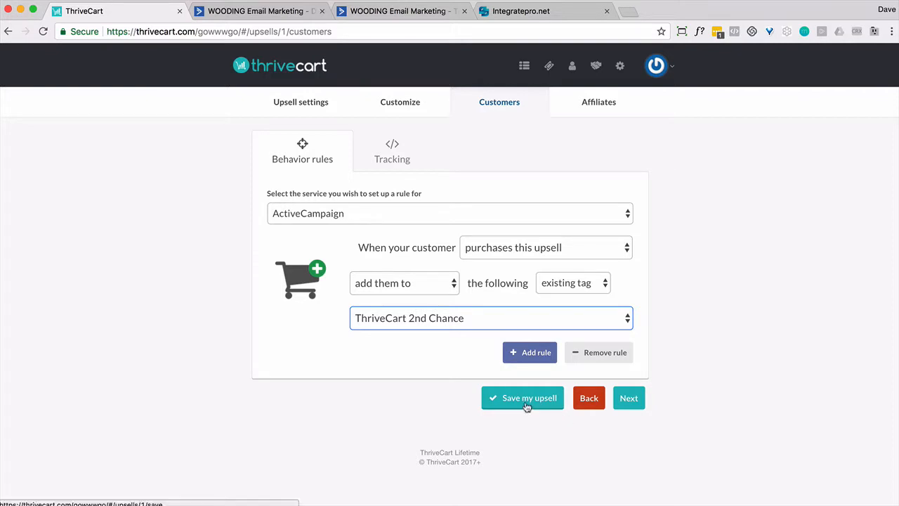
# Step: Save the upsell and continue to the upsells list
pyautogui.click(522, 398)
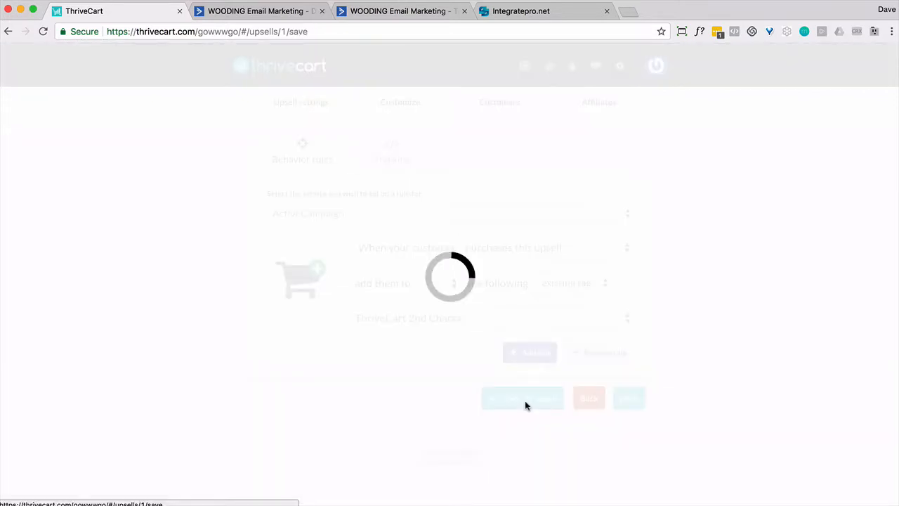
pyautogui.click(522, 399)
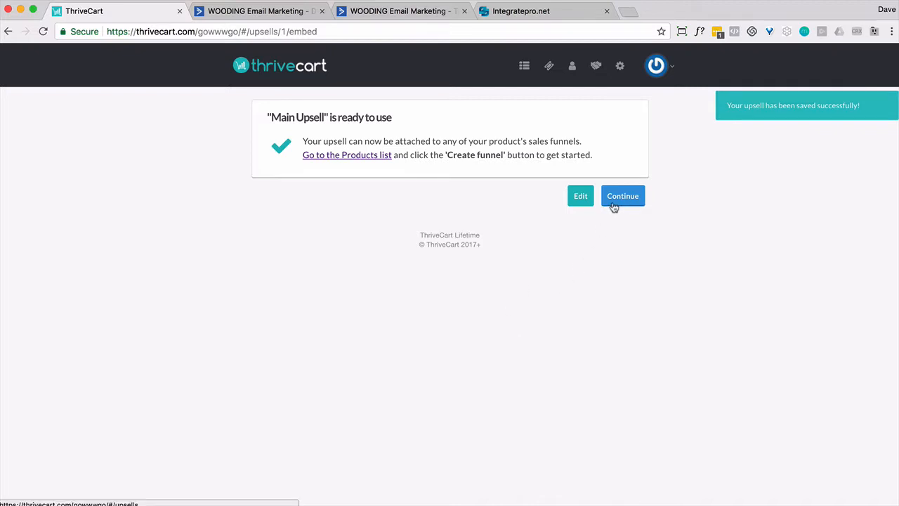
pyautogui.click(622, 195)
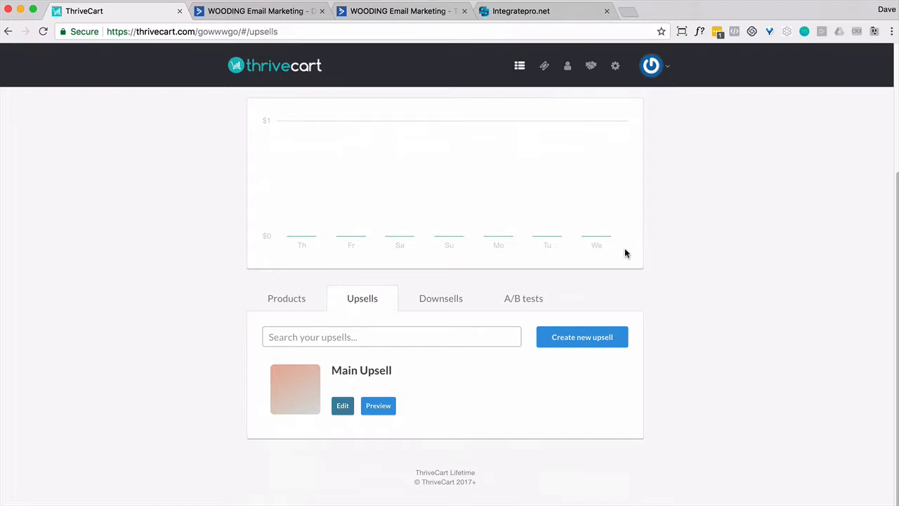
# Step: Get the Main product's checkout URL from the products list
pyautogui.click(287, 297)
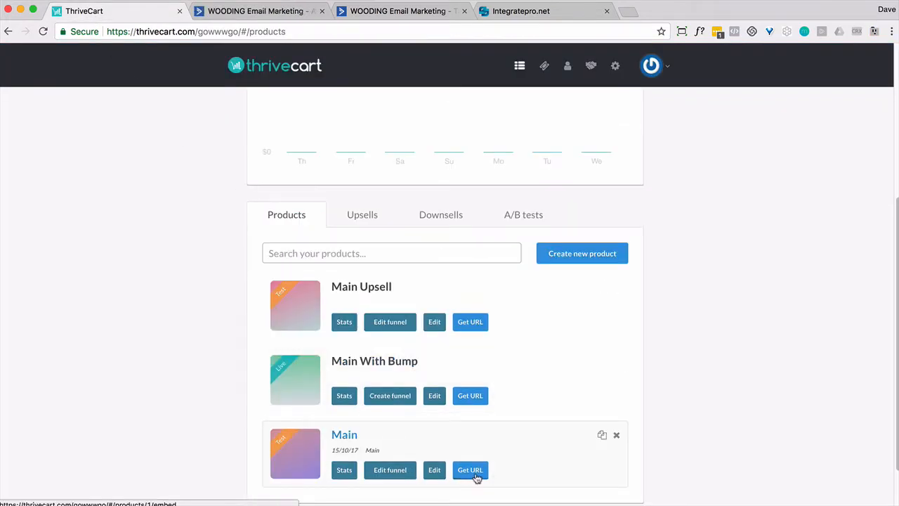
pyautogui.click(470, 469)
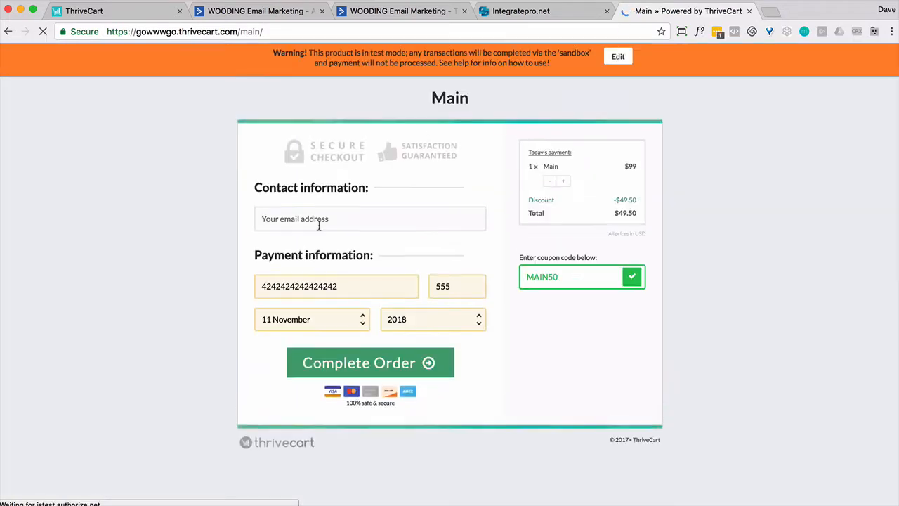
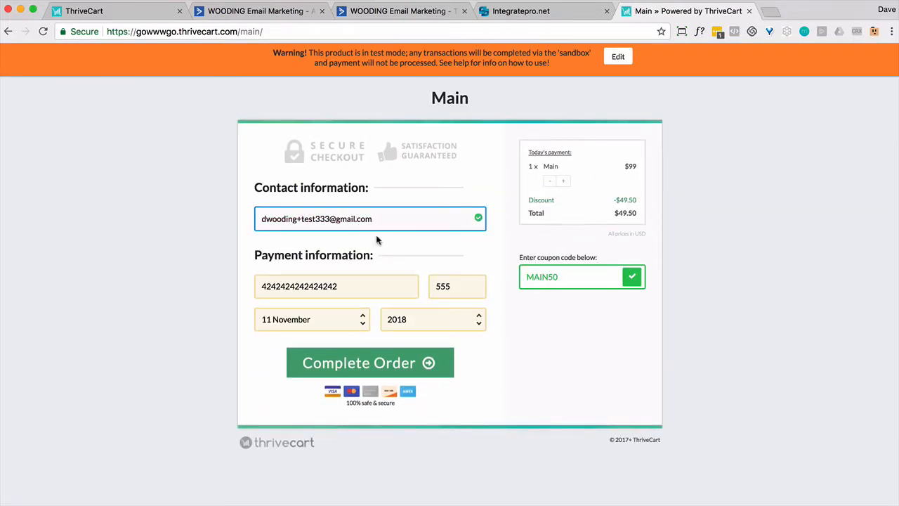
pyautogui.click(371, 362)
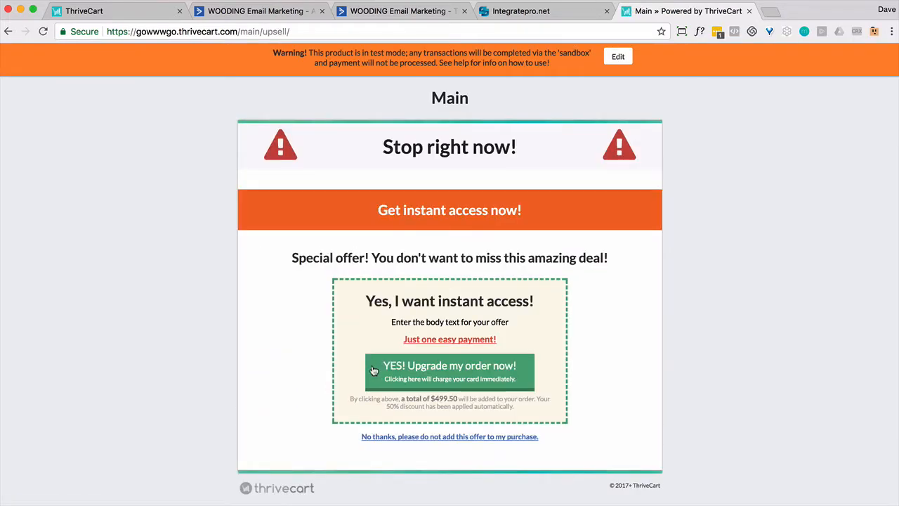
pyautogui.click(449, 371)
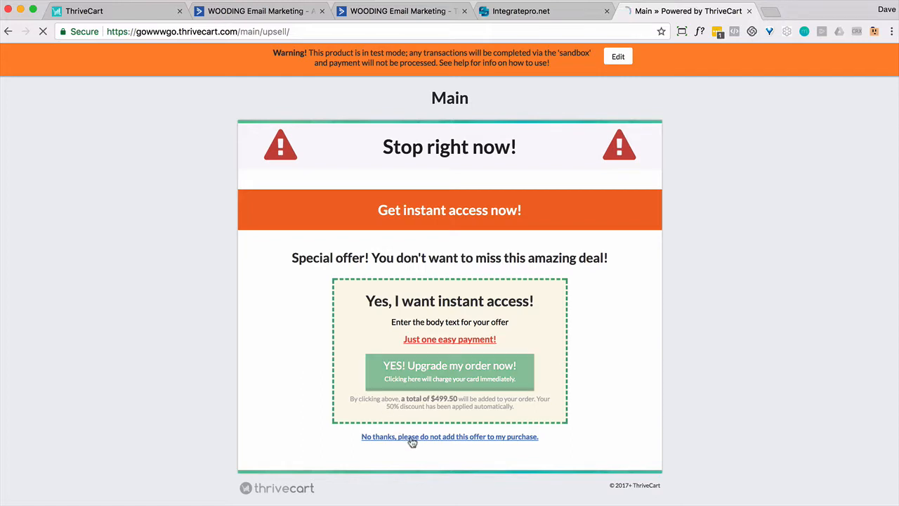
pyautogui.click(449, 435)
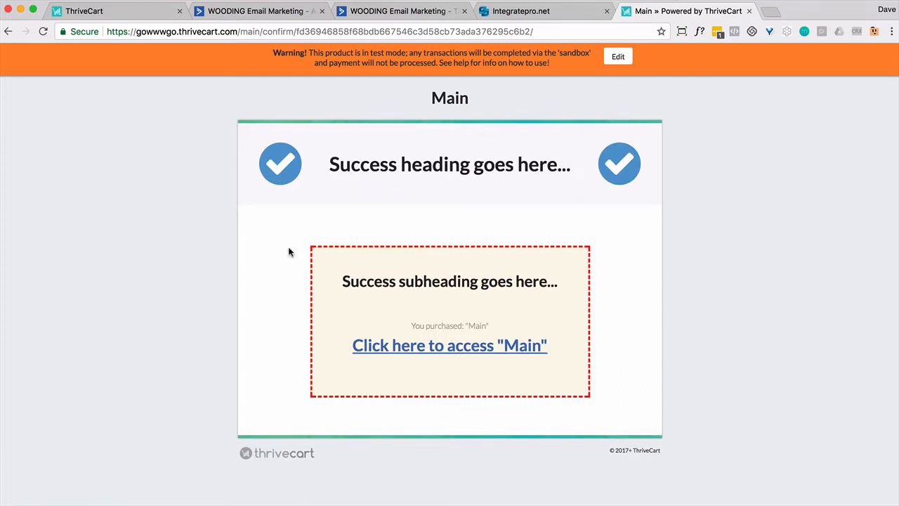
pyautogui.moveTo(226, 215)
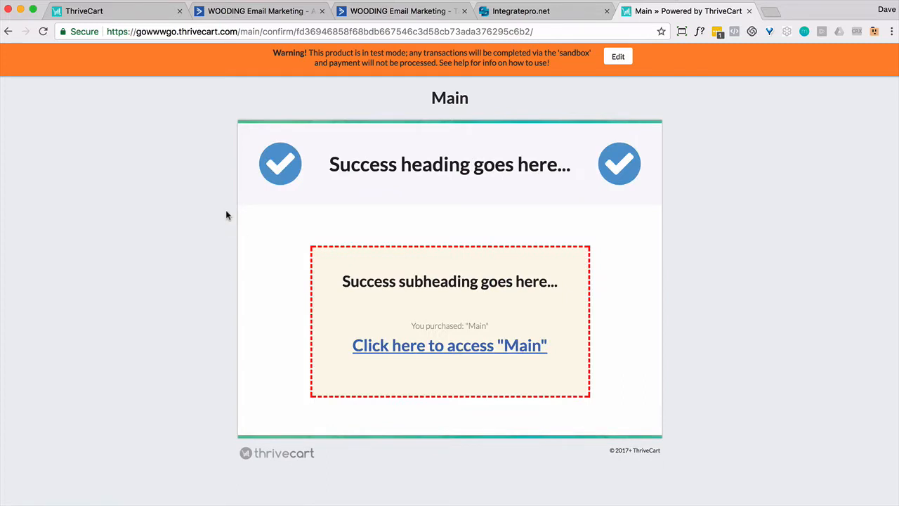
# Step: View the contact queued at the 15-minute wait, then reopen the ThriveCart 2nd Chance automation from the Automations list
pyautogui.click(256, 11)
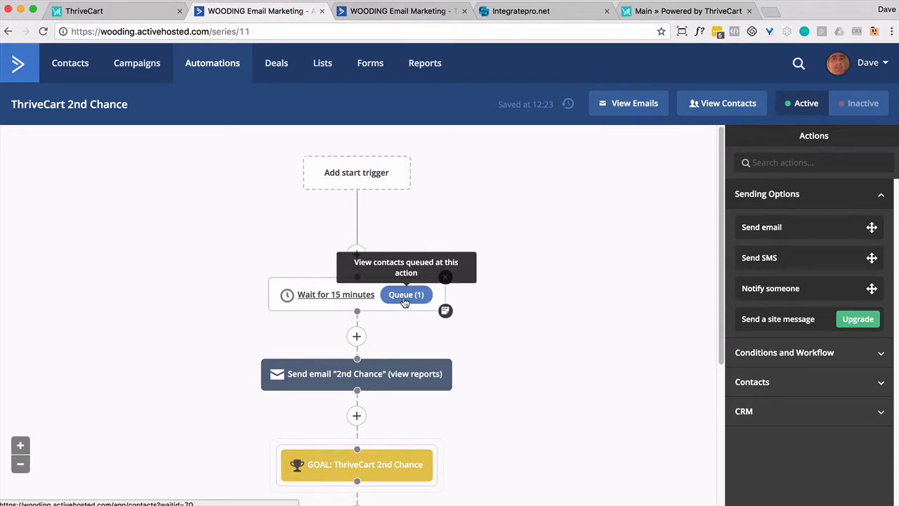
pyautogui.click(405, 295)
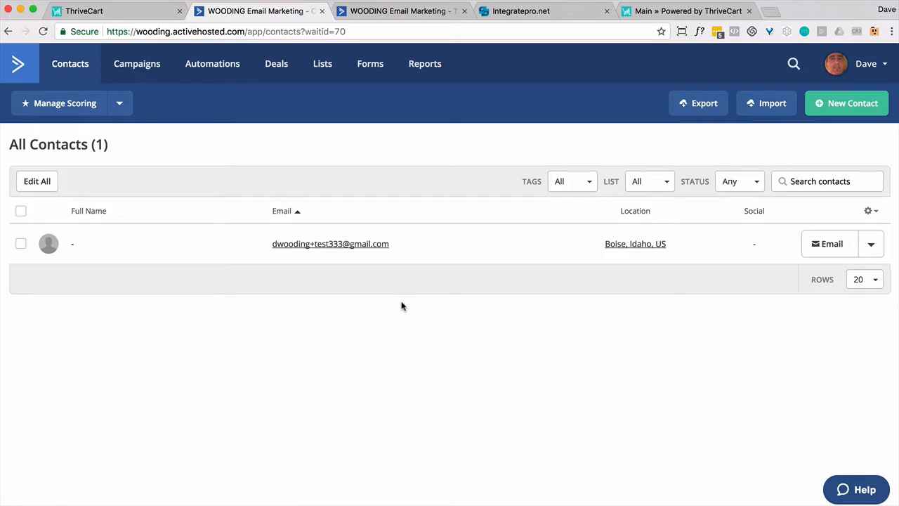
pyautogui.moveTo(362, 213)
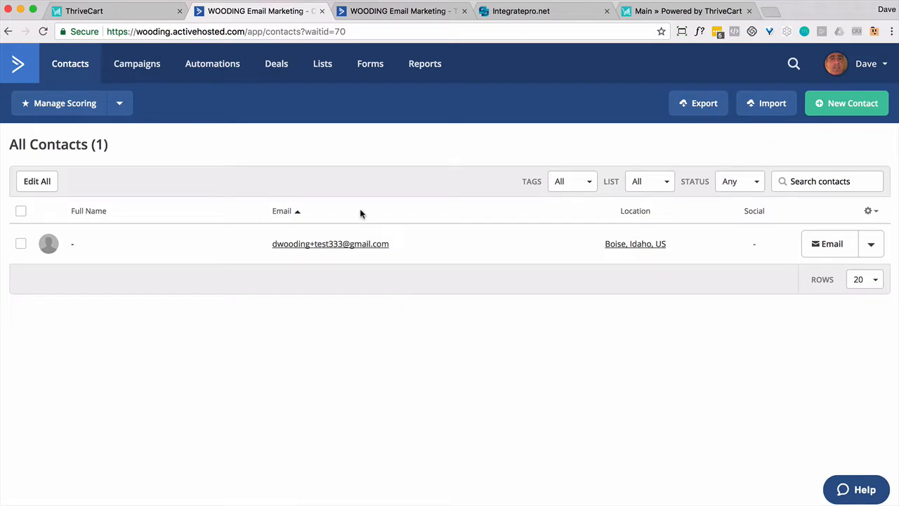
pyautogui.moveTo(268, 284)
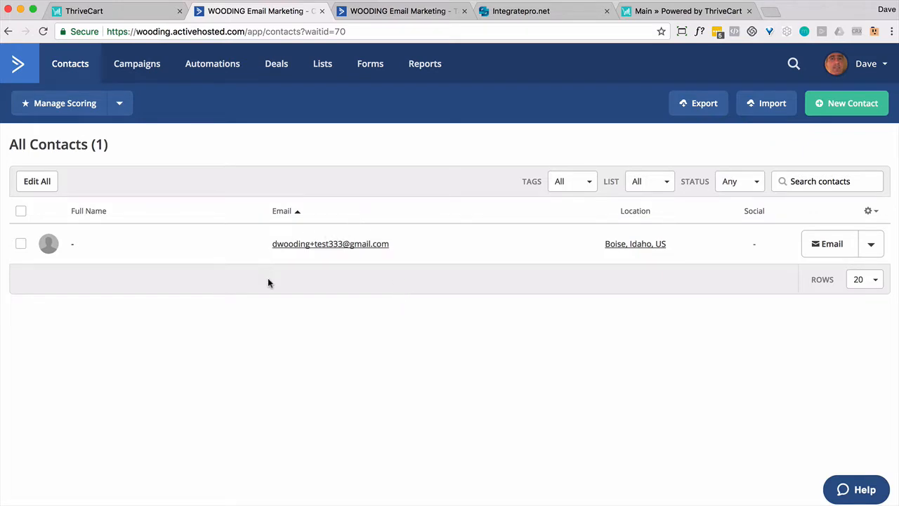
pyautogui.moveTo(216, 165)
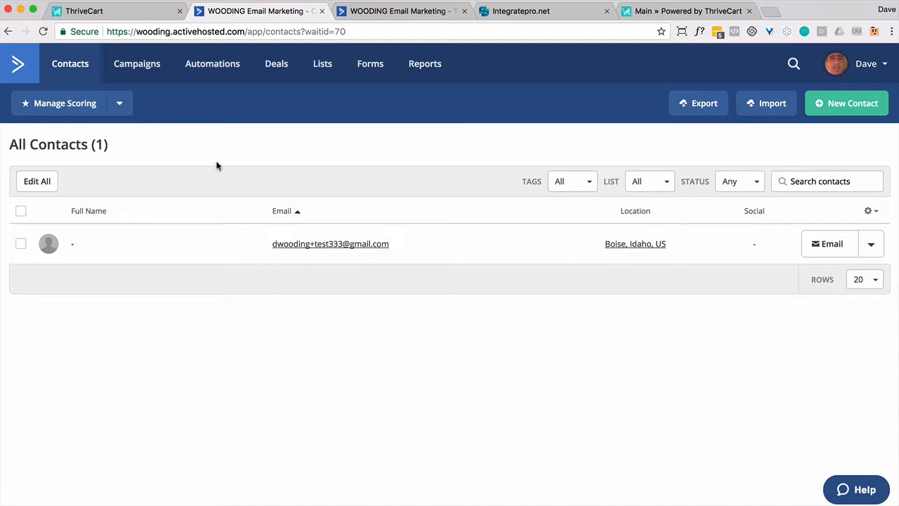
pyautogui.moveTo(70, 63)
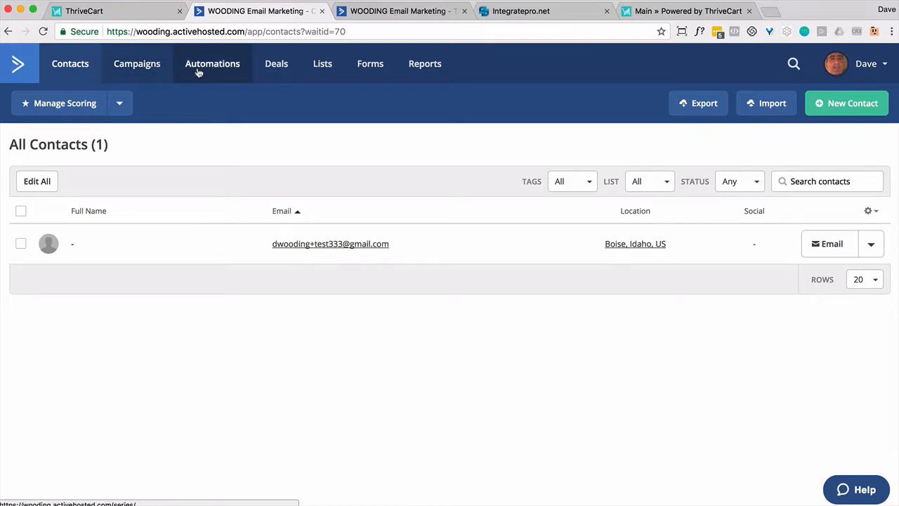
pyautogui.click(212, 64)
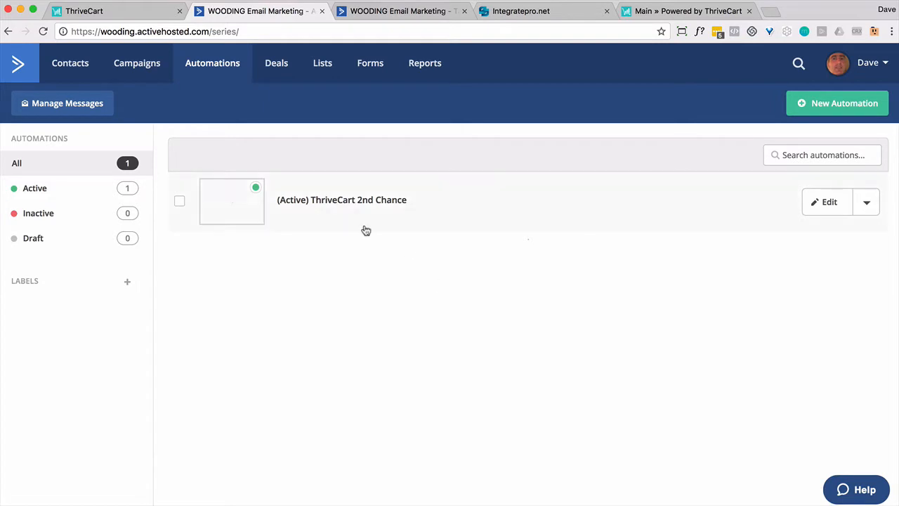
pyautogui.click(341, 200)
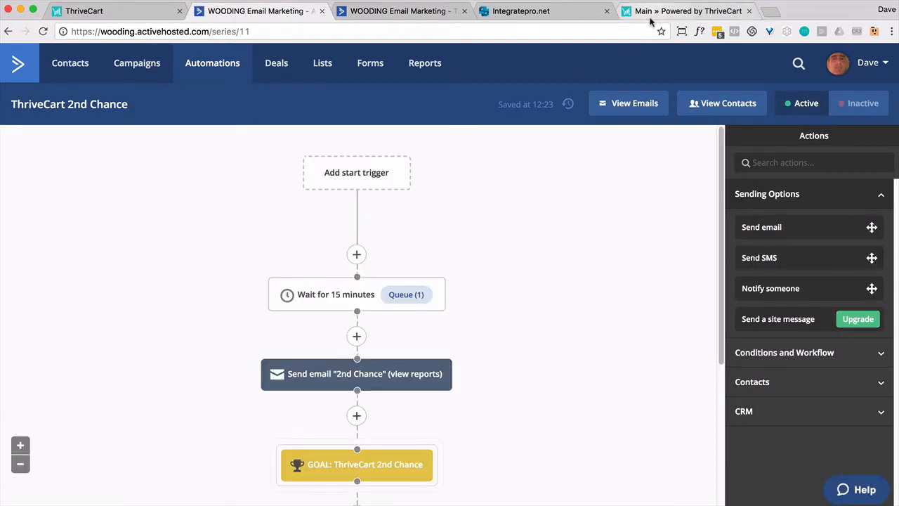
pyautogui.click(685, 11)
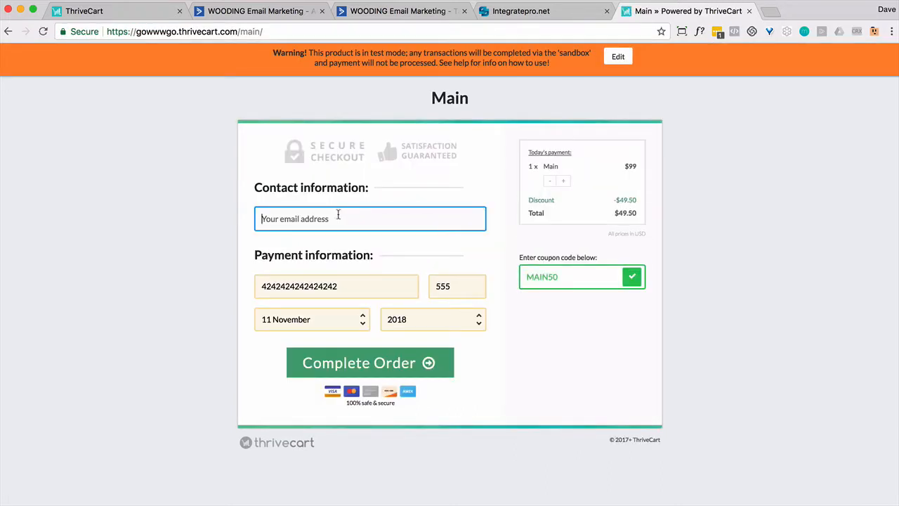
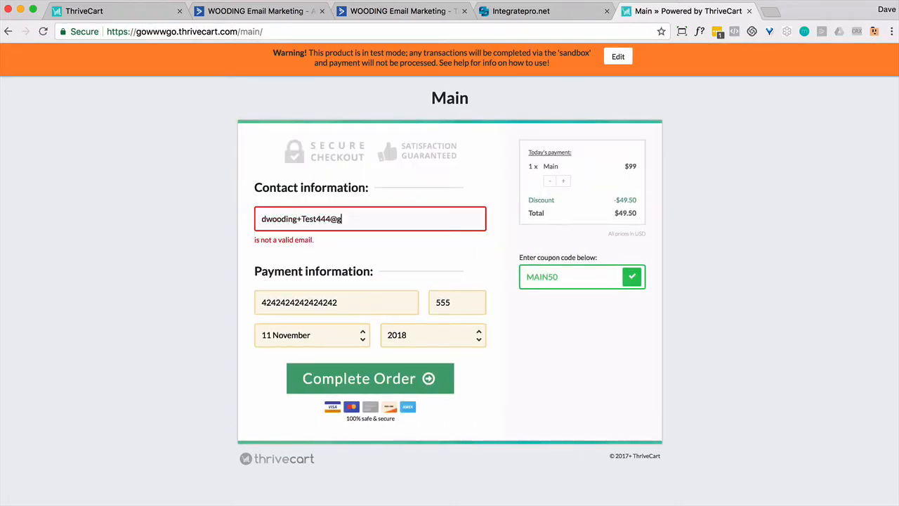
pyautogui.click(369, 378)
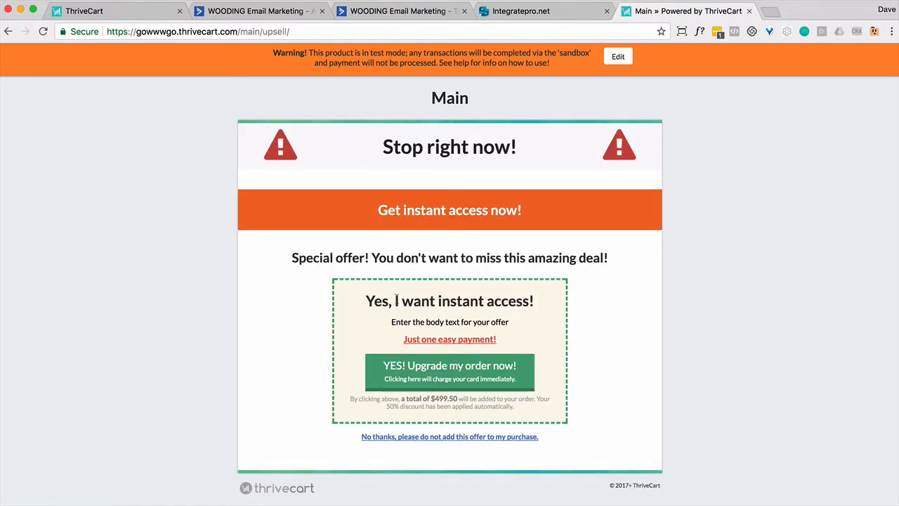
pyautogui.click(449, 371)
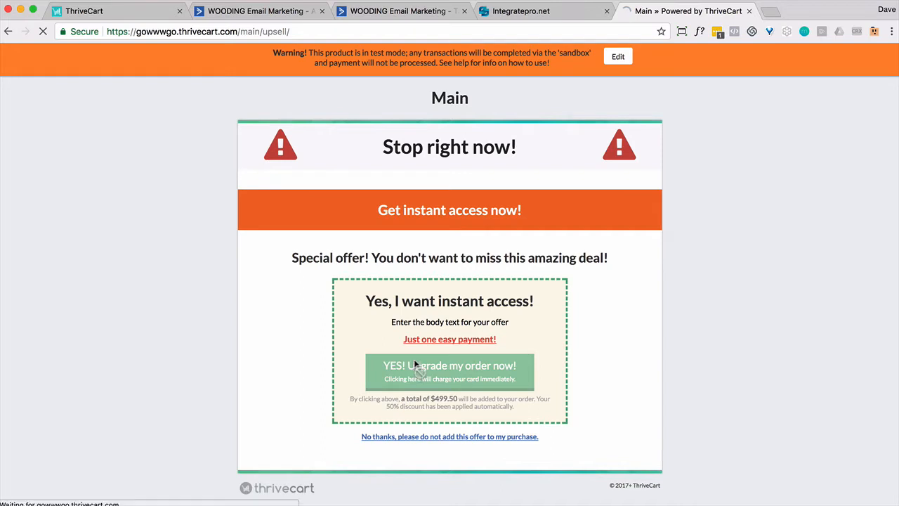
pyautogui.click(449, 370)
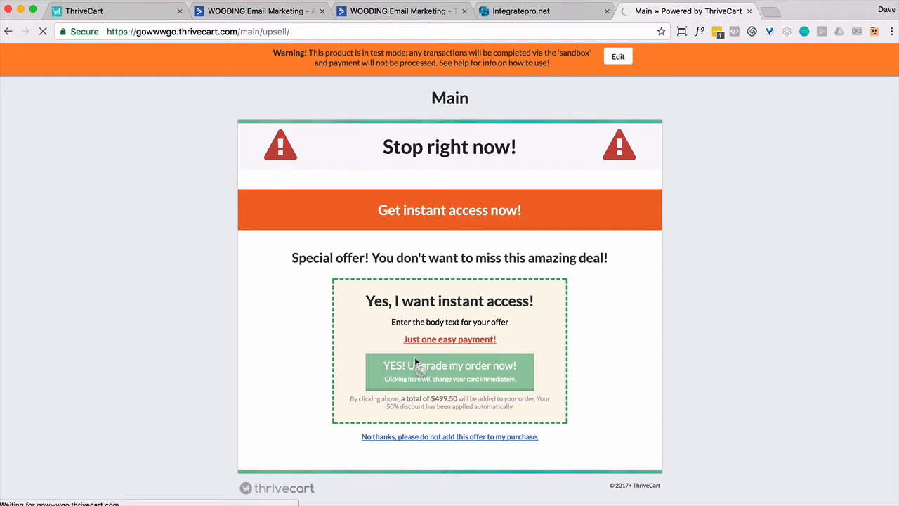
pyautogui.click(450, 372)
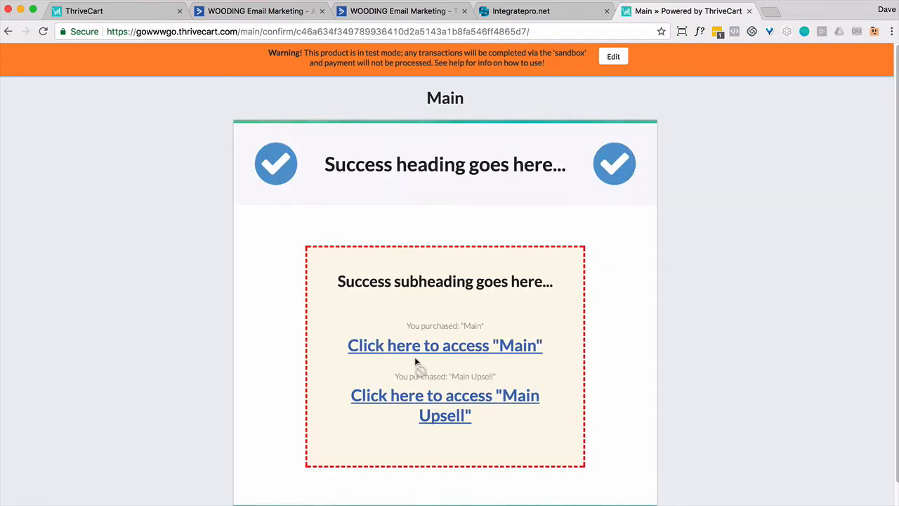
pyautogui.moveTo(438, 328)
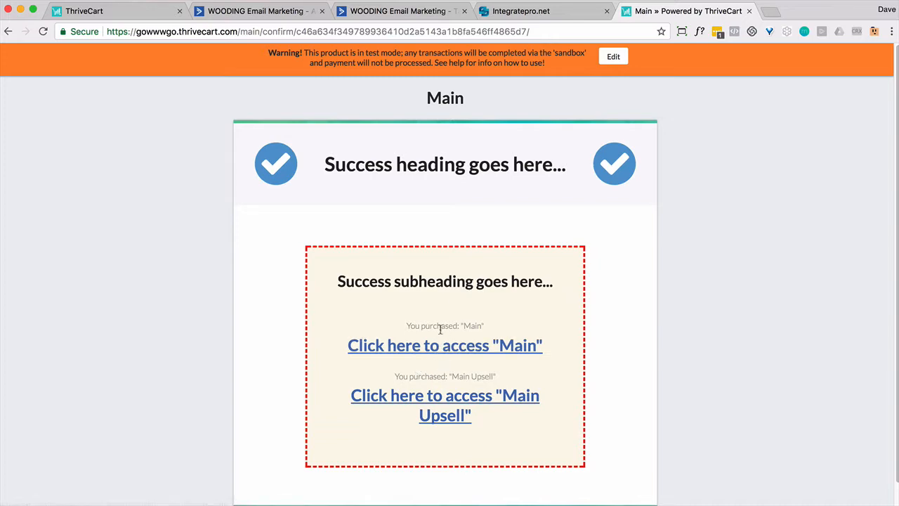
# Step: Search Contacts for 'dwooding' and open the dwooding+test444 record to check its 2nd Chance tag and automation
pyautogui.click(399, 12)
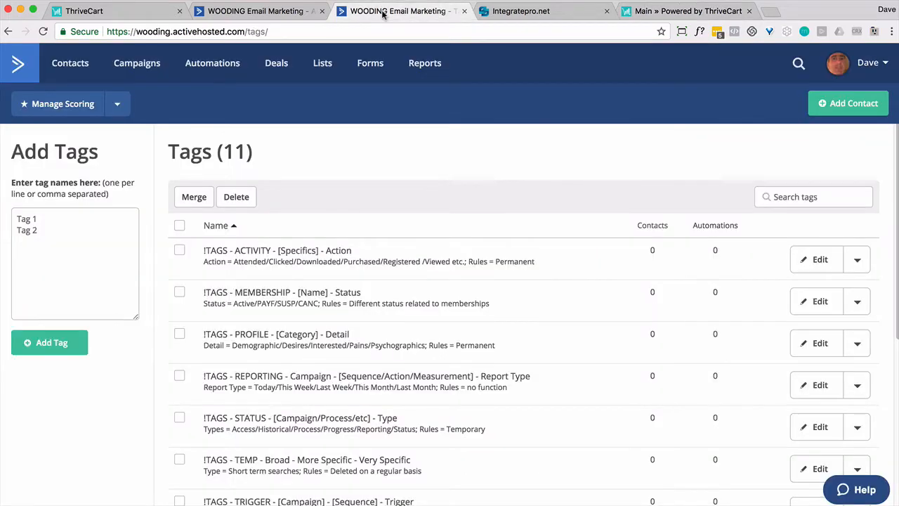
pyautogui.click(399, 11)
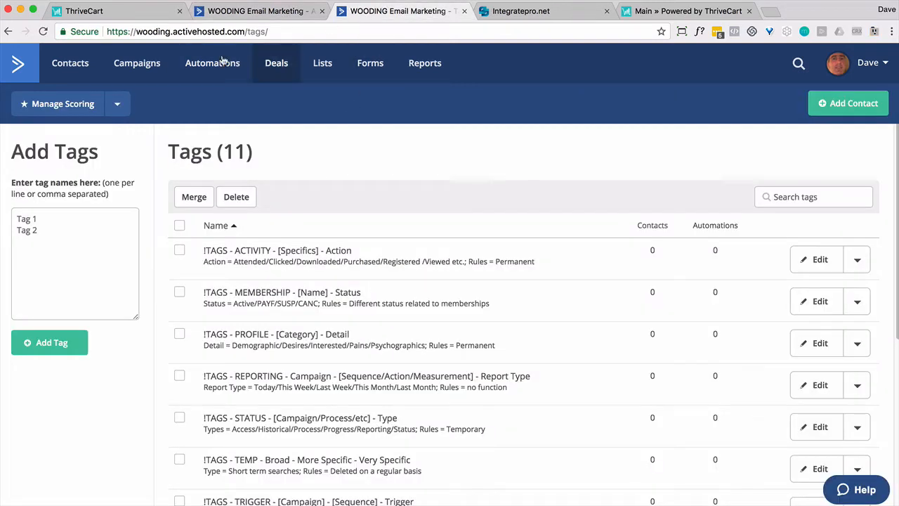
pyautogui.click(70, 62)
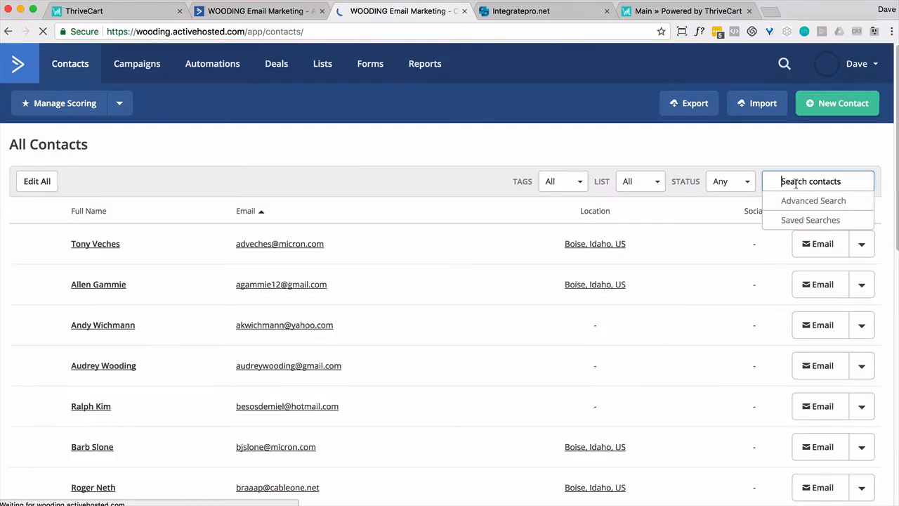
pyautogui.write('dwooding')
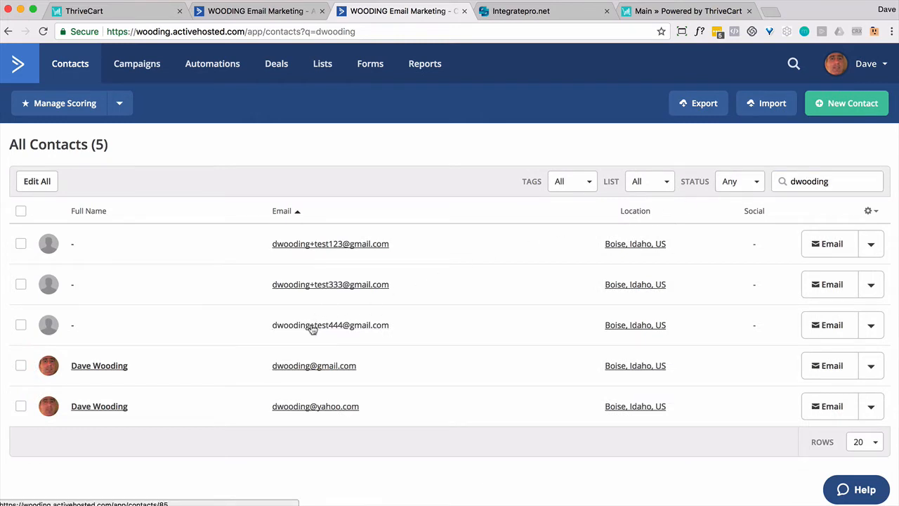
pyautogui.click(330, 325)
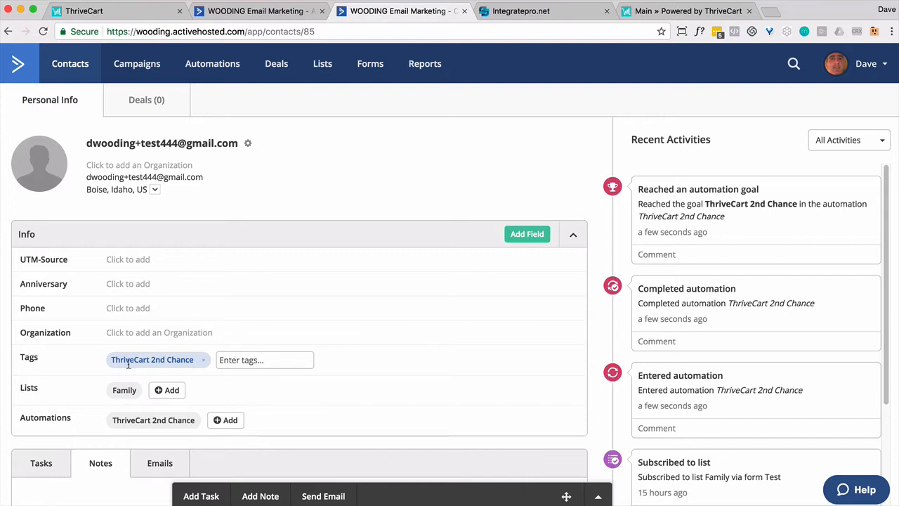
pyautogui.moveTo(152, 420)
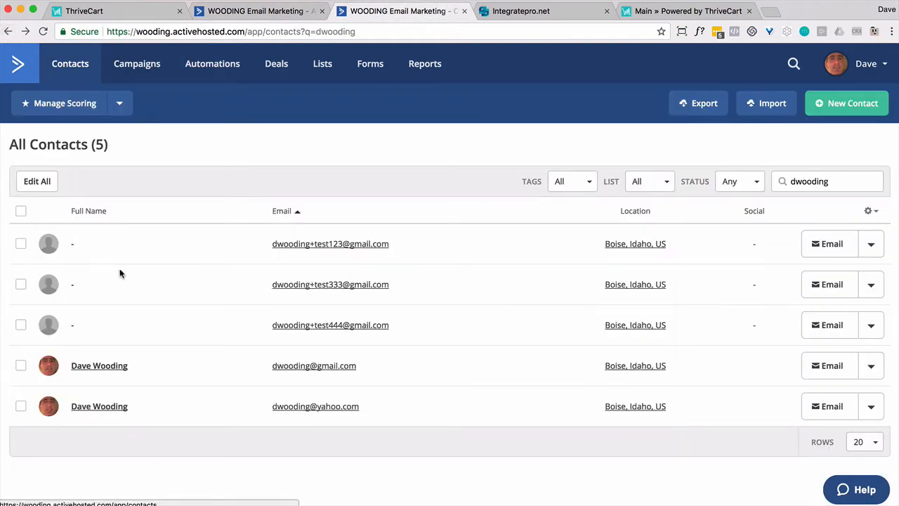
# Step: Open dwooding+test333's record and its completed ThriveCart 2nd Chance automation path from Activity Detail
pyautogui.click(330, 284)
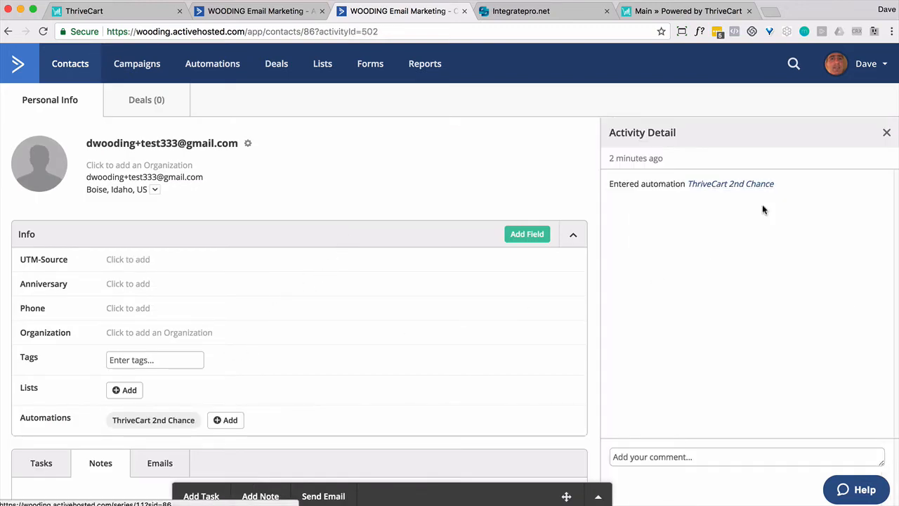
pyautogui.click(730, 182)
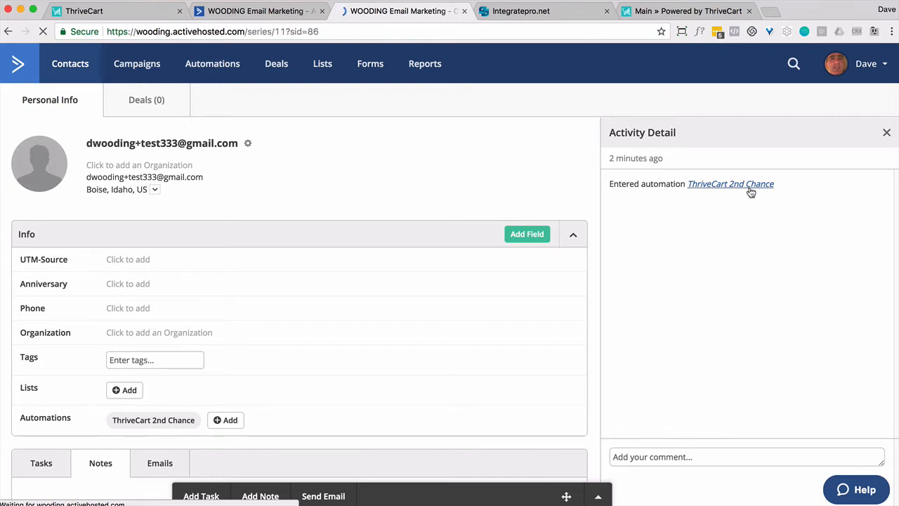
pyautogui.click(730, 183)
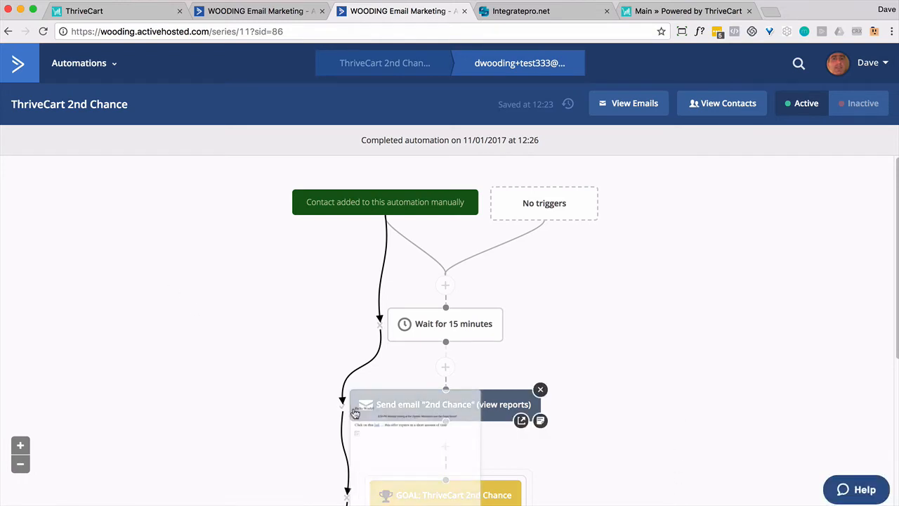
pyautogui.moveTo(635, 385)
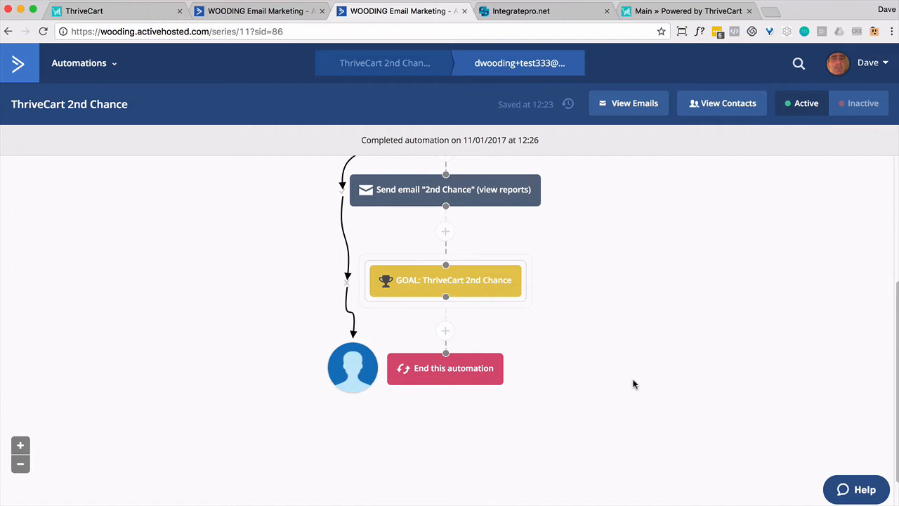
pyautogui.moveTo(504, 342)
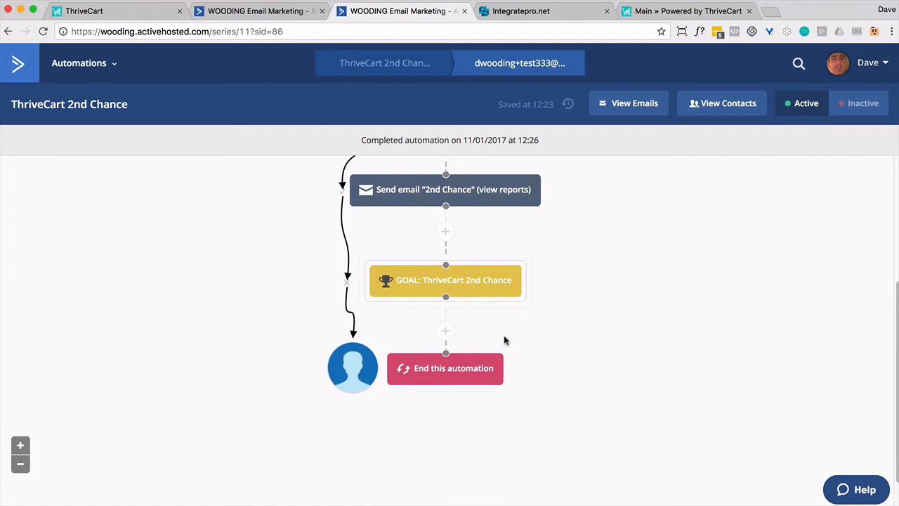
pyautogui.moveTo(491, 312)
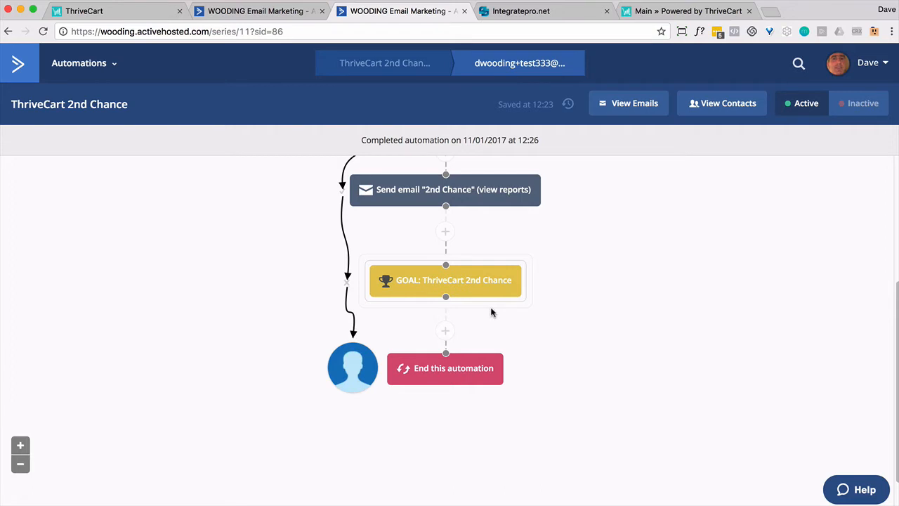
pyautogui.moveTo(497, 292)
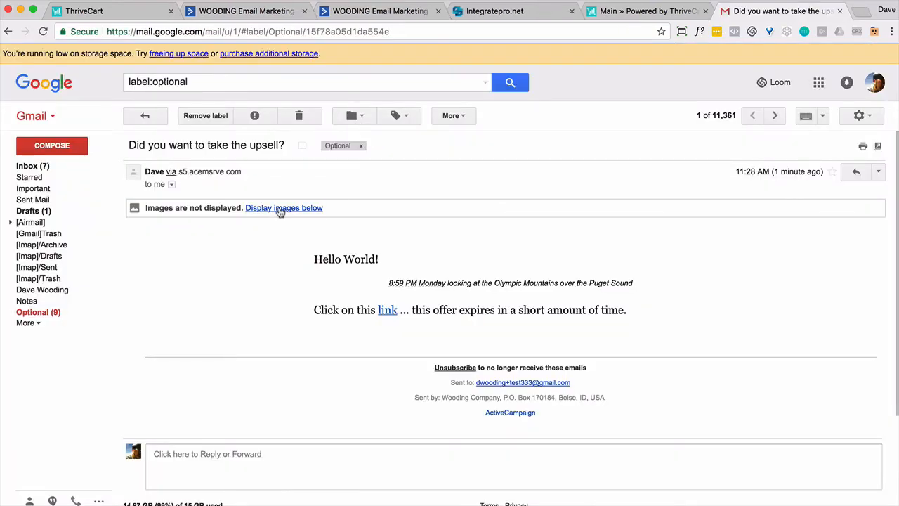
# Step: Display the 2nd Chance email's images to show the countdown timer and expand the sender details to see the recipient
pyautogui.click(283, 208)
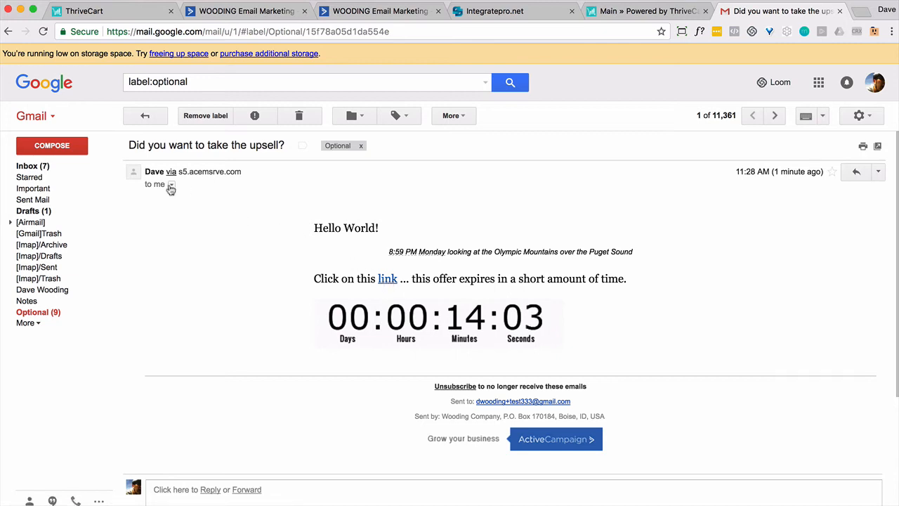
pyautogui.click(171, 184)
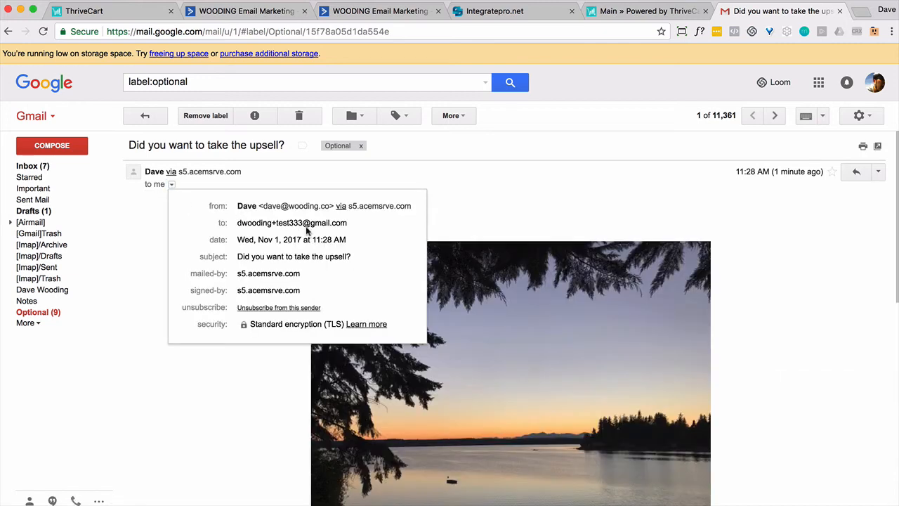
pyautogui.scroll(-3)
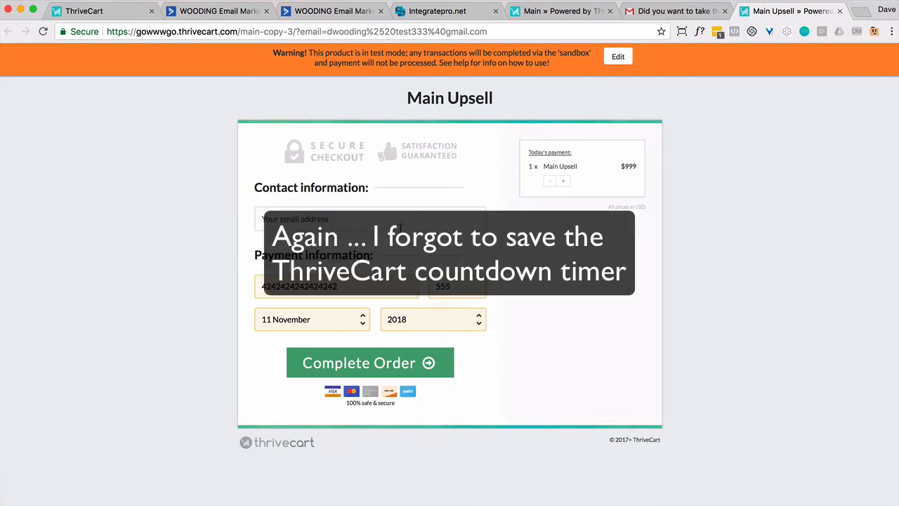
pyautogui.moveTo(631, 177)
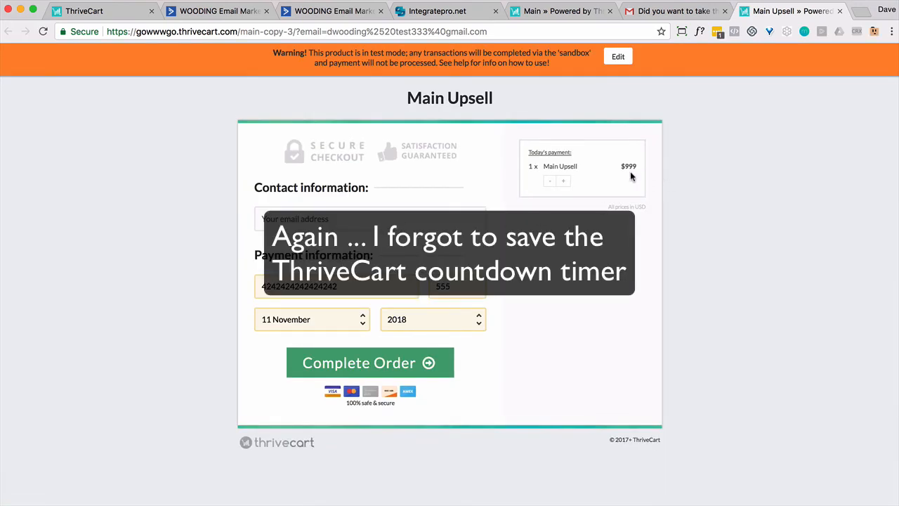